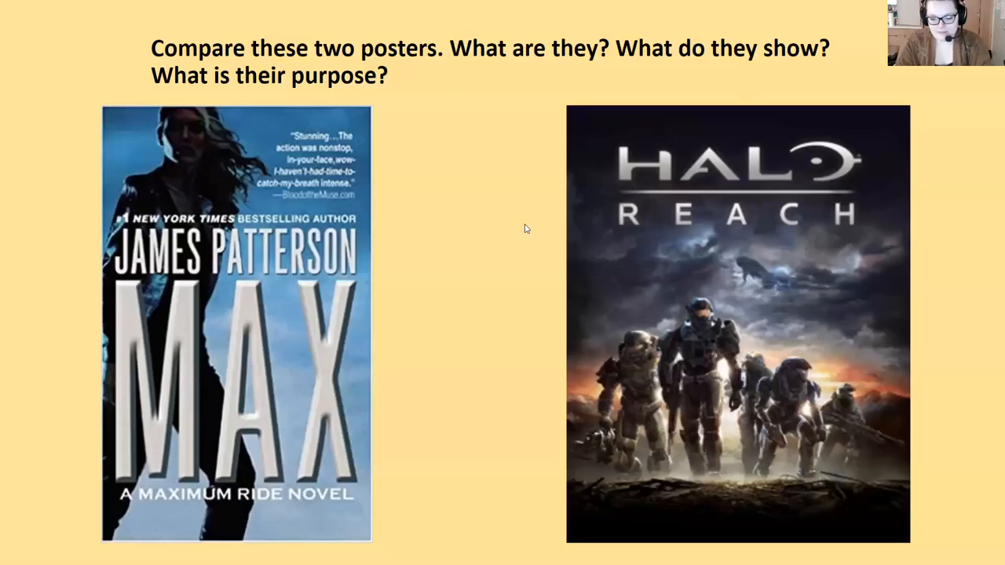
{"action": "mouse_move", "coordinate": [562, 30]}
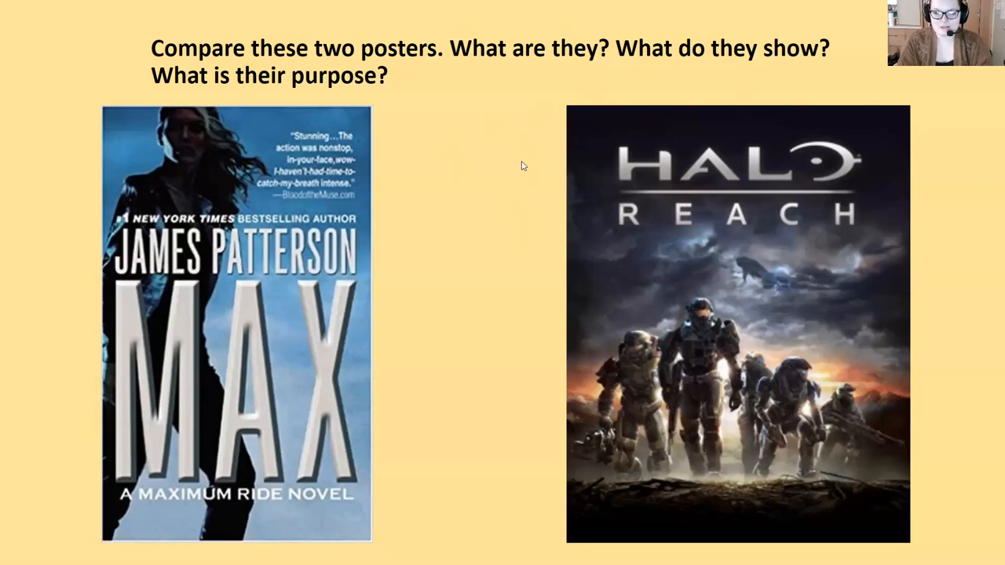
{"action": "mouse_move", "coordinate": [465, 148]}
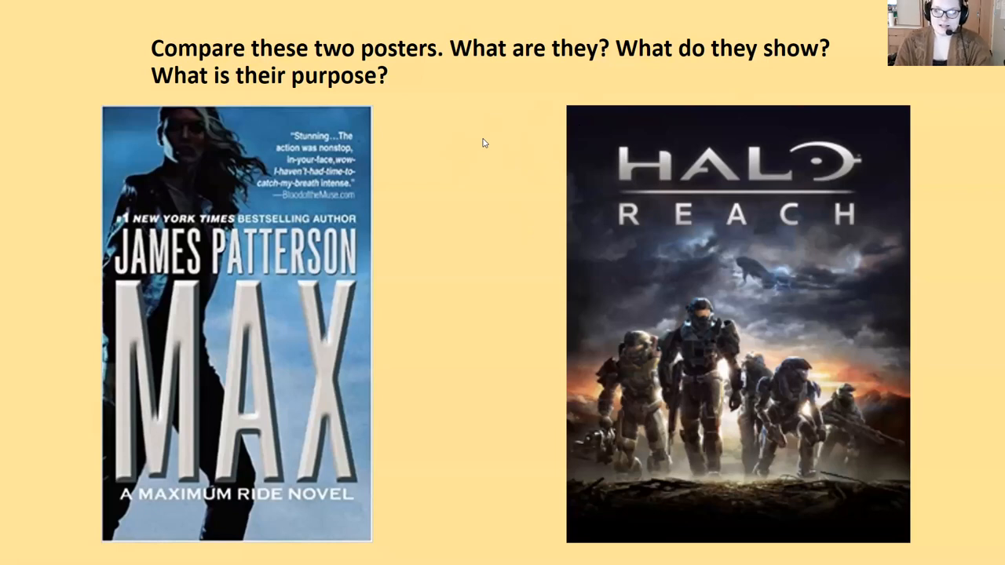
{"action": "mouse_move", "coordinate": [418, 210]}
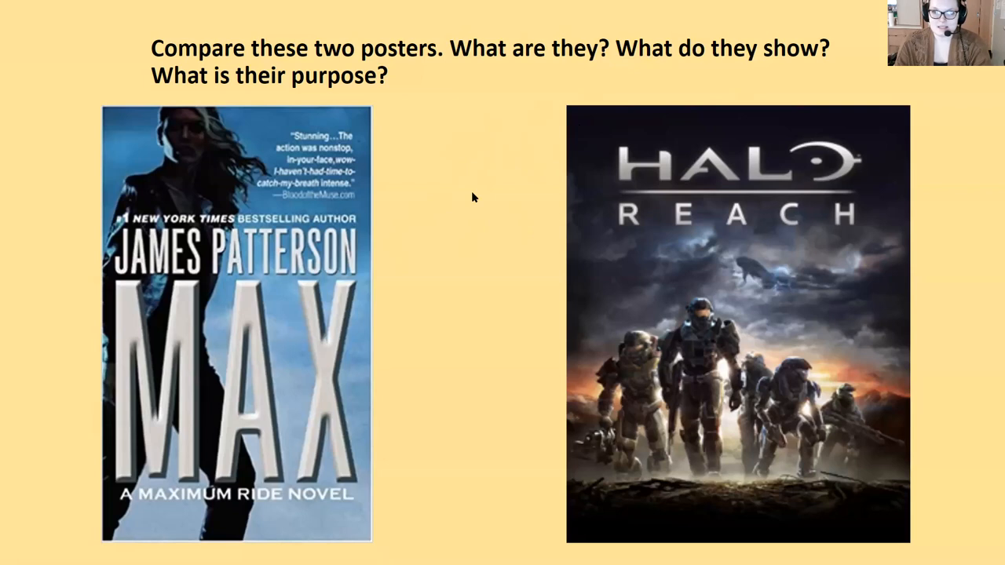
{"action": "mouse_move", "coordinate": [509, 162]}
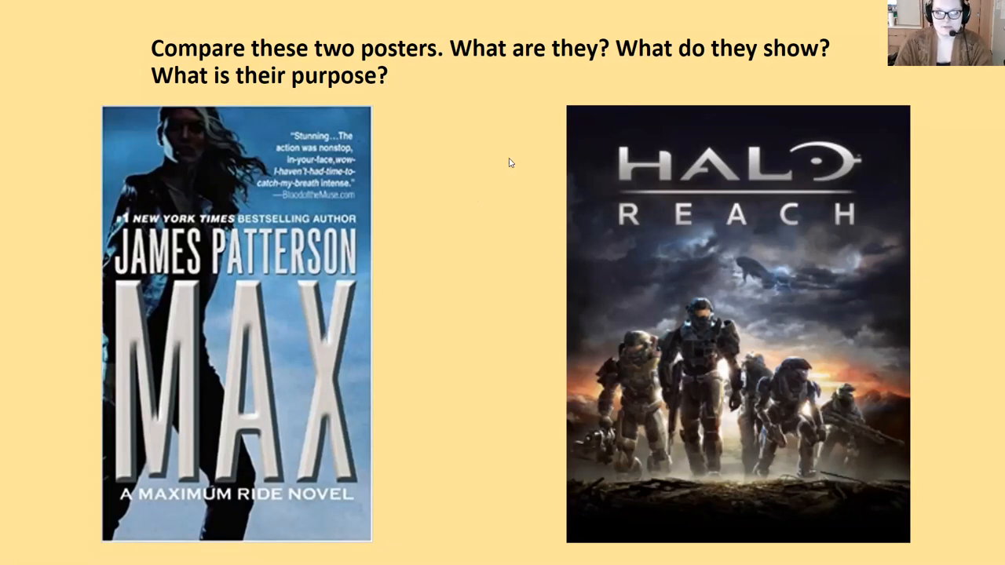
{"action": "mouse_move", "coordinate": [496, 147]}
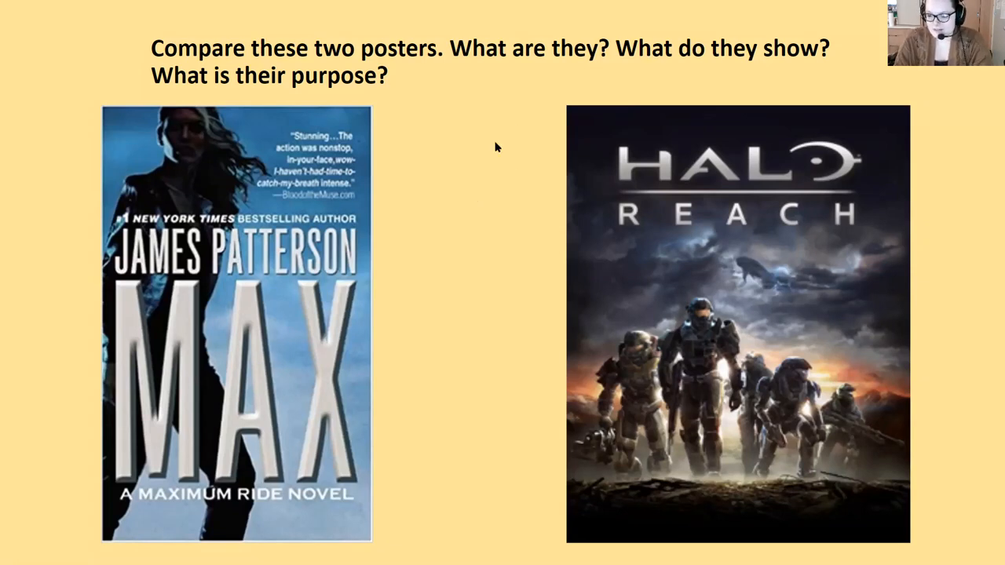
{"action": "mouse_move", "coordinate": [479, 132]}
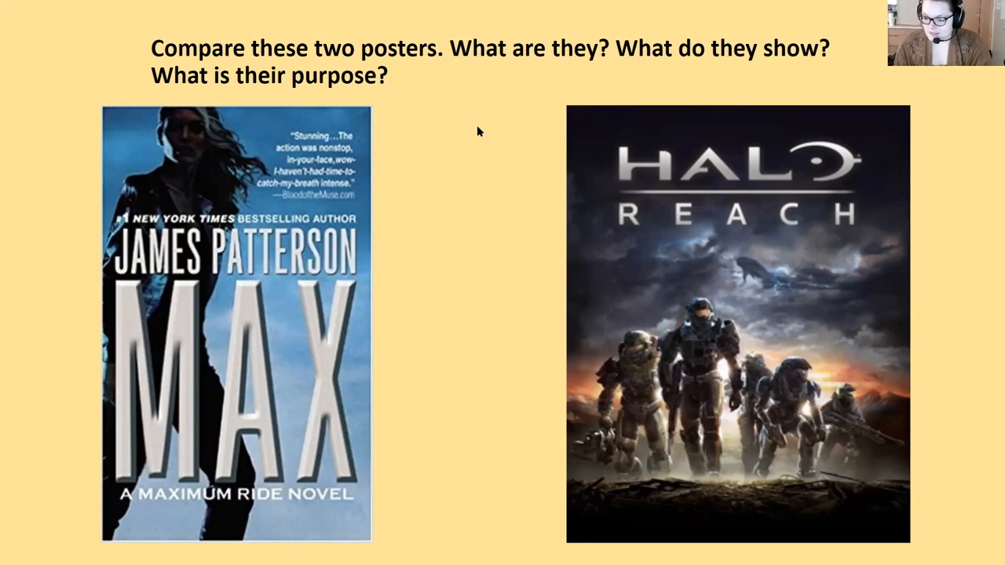
{"action": "mouse_move", "coordinate": [430, 208]}
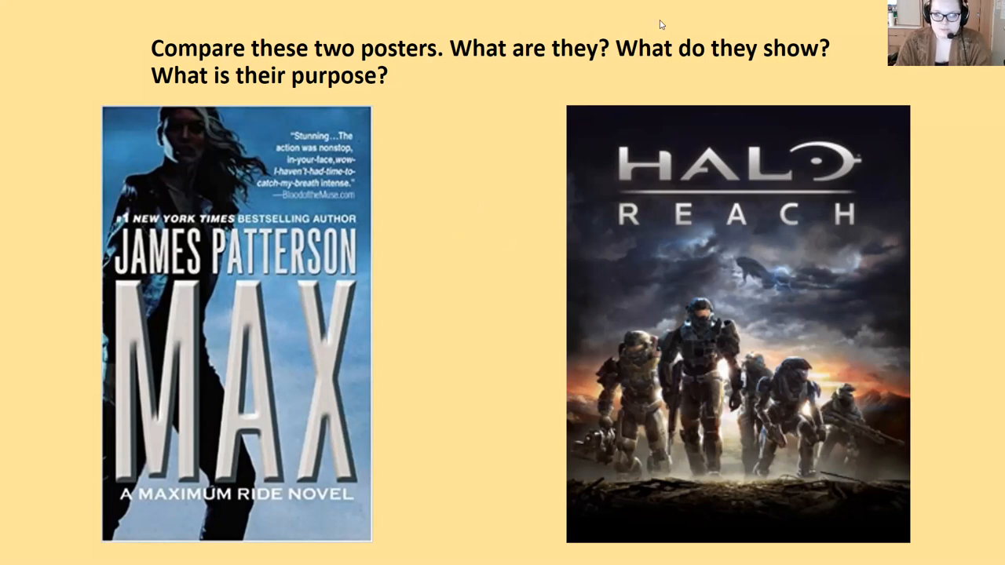
{"action": "mouse_move", "coordinate": [564, 197]}
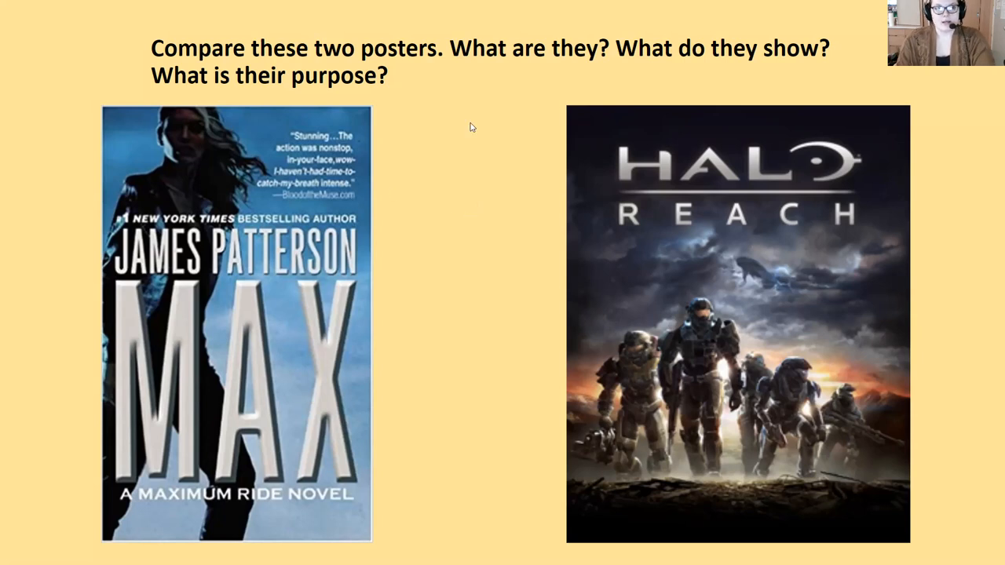
{"action": "mouse_move", "coordinate": [443, 116]}
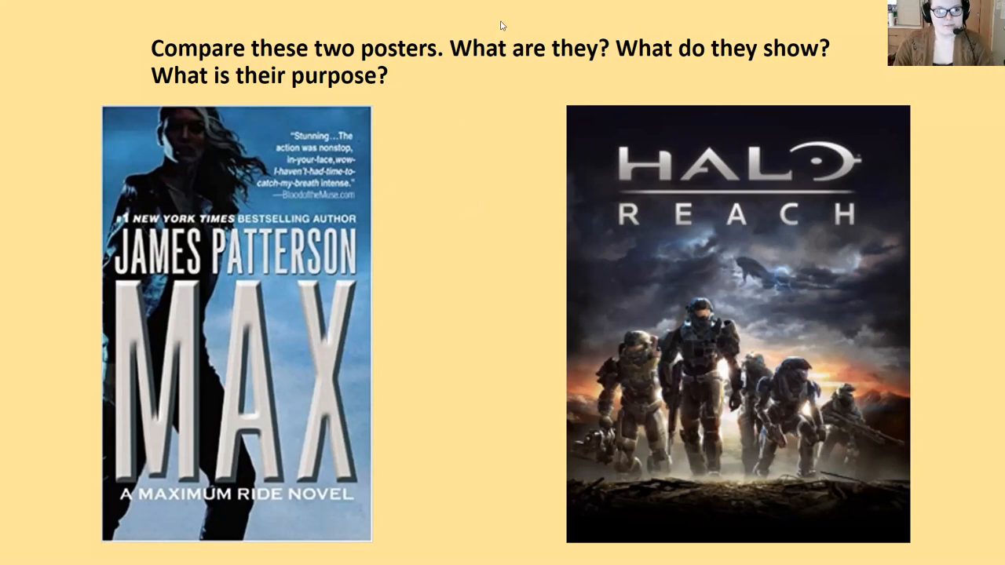
{"action": "mouse_move", "coordinate": [475, 280]}
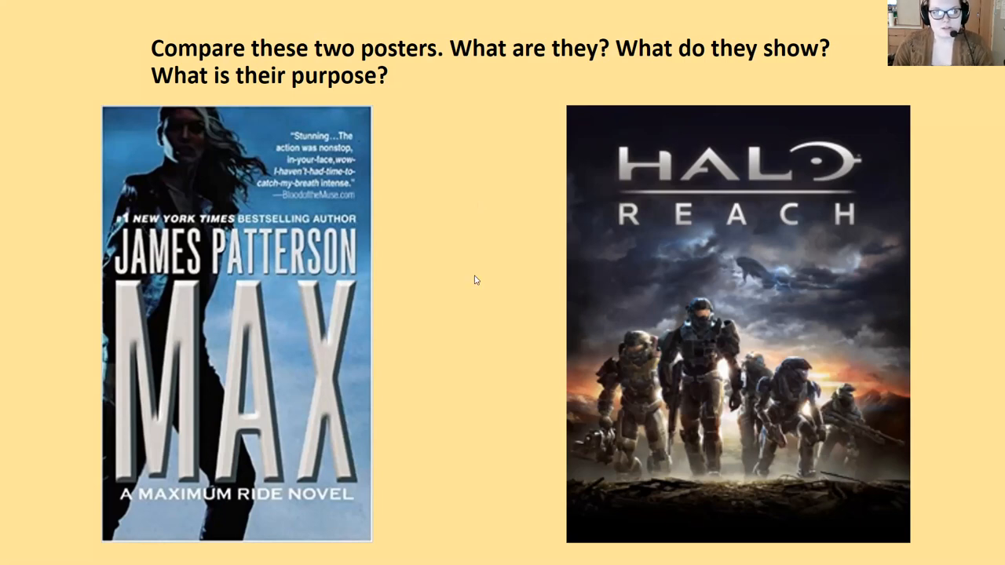
{"action": "mouse_move", "coordinate": [495, 110]}
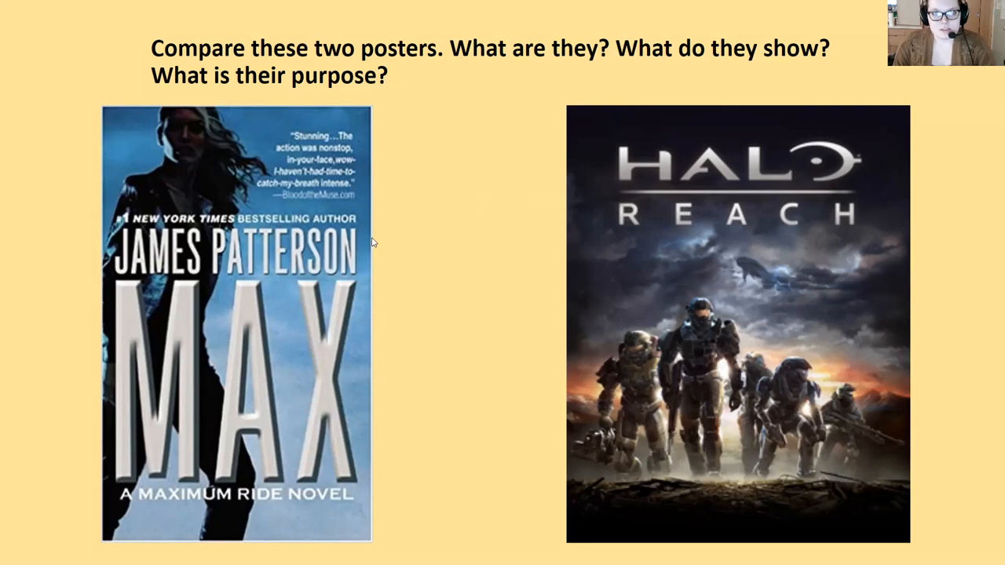
{"action": "mouse_move", "coordinate": [484, 254]}
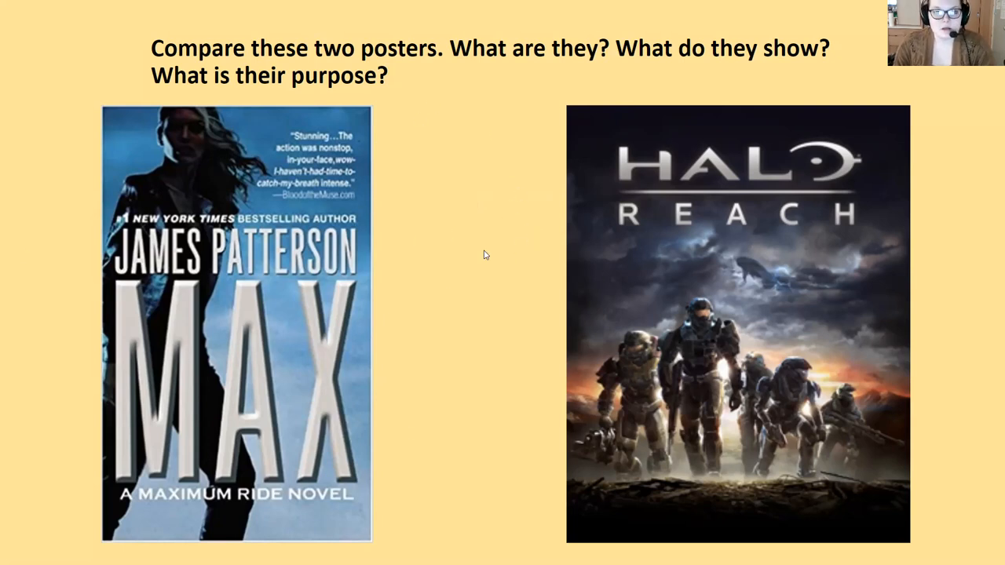
{"action": "mouse_move", "coordinate": [434, 273]}
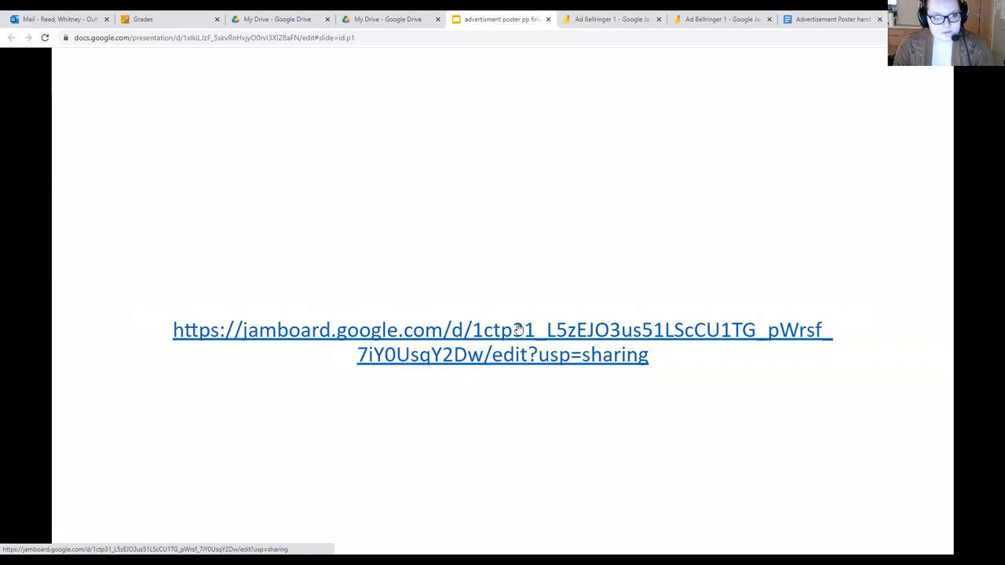
{"action": "mouse_move", "coordinate": [523, 59]}
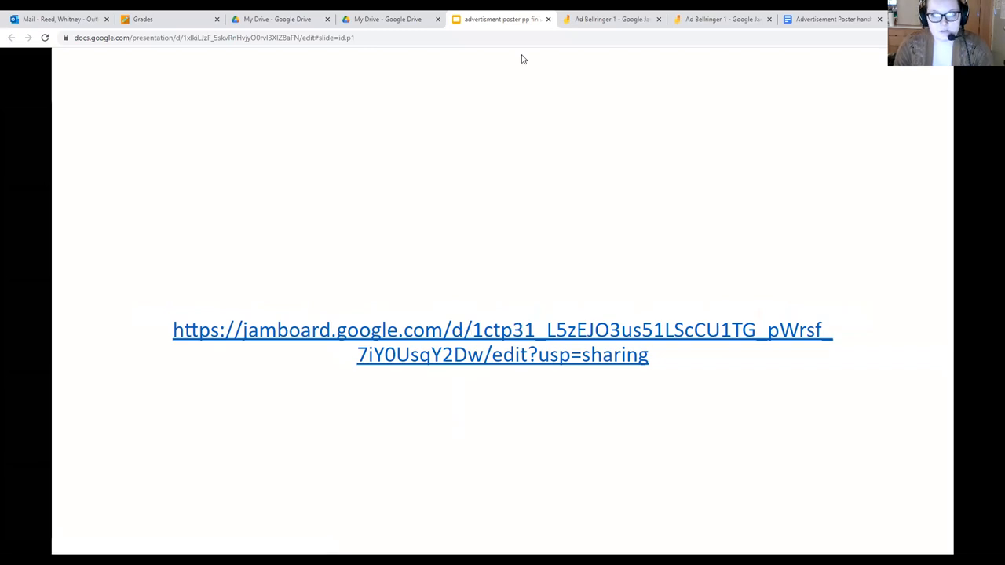
{"action": "mouse_move", "coordinate": [506, 79]}
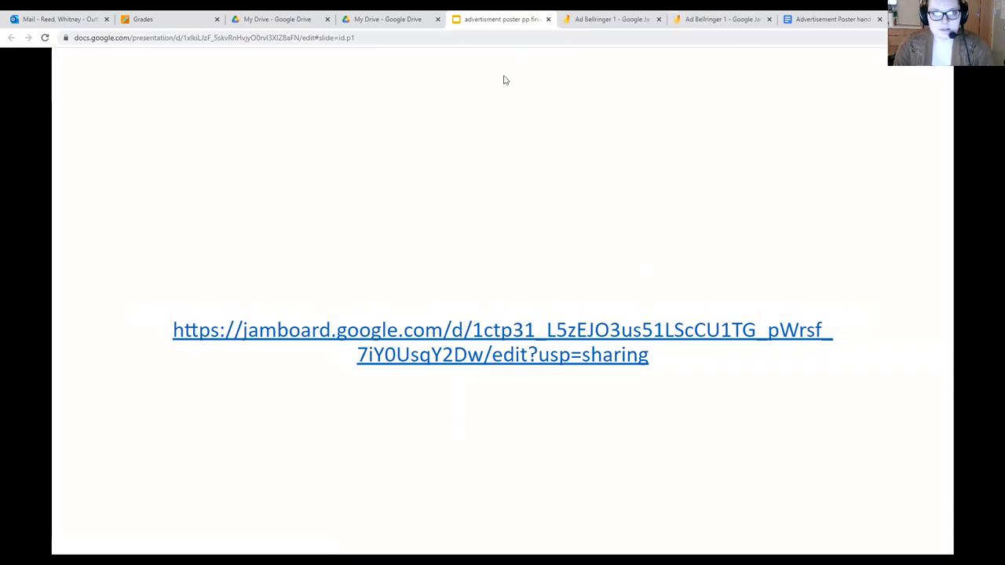
{"action": "mouse_move", "coordinate": [748, 41]}
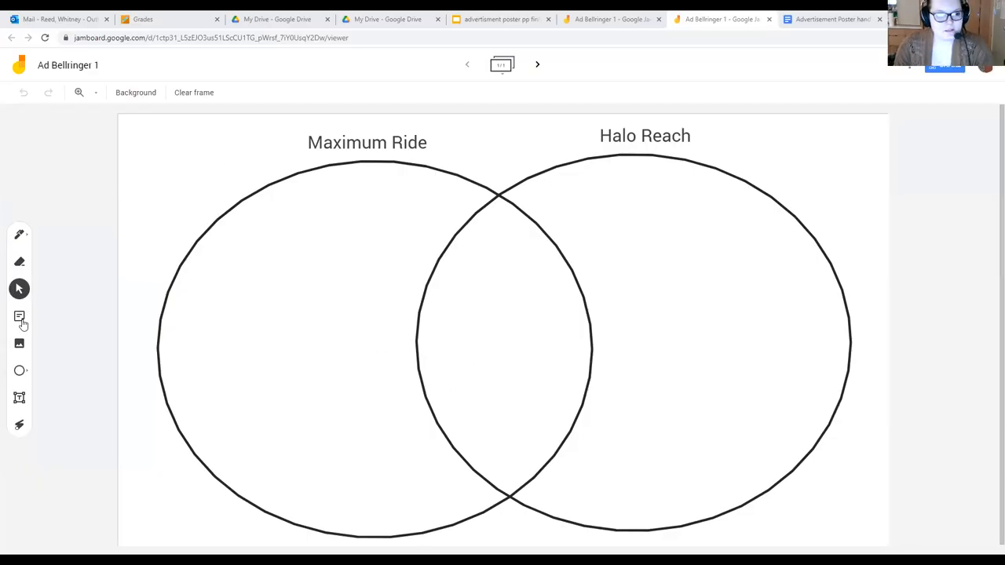
{"action": "left_click", "coordinate": [19, 318]}
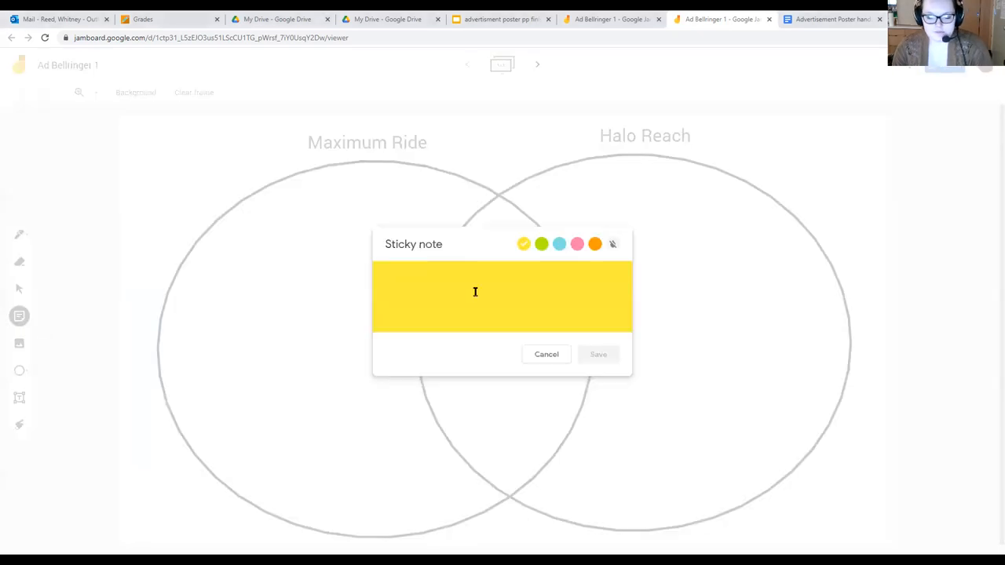
{"action": "mouse_move", "coordinate": [572, 358]}
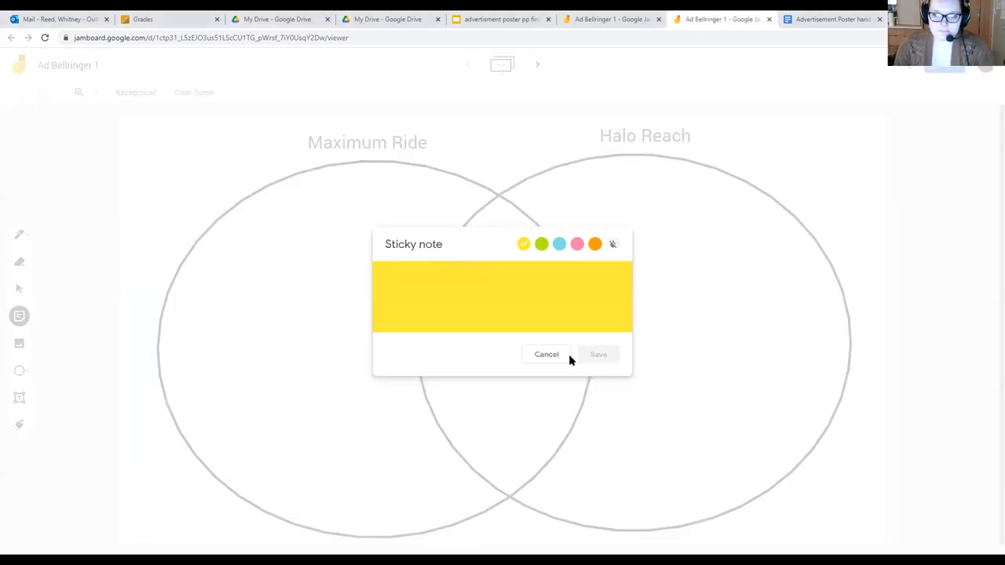
{"action": "left_click", "coordinate": [547, 355]}
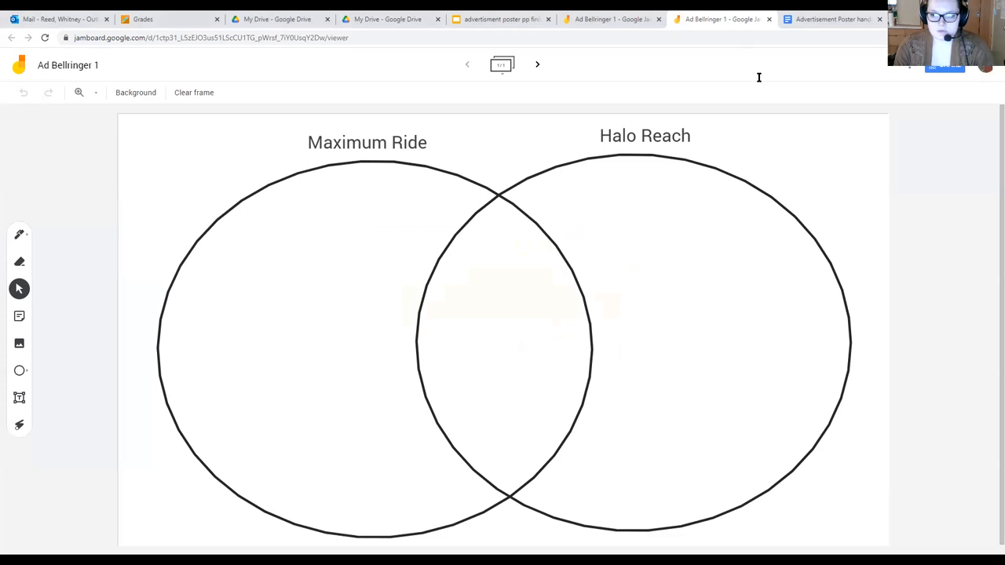
{"action": "left_click", "coordinate": [833, 19]}
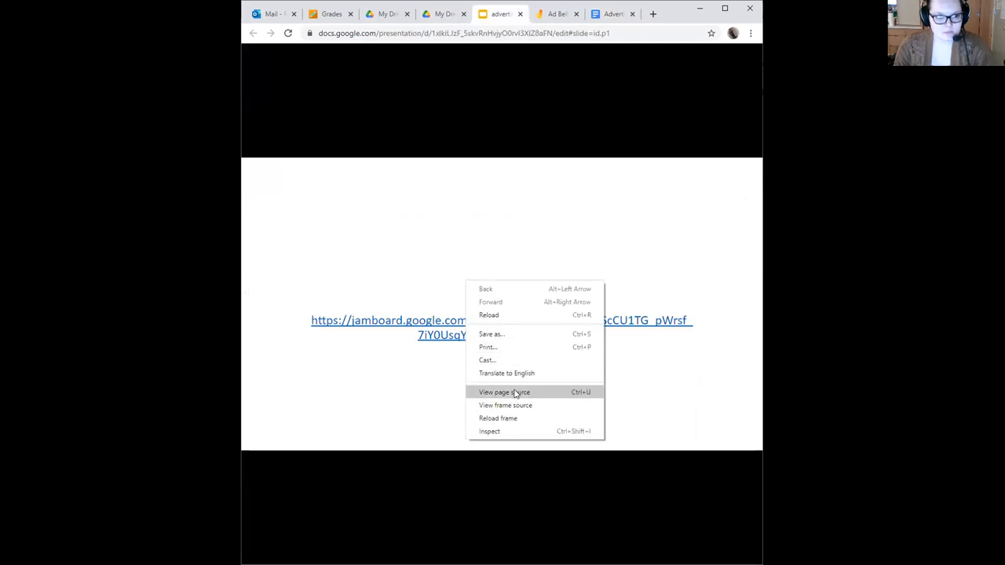
{"action": "mouse_move", "coordinate": [515, 390]}
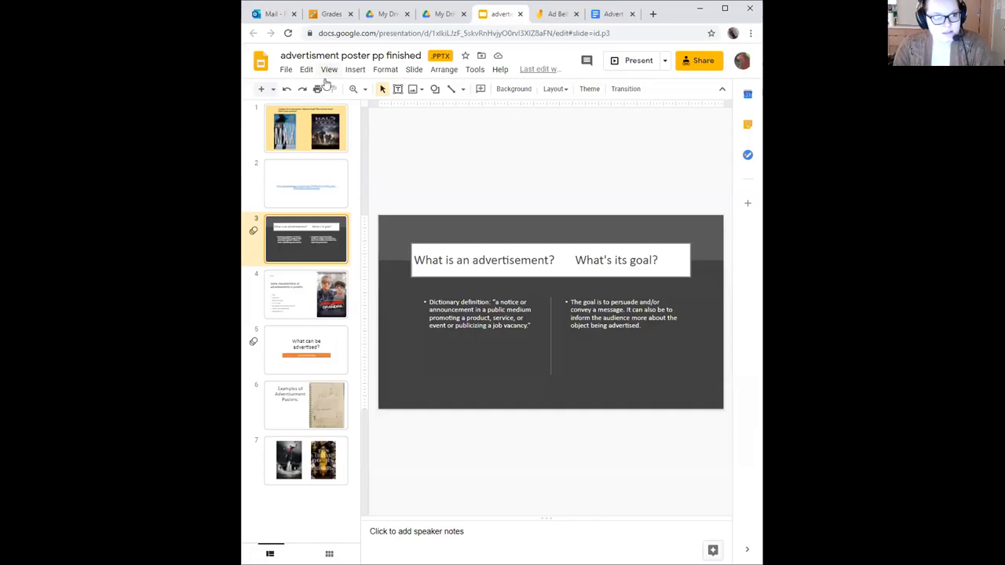
{"action": "left_click", "coordinate": [305, 129]}
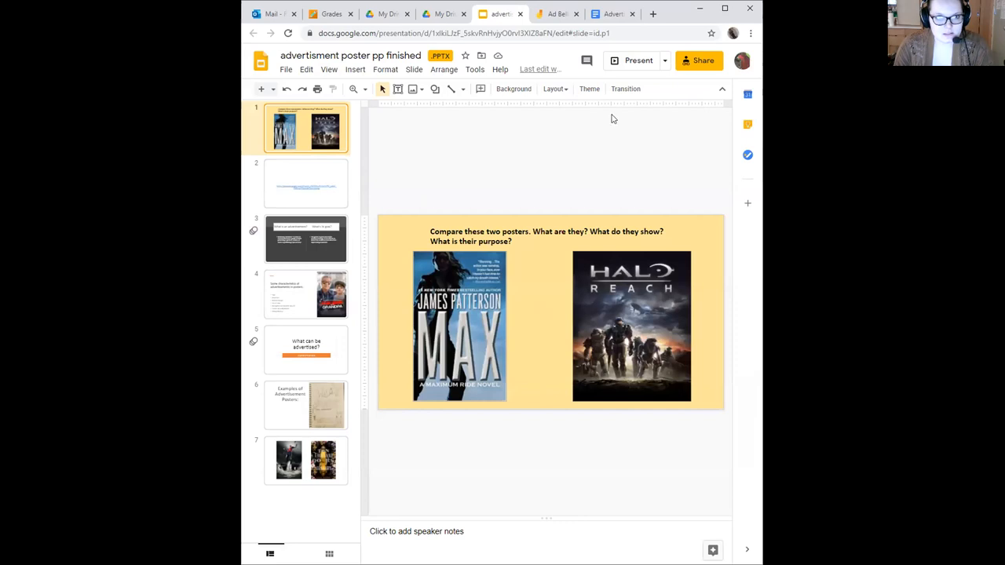
{"action": "mouse_move", "coordinate": [619, 279]}
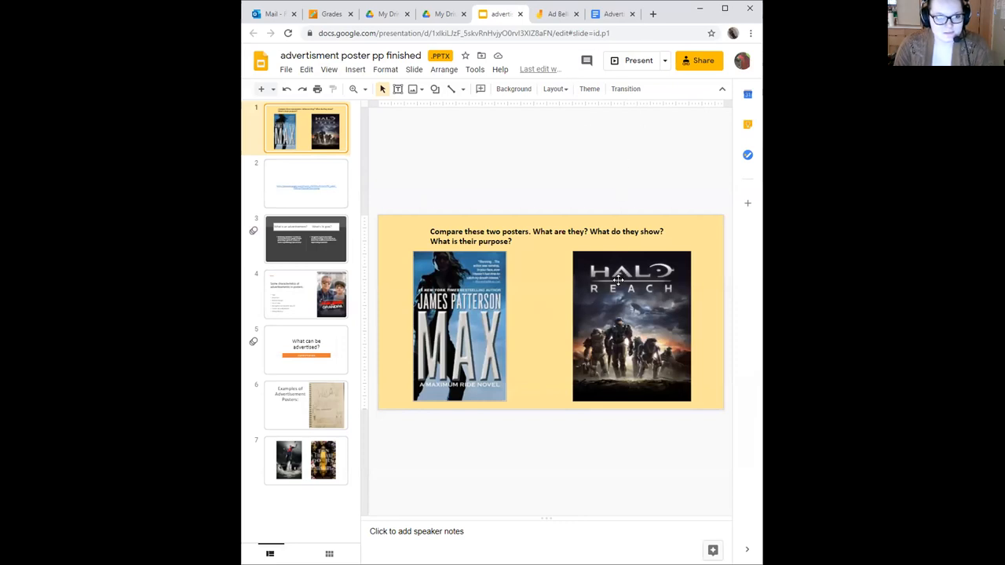
{"action": "mouse_move", "coordinate": [677, 44]}
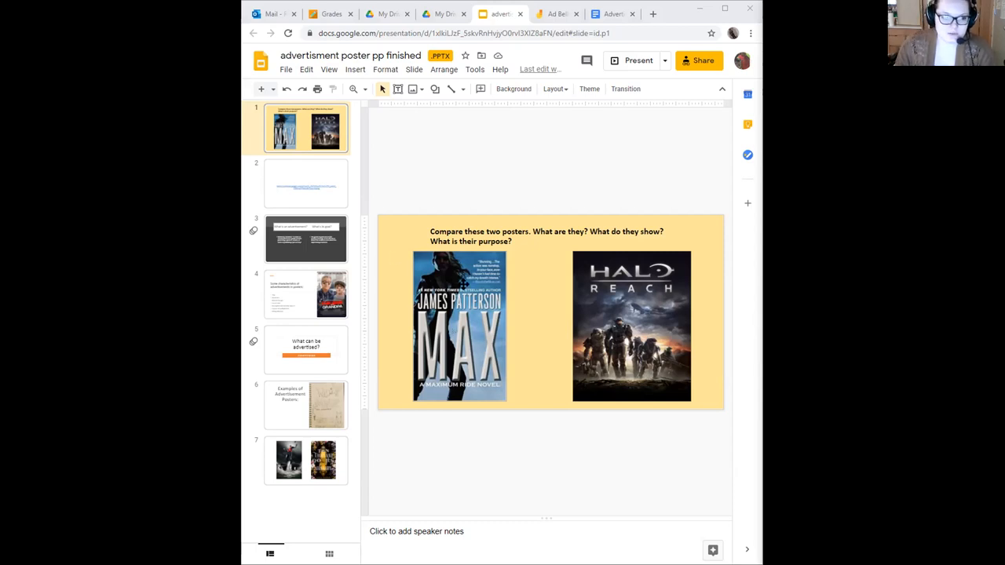
{"action": "mouse_move", "coordinate": [459, 253]}
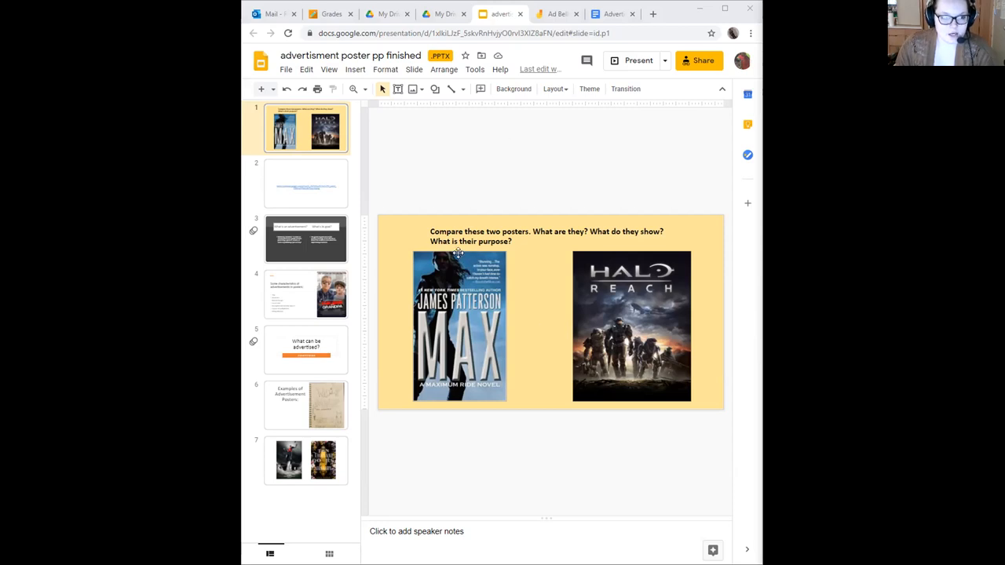
{"action": "mouse_move", "coordinate": [478, 292]}
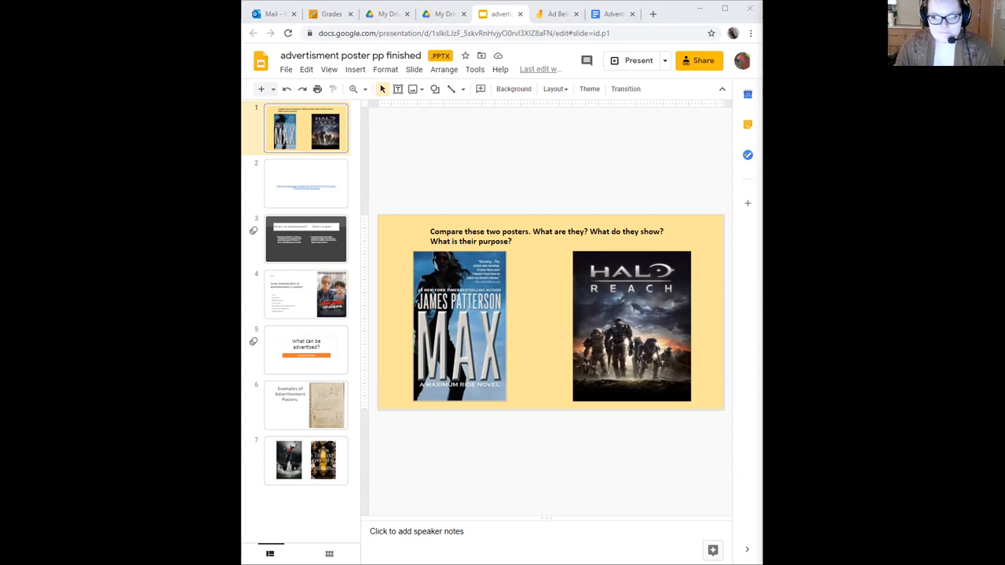
{"action": "mouse_move", "coordinate": [603, 351]}
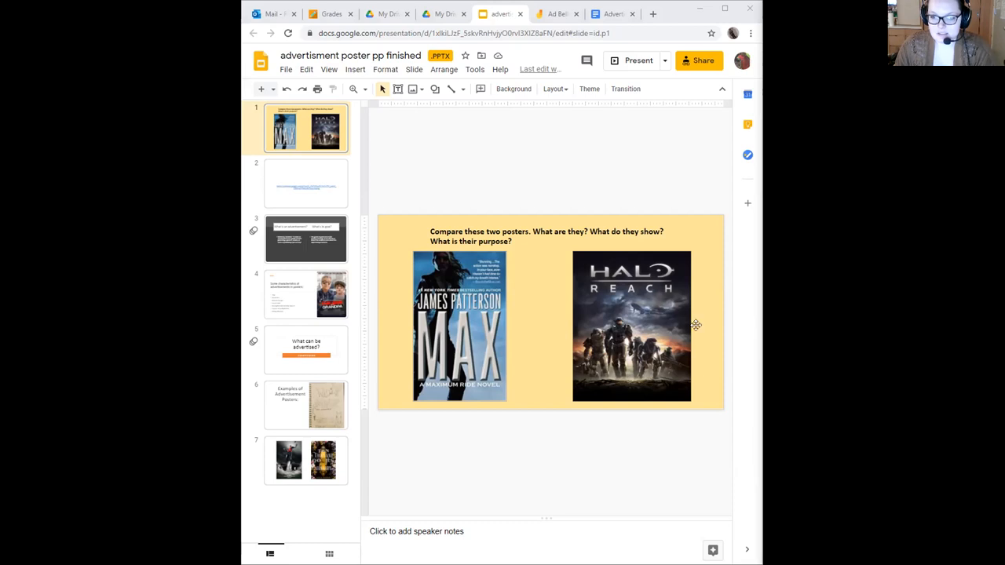
{"action": "mouse_move", "coordinate": [639, 363]}
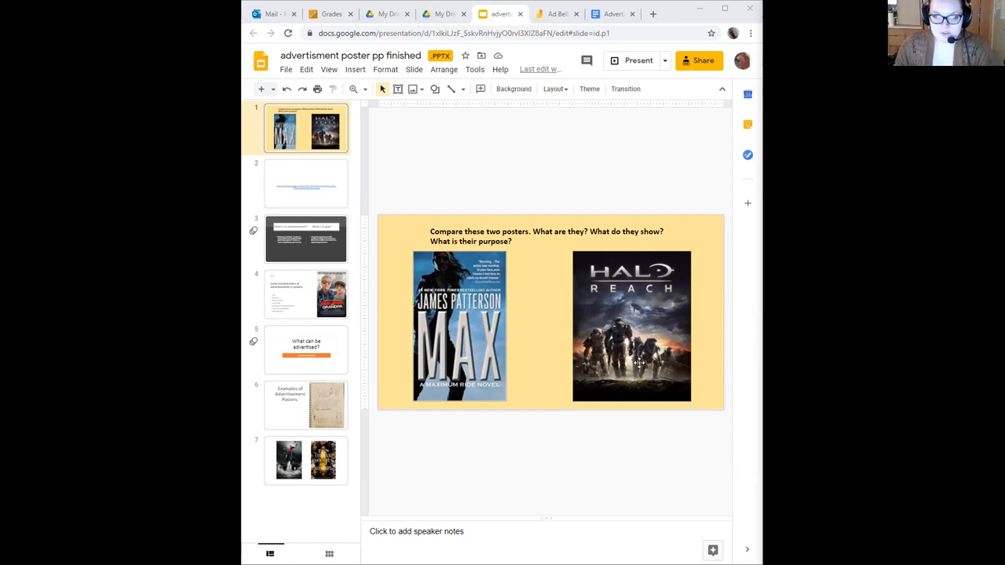
{"action": "mouse_move", "coordinate": [660, 306]}
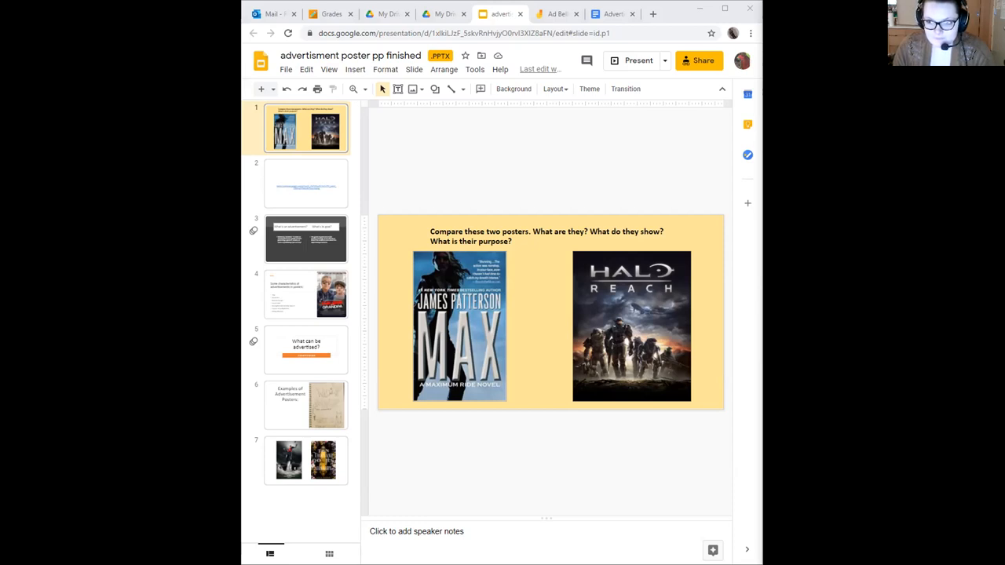
{"action": "mouse_move", "coordinate": [757, 321]}
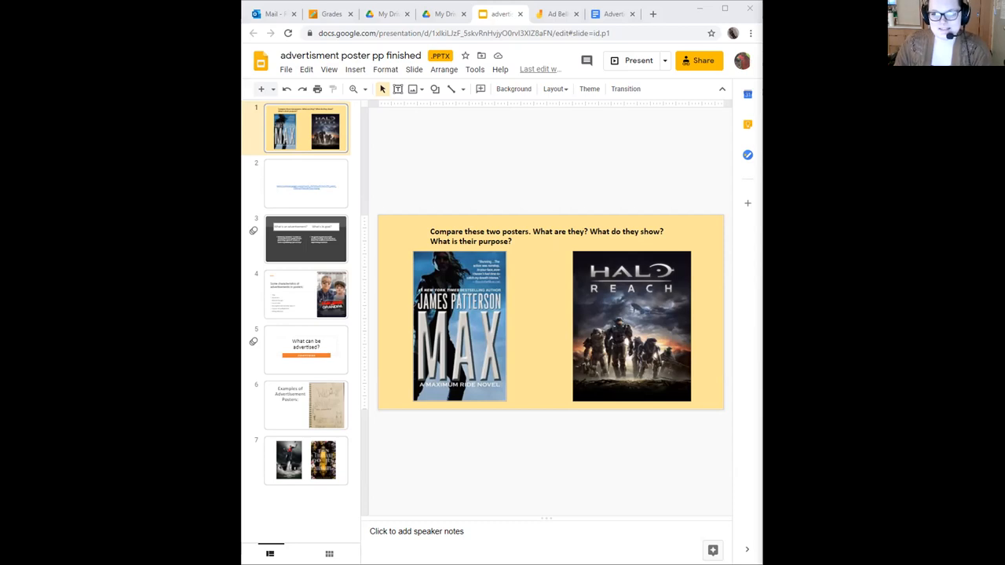
{"action": "mouse_move", "coordinate": [565, 254]}
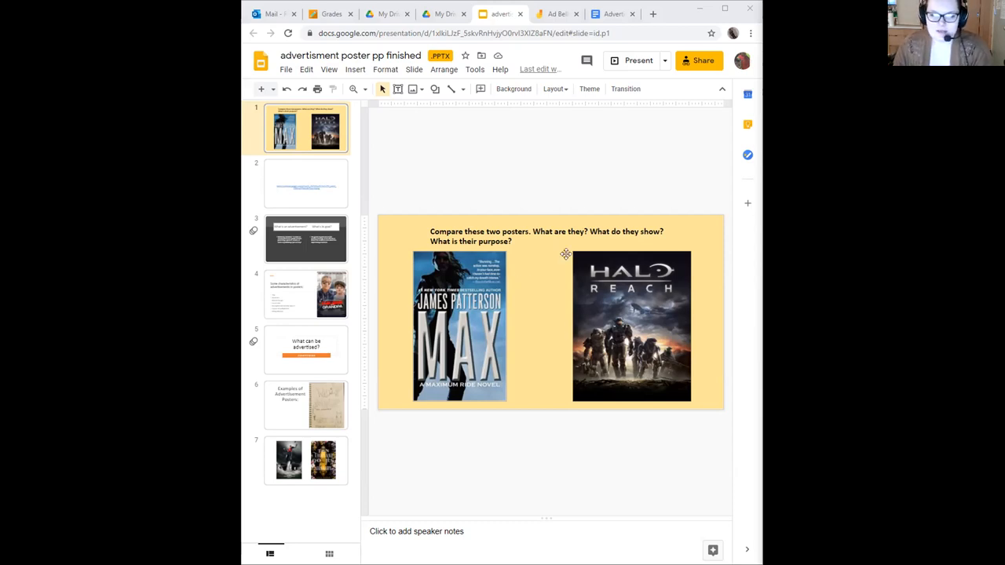
{"action": "mouse_move", "coordinate": [405, 234]}
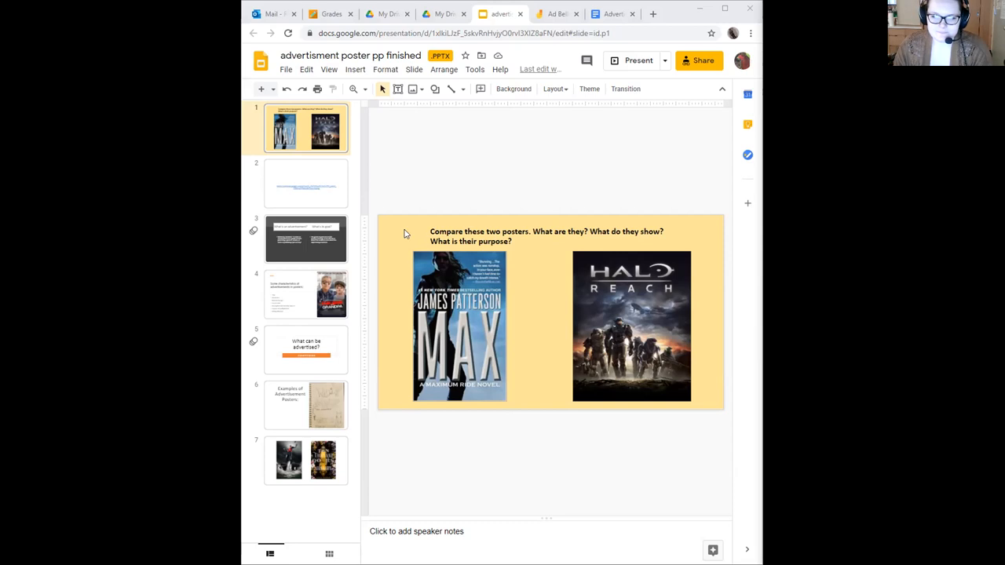
{"action": "mouse_move", "coordinate": [481, 358]}
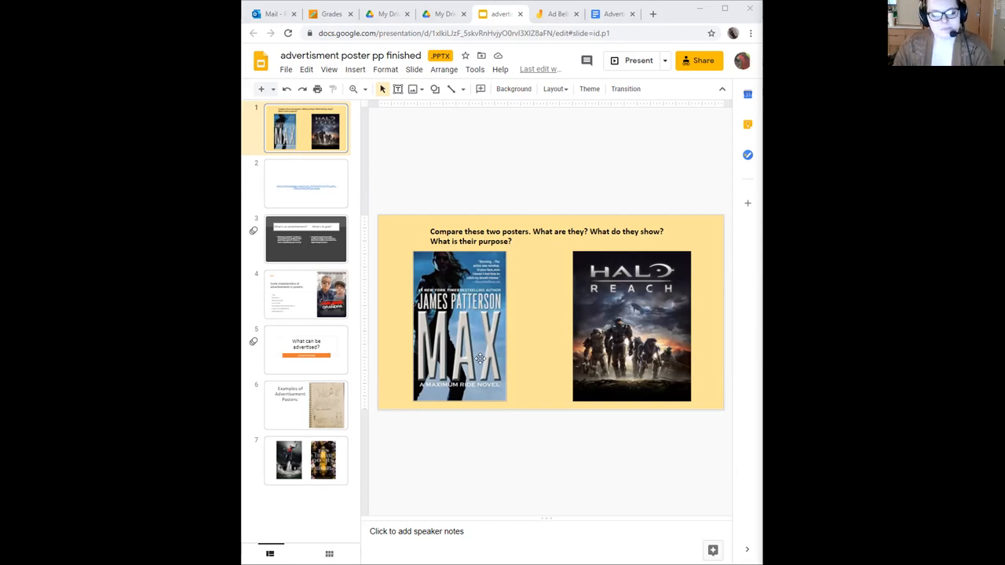
{"action": "mouse_move", "coordinate": [737, 314]}
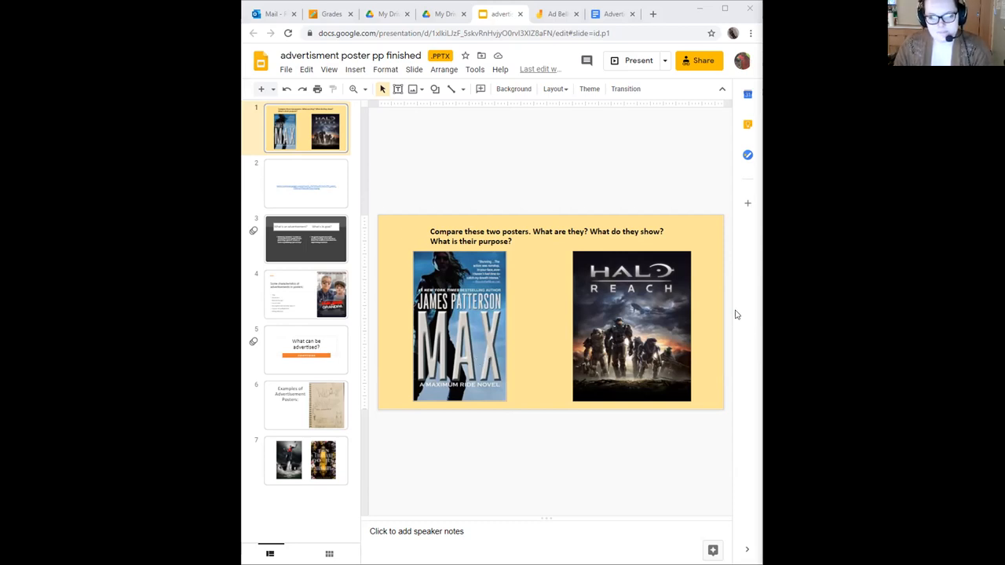
{"action": "mouse_move", "coordinate": [700, 146]}
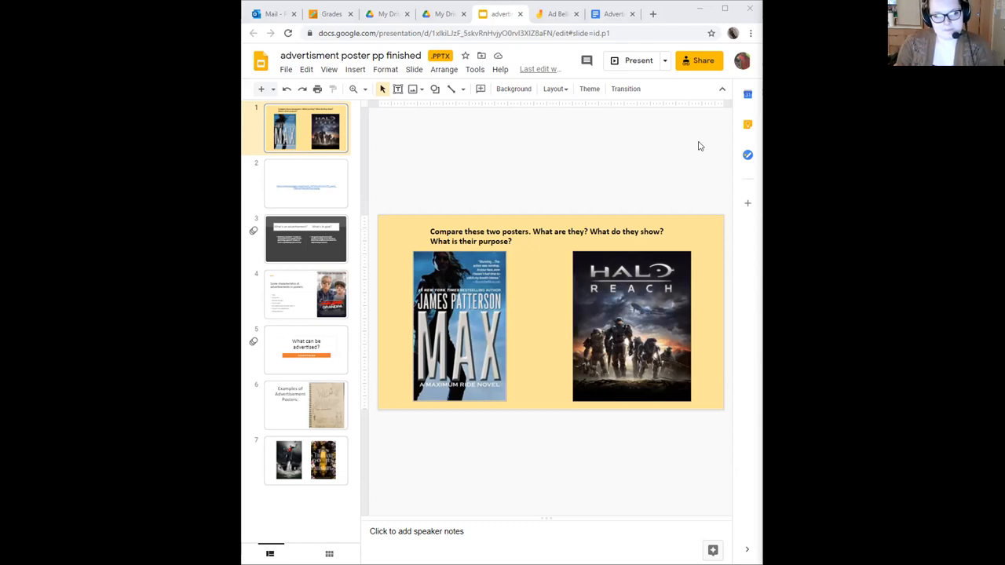
{"action": "mouse_move", "coordinate": [515, 245]}
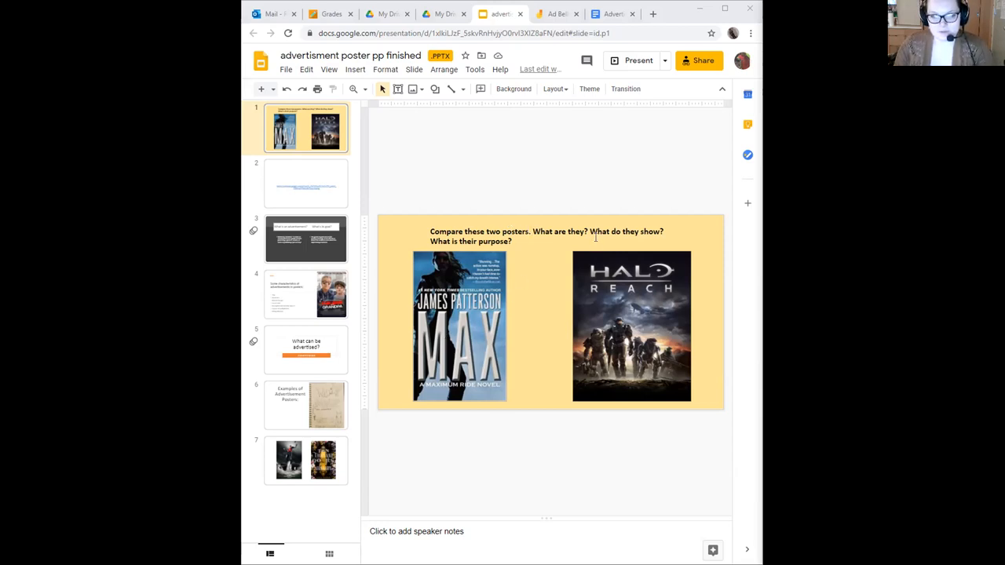
{"action": "mouse_move", "coordinate": [458, 333]}
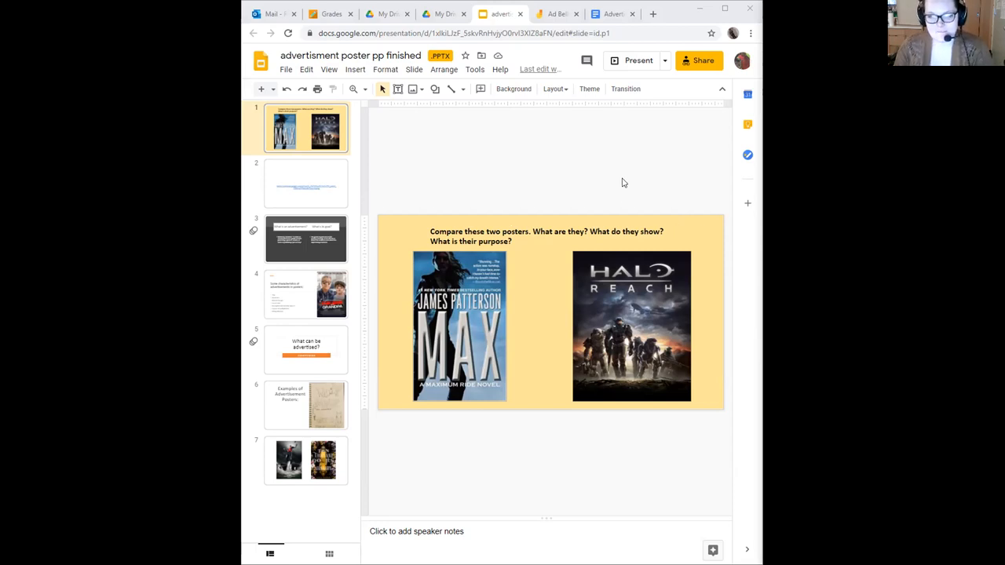
{"action": "mouse_move", "coordinate": [581, 319]}
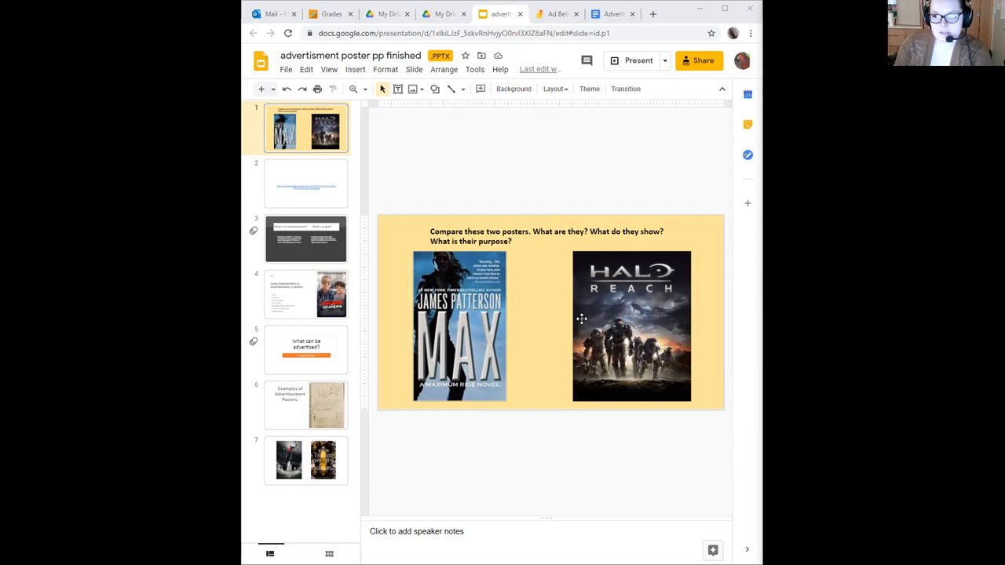
{"action": "mouse_move", "coordinate": [572, 314]}
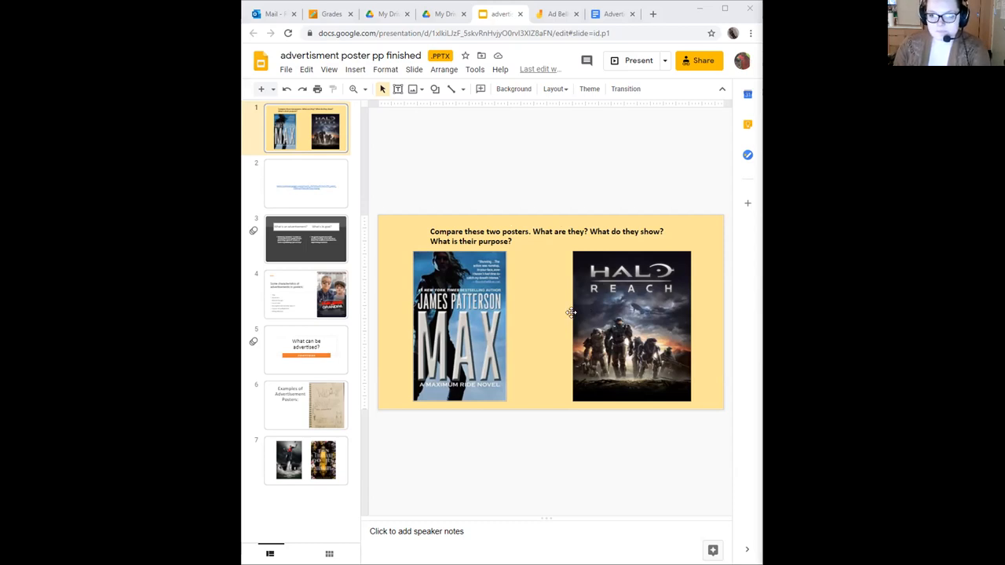
{"action": "mouse_move", "coordinate": [572, 389]}
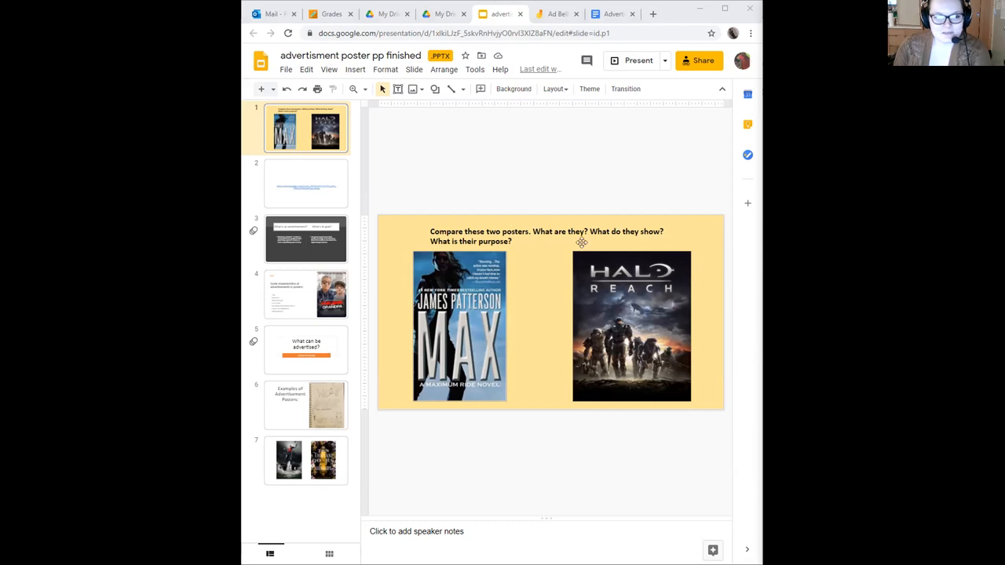
{"action": "mouse_move", "coordinate": [618, 339]}
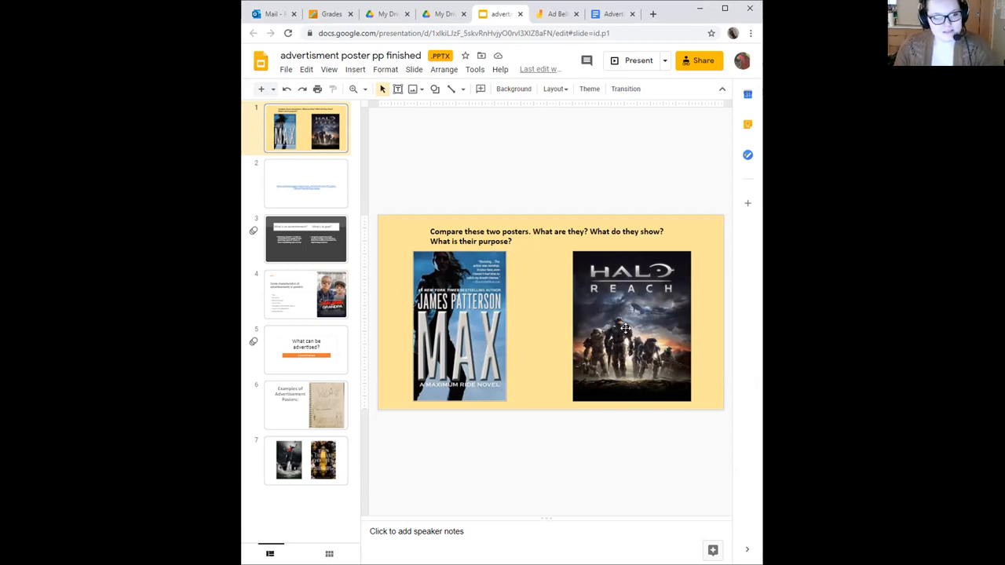
{"action": "mouse_move", "coordinate": [426, 259]}
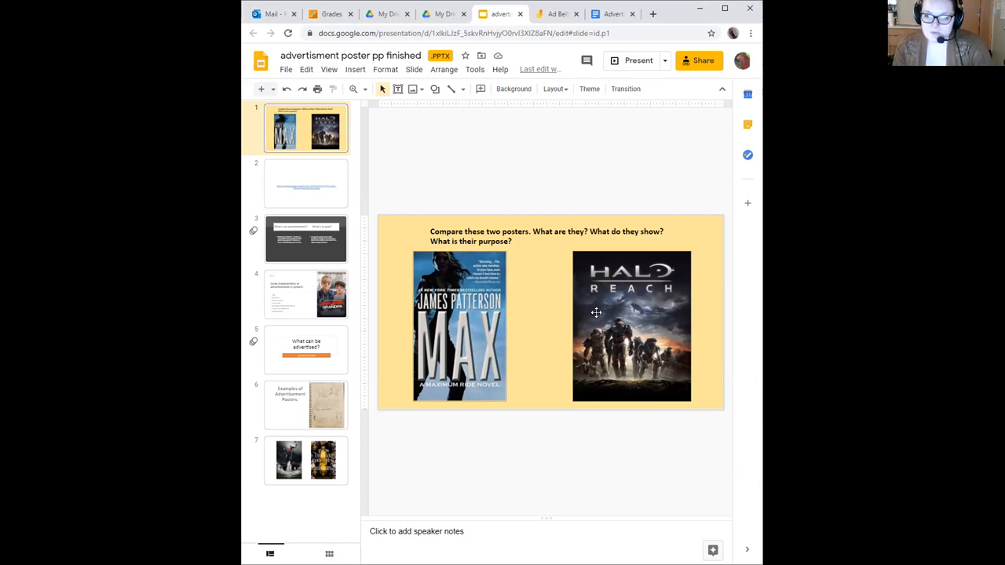
{"action": "left_click", "coordinate": [631, 325]}
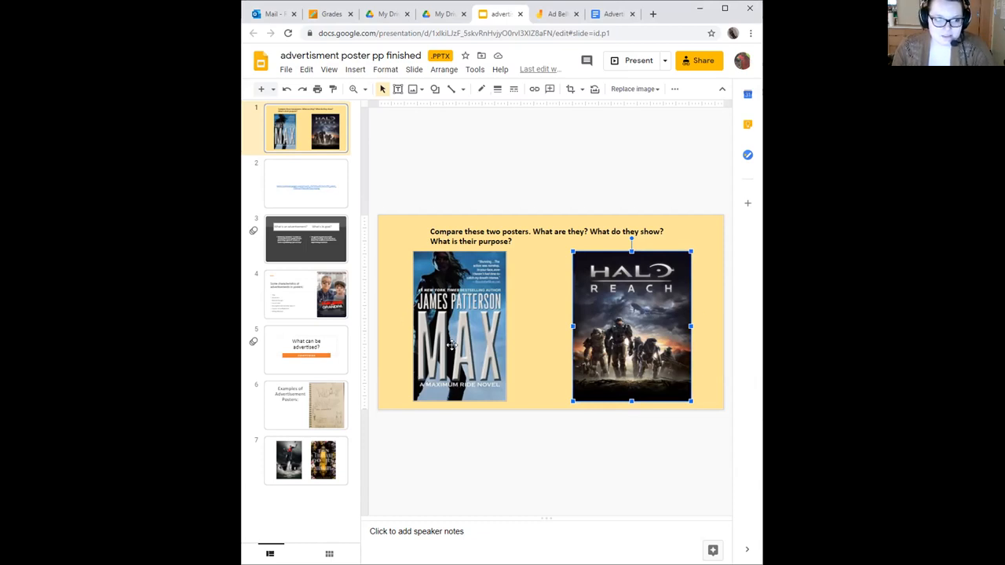
{"action": "mouse_move", "coordinate": [447, 395]}
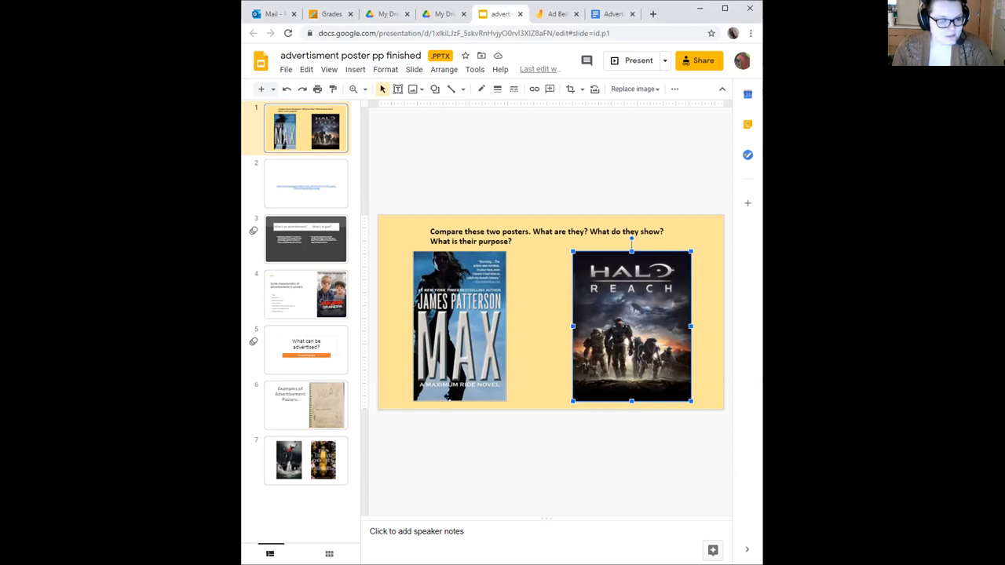
{"action": "left_click", "coordinate": [530, 371]}
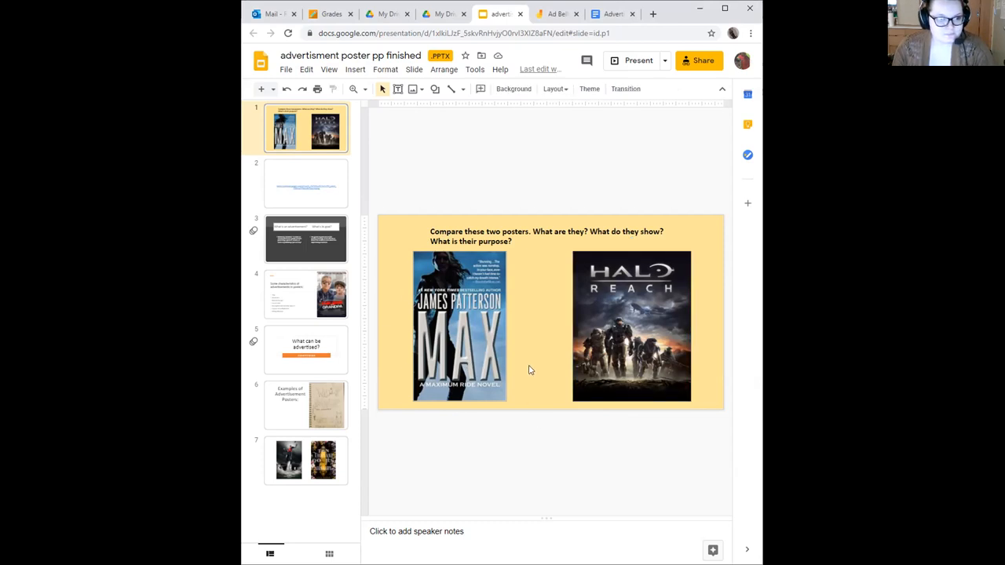
{"action": "mouse_move", "coordinate": [475, 336]}
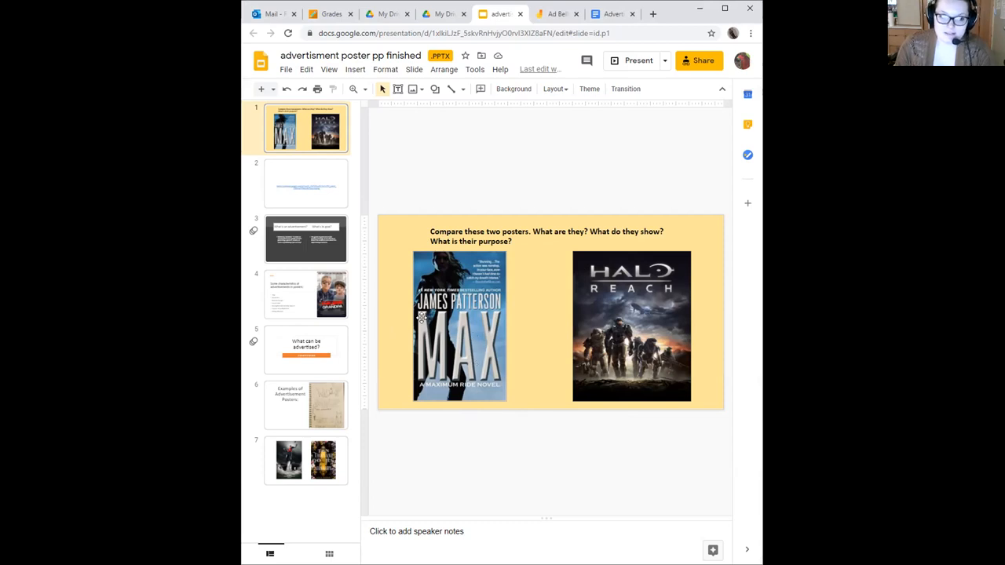
{"action": "mouse_move", "coordinate": [533, 497]}
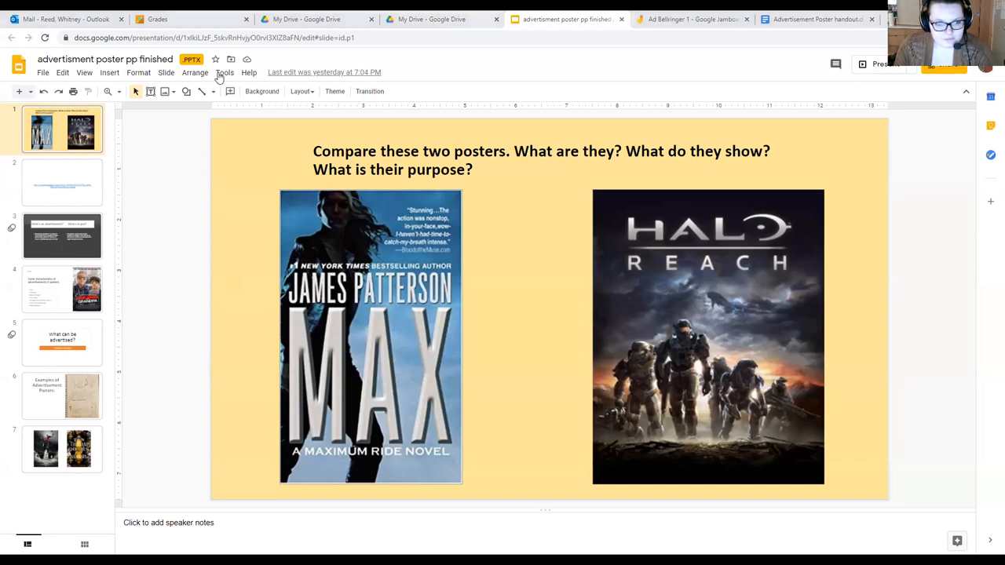
{"action": "mouse_move", "coordinate": [760, 377]}
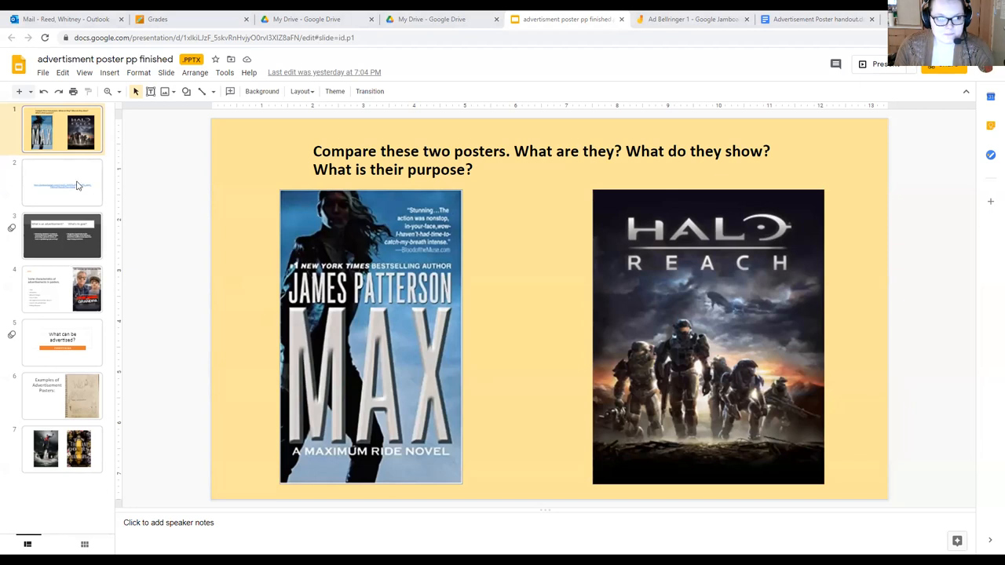
Show the 'What is an advertisement? What's its goal?' slide in the editor.
{"action": "left_click", "coordinate": [63, 236]}
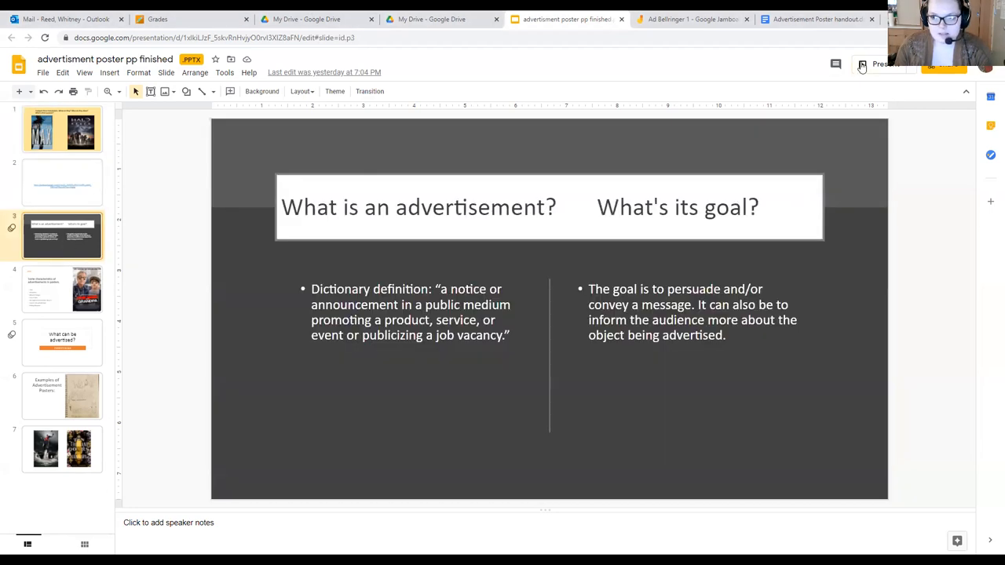
Start presenting the deck full screen from the advertisement definition slide.
{"action": "left_click", "coordinate": [881, 63]}
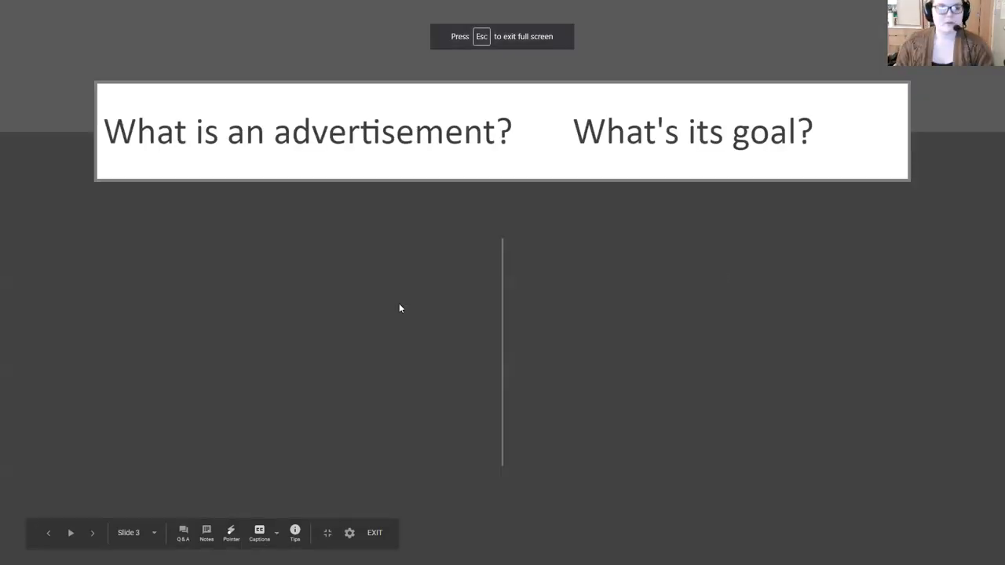
{"action": "mouse_move", "coordinate": [352, 233]}
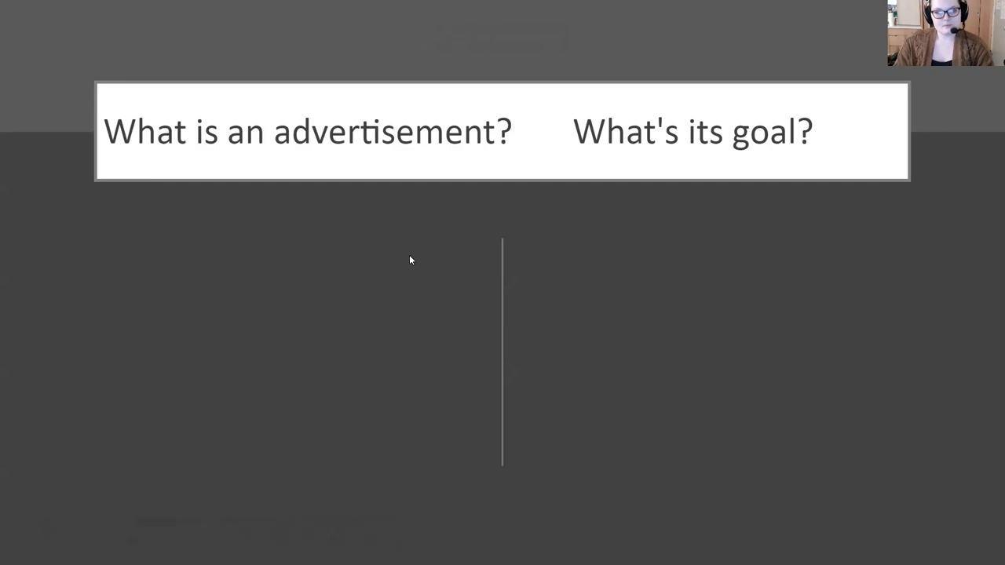
{"action": "mouse_move", "coordinate": [521, 281]}
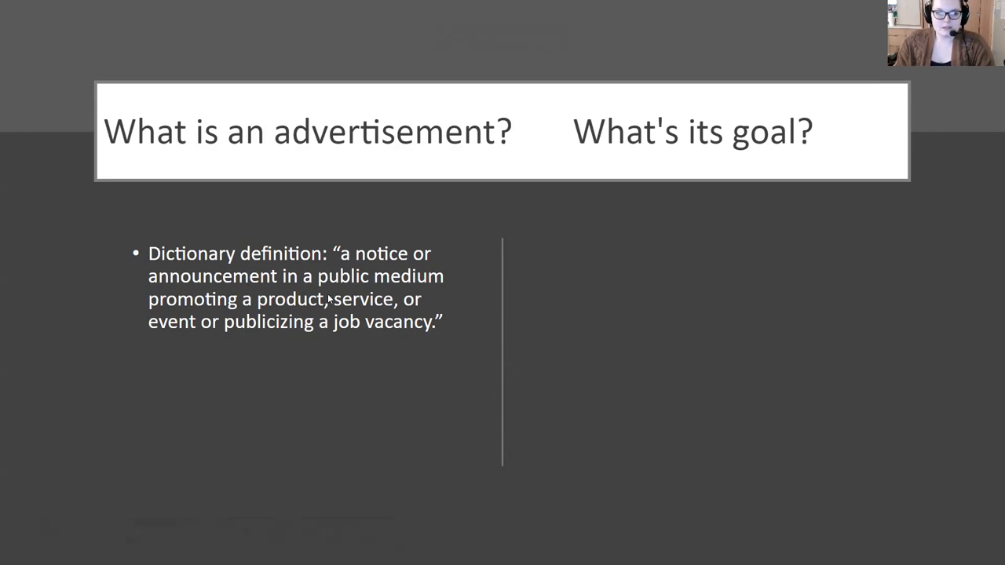
{"action": "mouse_move", "coordinate": [305, 296]}
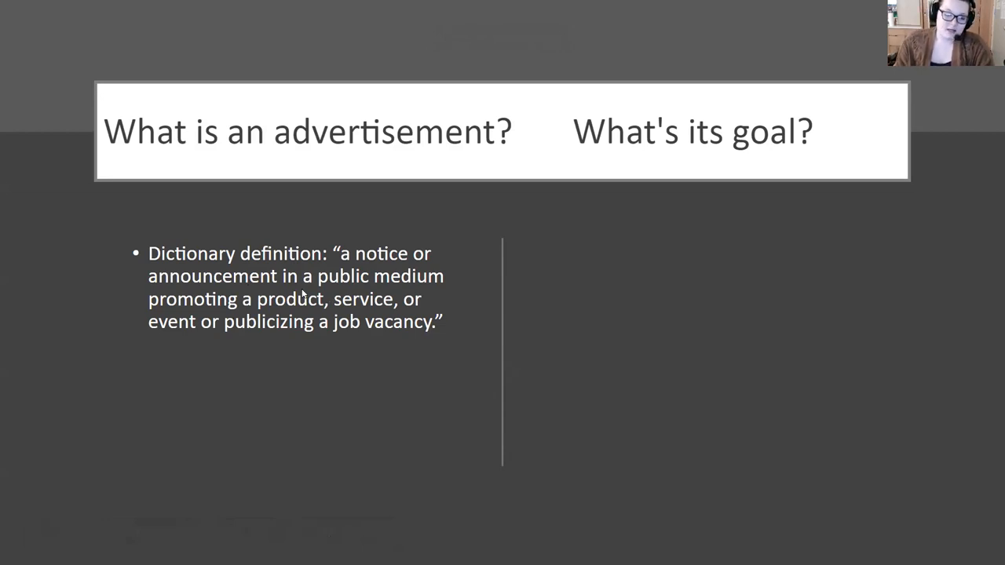
{"action": "mouse_move", "coordinate": [367, 321]}
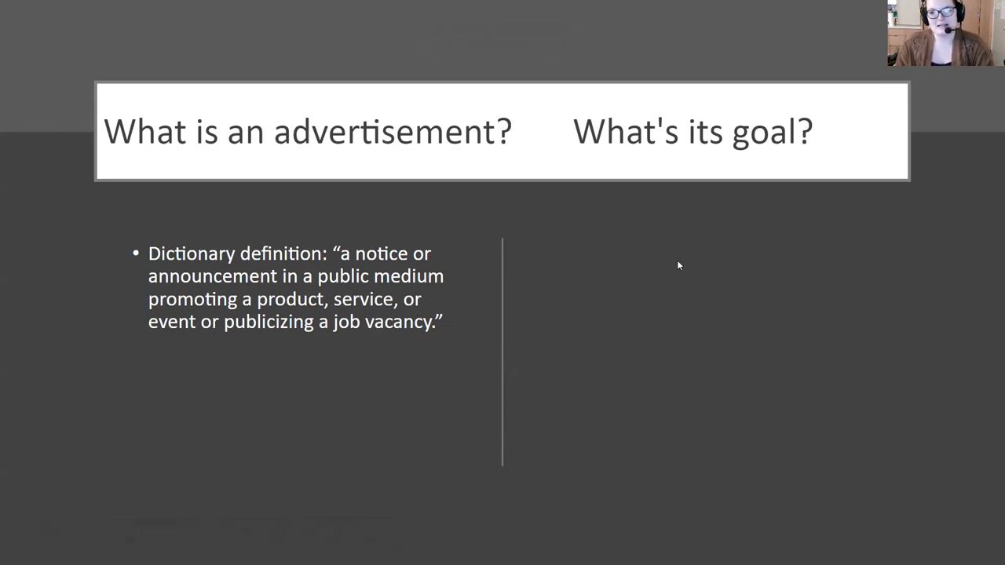
{"action": "mouse_move", "coordinate": [694, 340]}
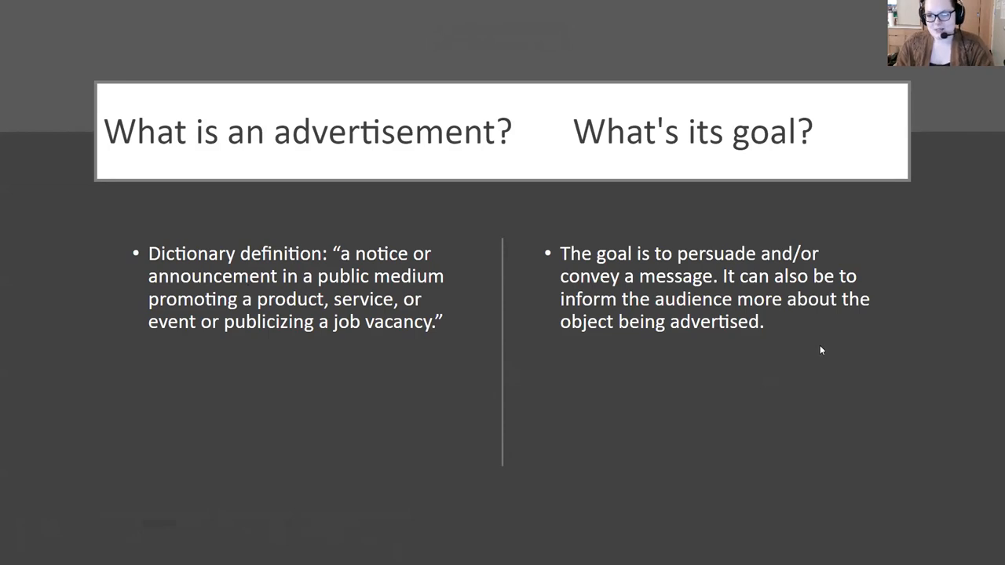
{"action": "mouse_move", "coordinate": [729, 369]}
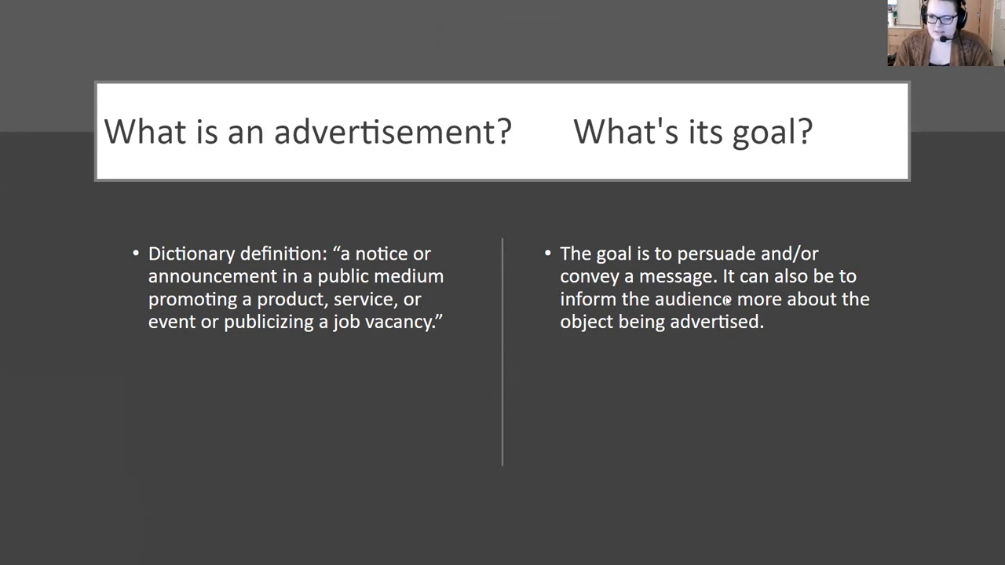
{"action": "mouse_move", "coordinate": [747, 320]}
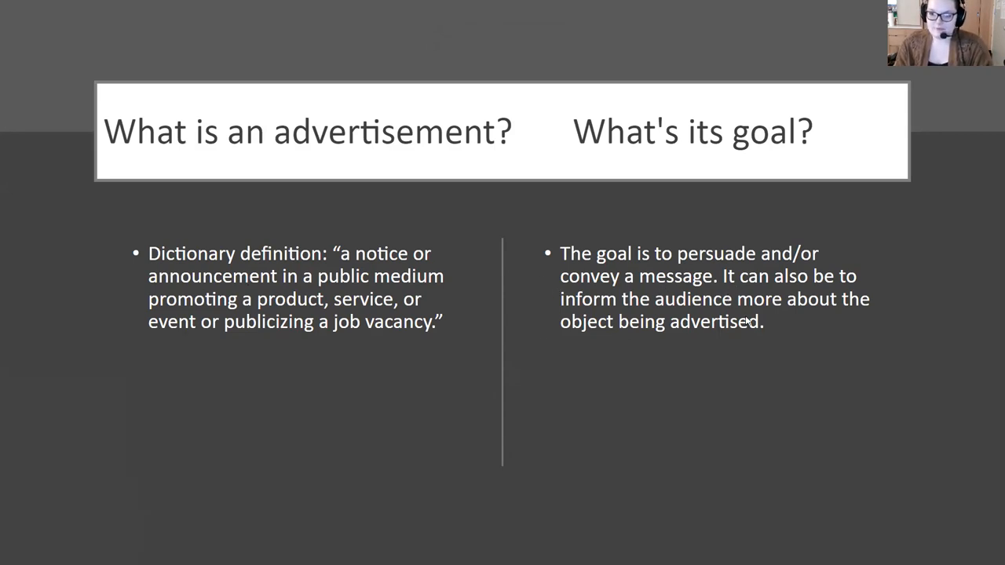
{"action": "mouse_move", "coordinate": [628, 344]}
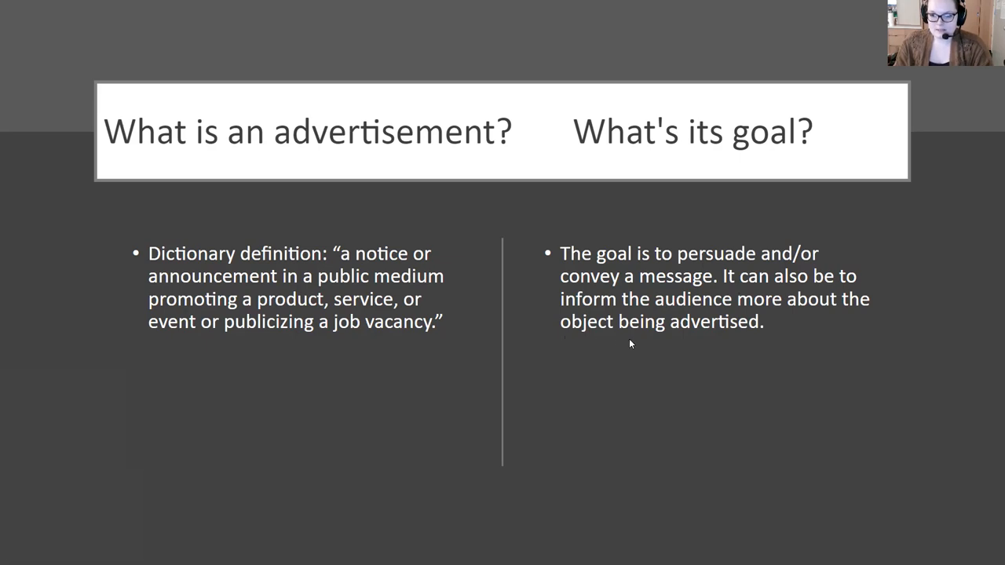
{"action": "mouse_move", "coordinate": [642, 344]}
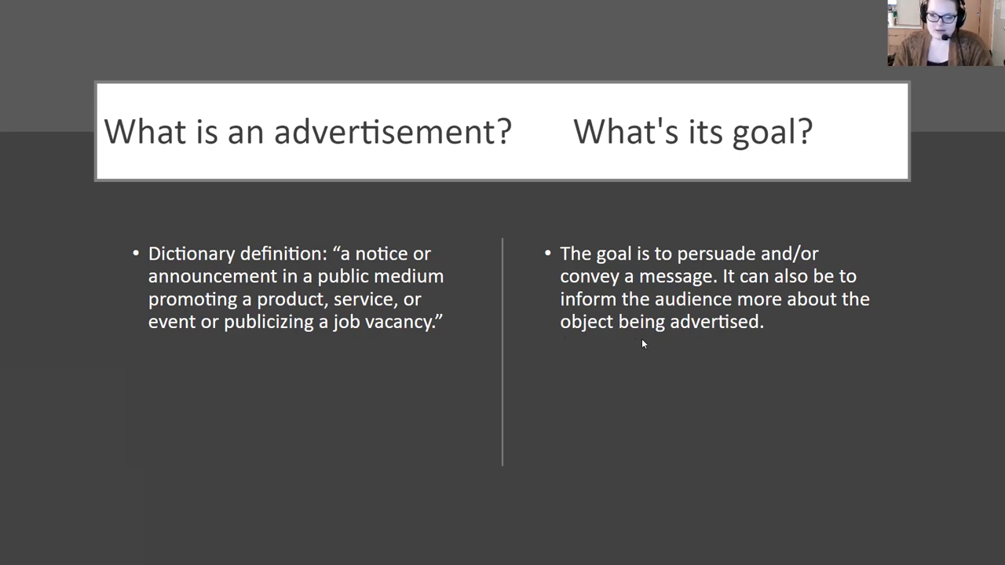
{"action": "mouse_move", "coordinate": [677, 308]}
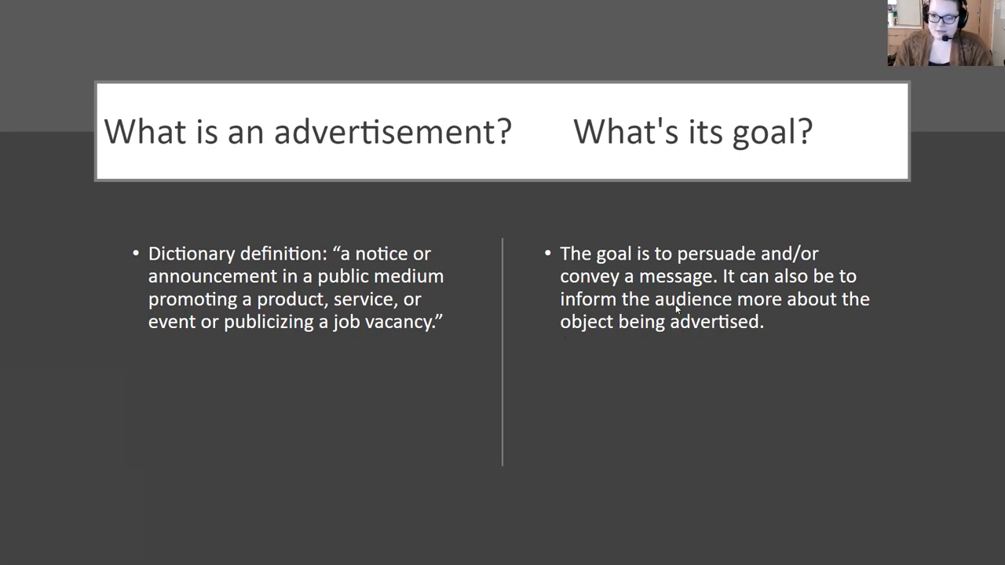
{"action": "mouse_move", "coordinate": [503, 358]}
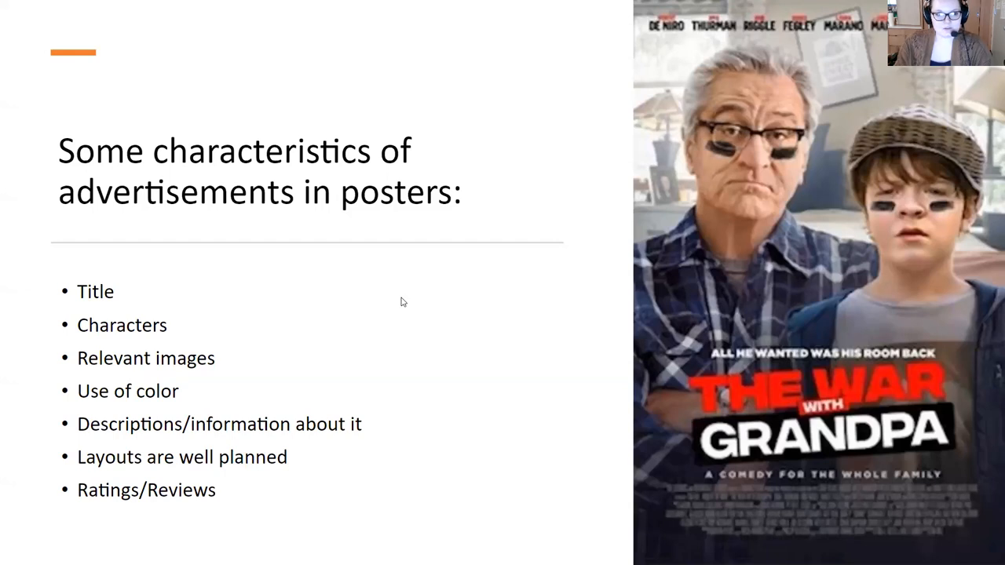
{"action": "mouse_move", "coordinate": [508, 313]}
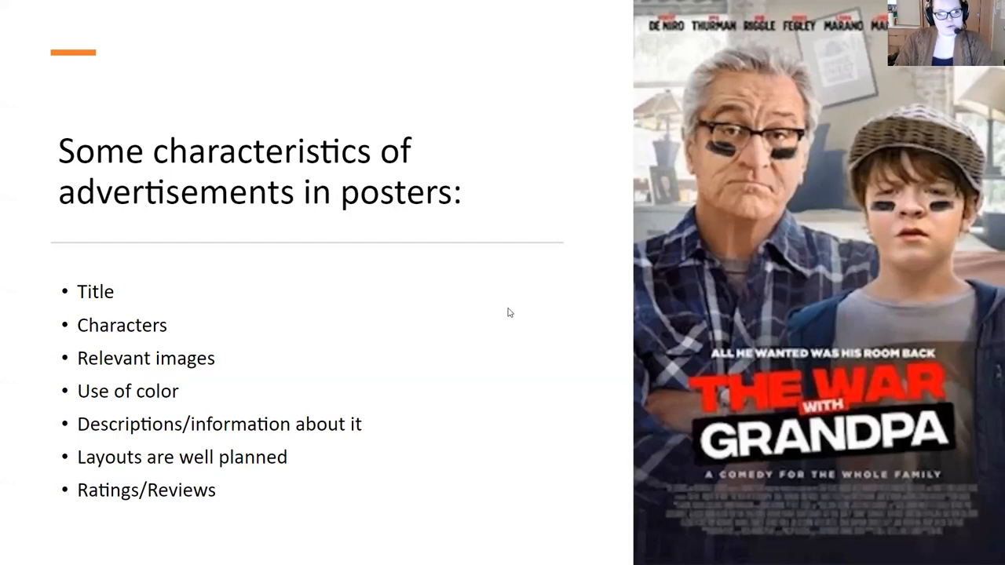
{"action": "mouse_move", "coordinate": [459, 236]}
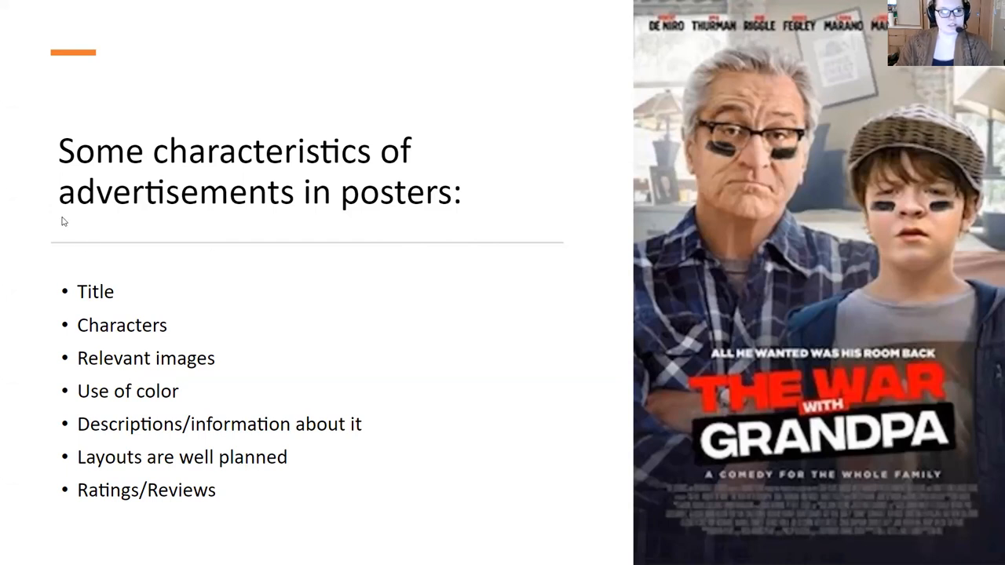
{"action": "mouse_move", "coordinate": [166, 366]}
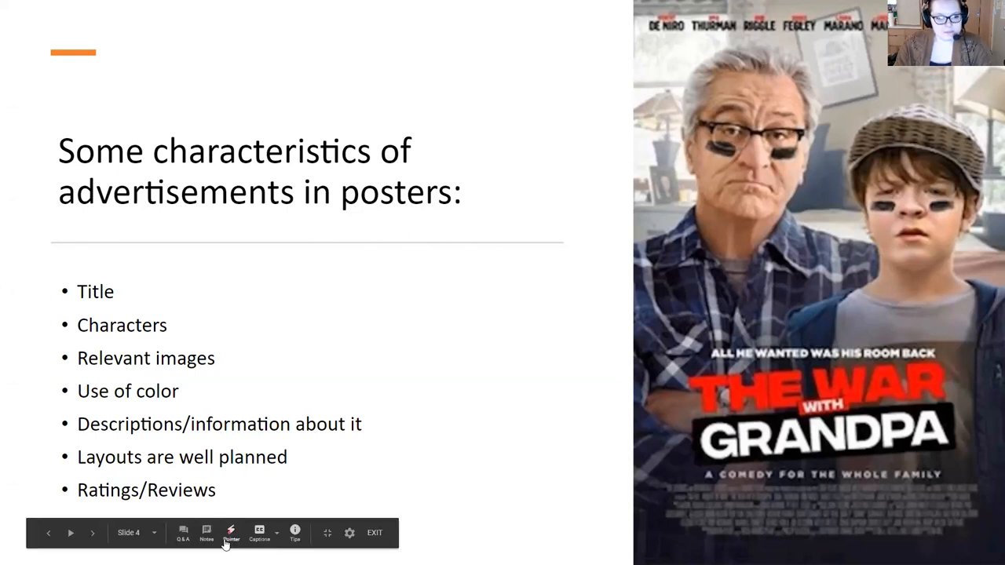
Use the laser pointer to trace features of The War with Grandpa poster.
{"action": "left_click", "coordinate": [231, 533]}
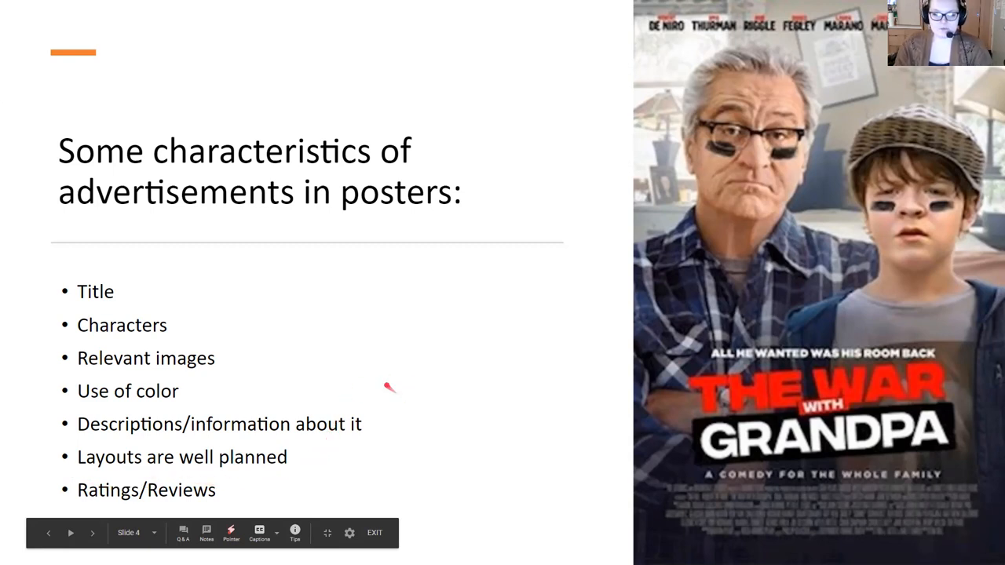
{"action": "mouse_move", "coordinate": [502, 468]}
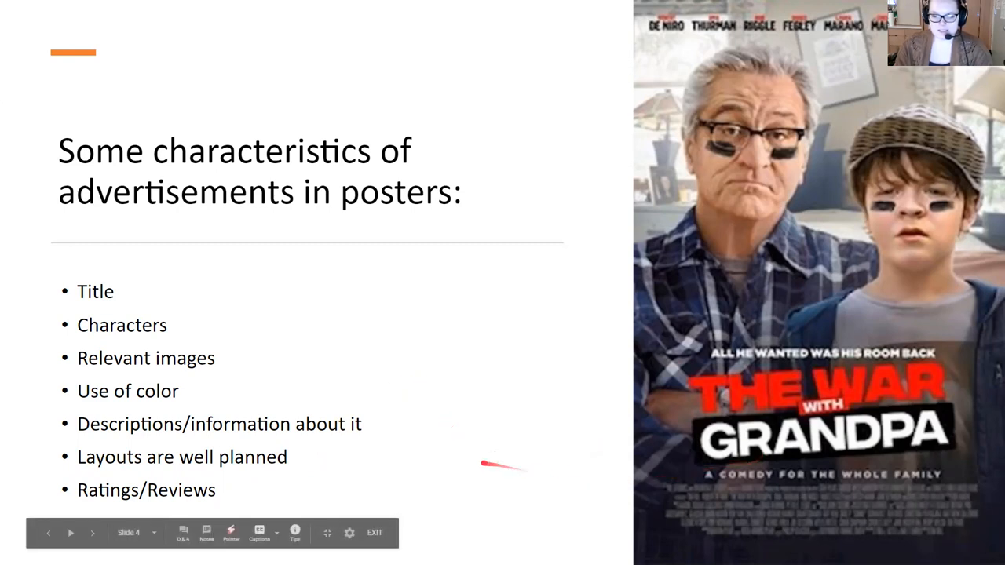
{"action": "mouse_move", "coordinate": [487, 212]}
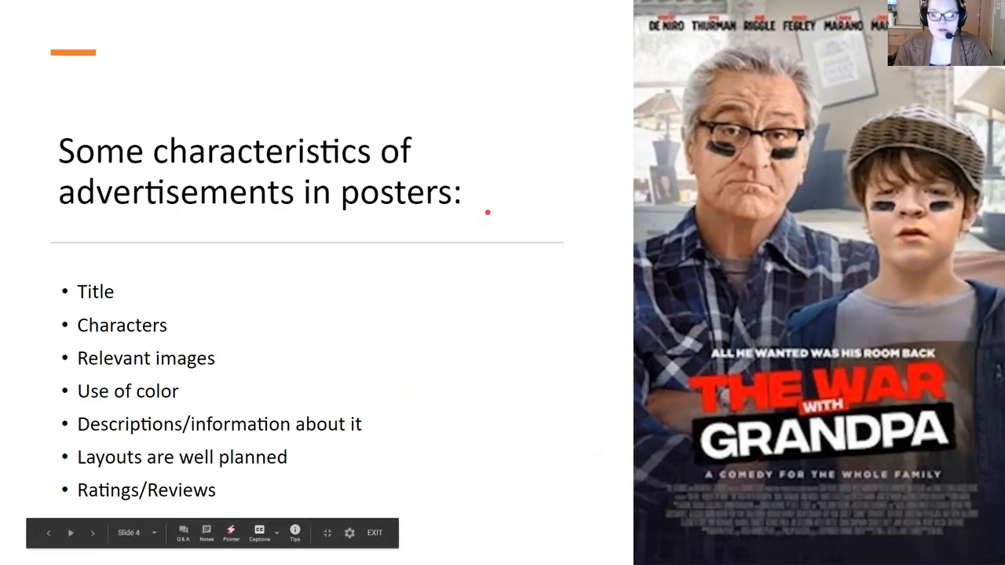
{"action": "mouse_move", "coordinate": [499, 211]}
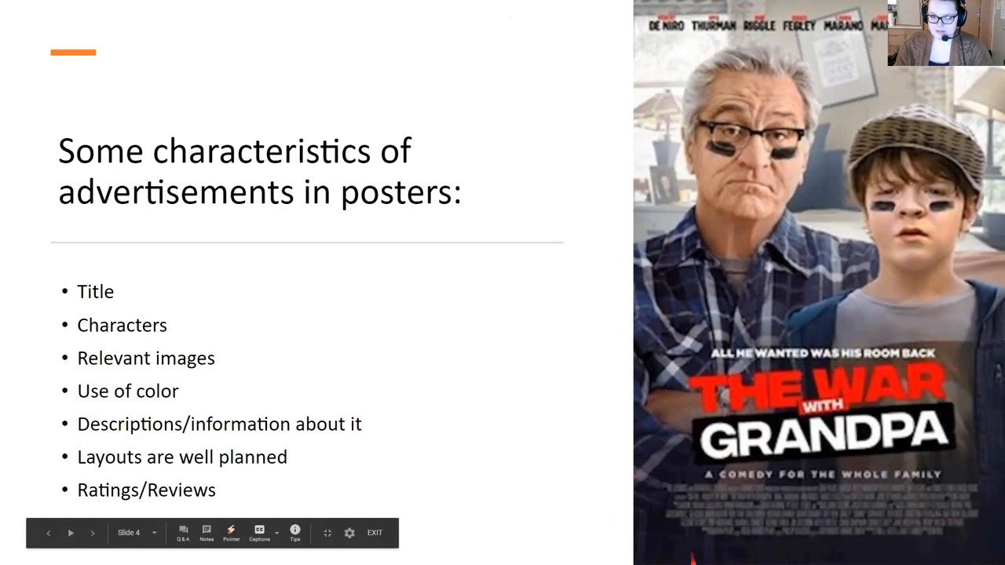
{"action": "left_click_drag", "start_coordinate": [668, 314], "coordinate": [691, 550]}
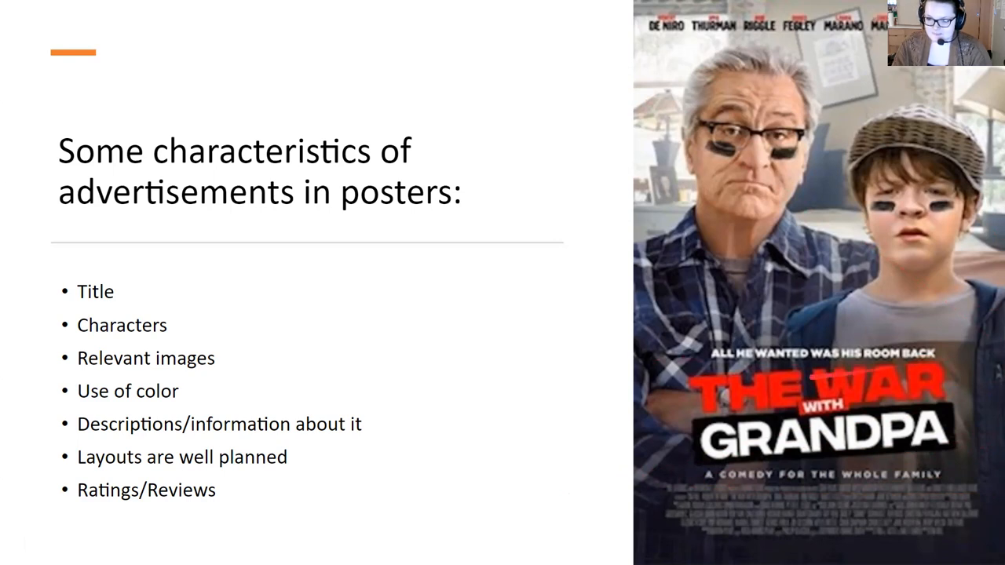
{"action": "left_click_drag", "start_coordinate": [233, 408], "coordinate": [299, 424]}
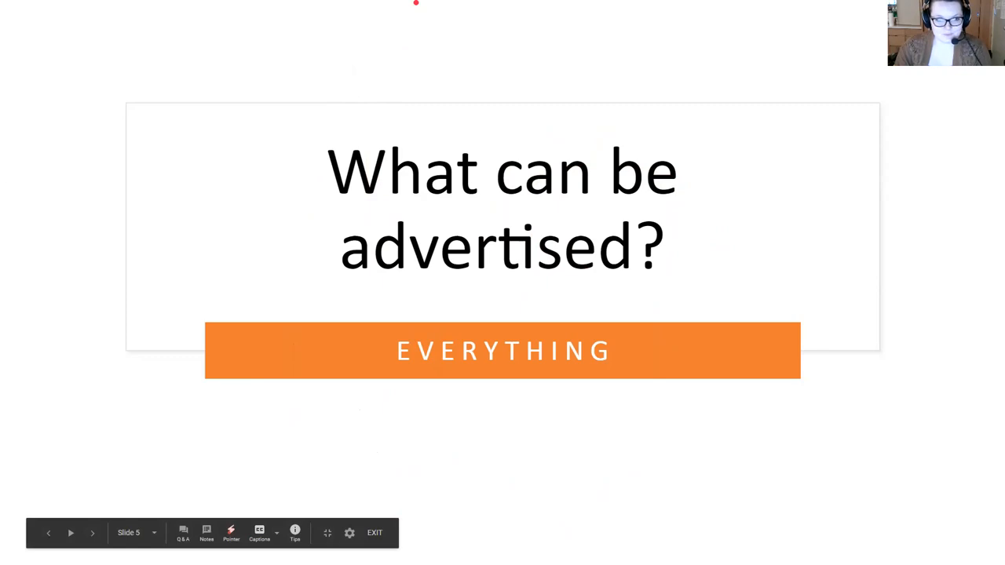
Leave the slideshow and bring up the Advertisement Poster handout in Google Docs.
{"action": "left_click", "coordinate": [373, 532]}
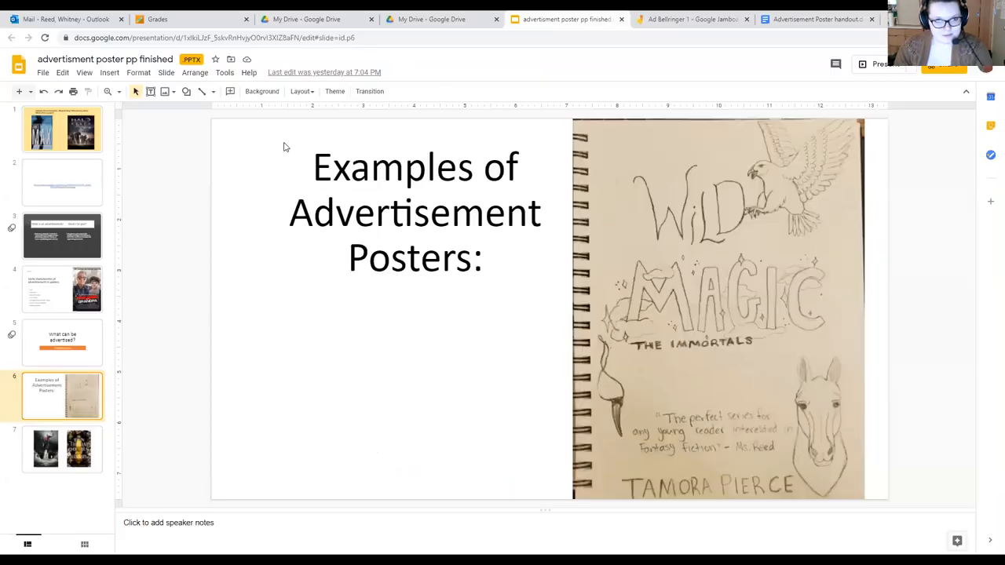
{"action": "left_click", "coordinate": [690, 19]}
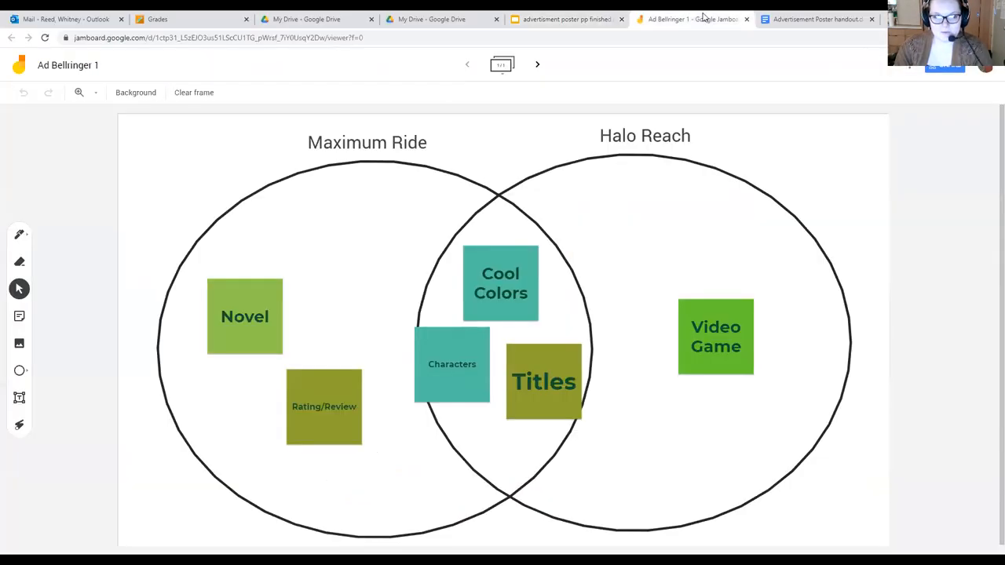
{"action": "left_click", "coordinate": [817, 19]}
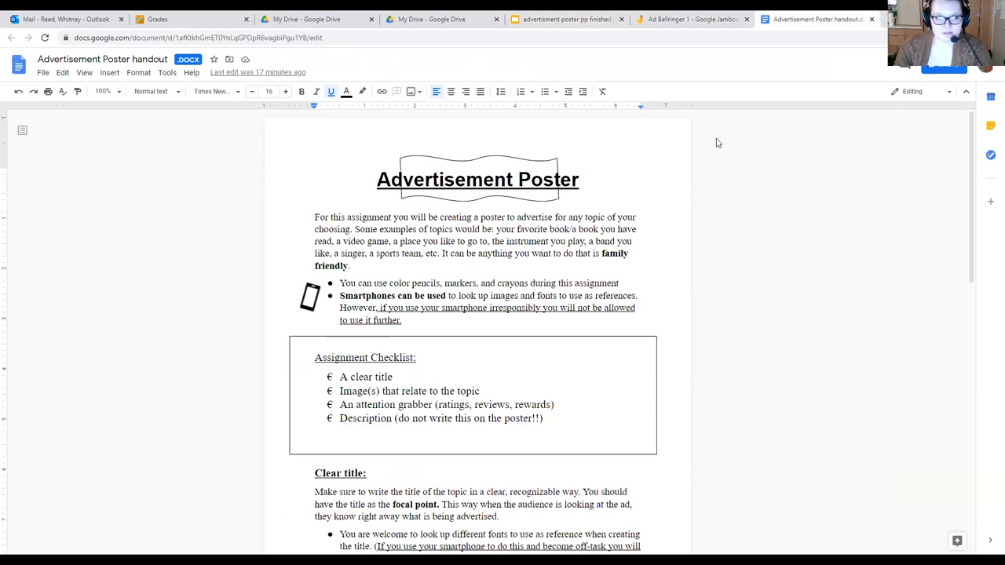
{"action": "left_click", "coordinate": [314, 338]}
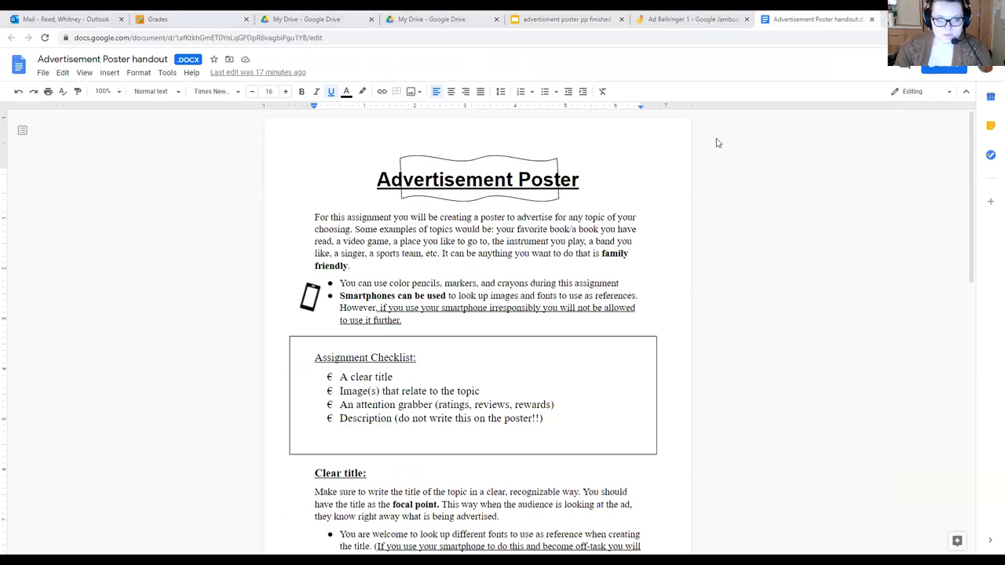
{"action": "mouse_move", "coordinate": [640, 409]}
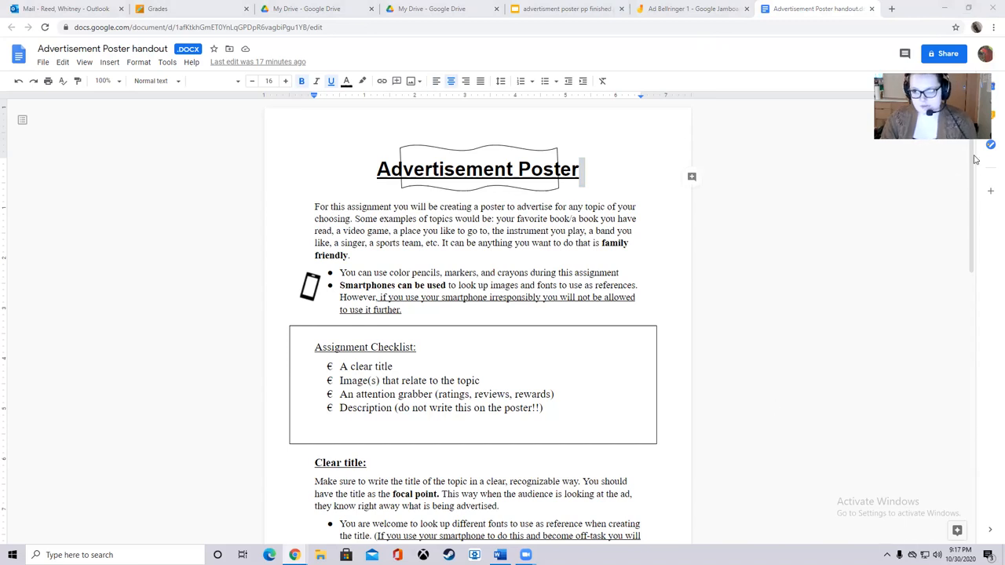
{"action": "left_click", "coordinate": [994, 26]}
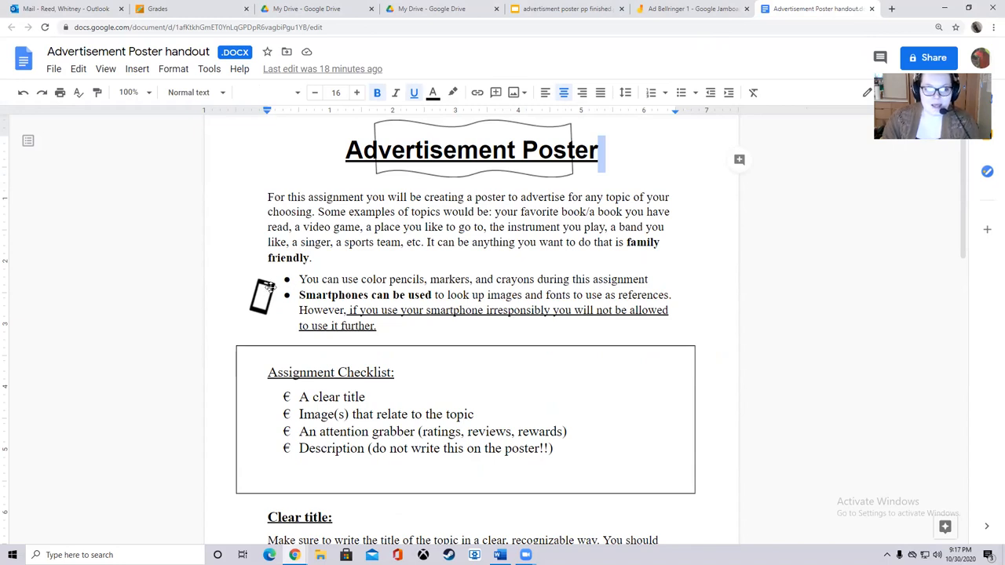
{"action": "mouse_move", "coordinate": [384, 290]}
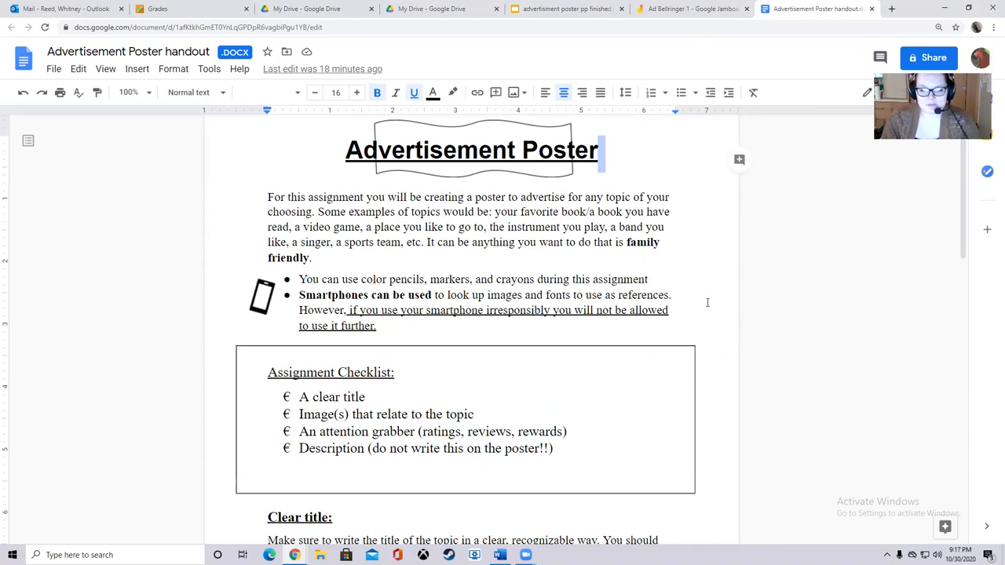
{"action": "mouse_move", "coordinate": [686, 303]}
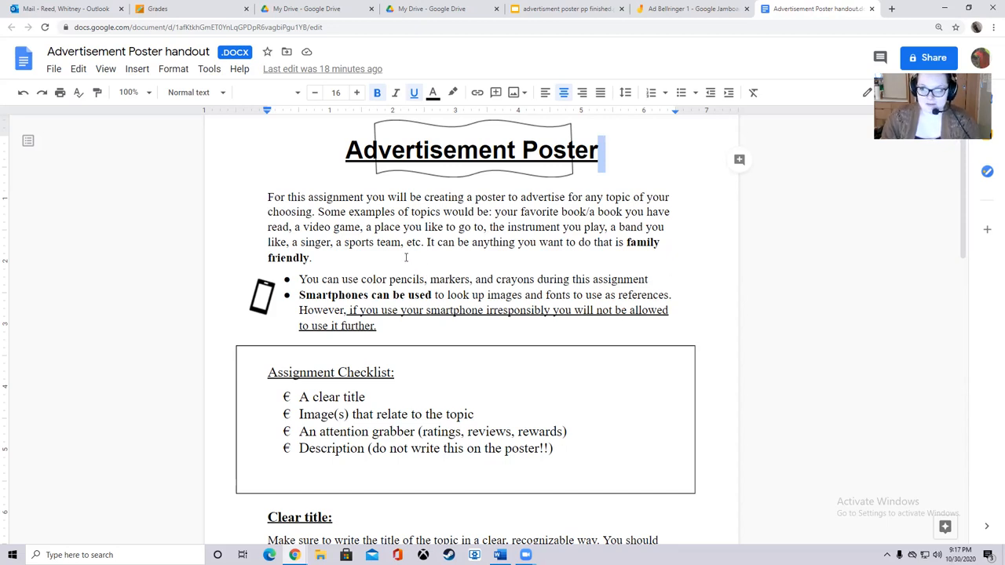
{"action": "mouse_move", "coordinate": [239, 280]}
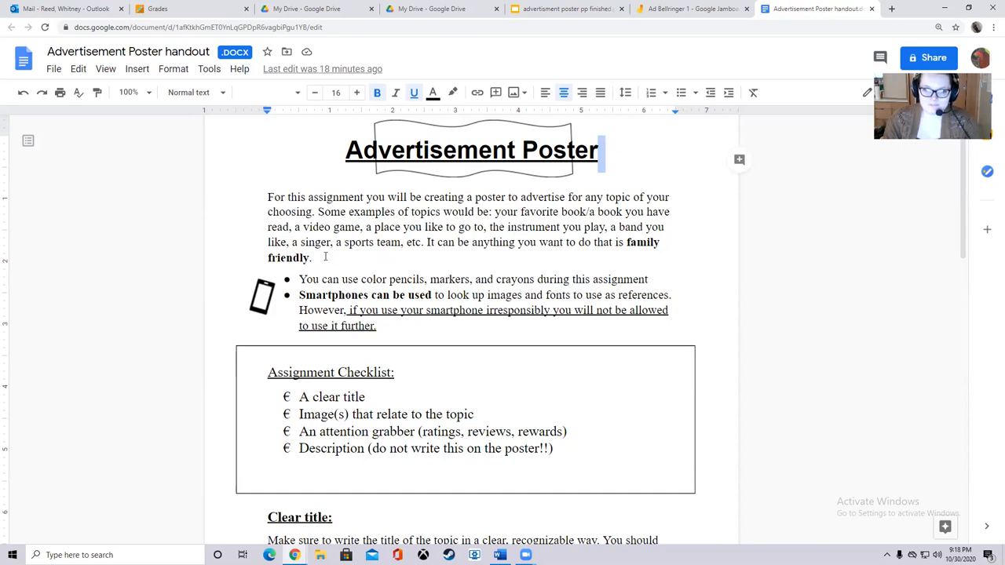
{"action": "mouse_move", "coordinate": [344, 258]}
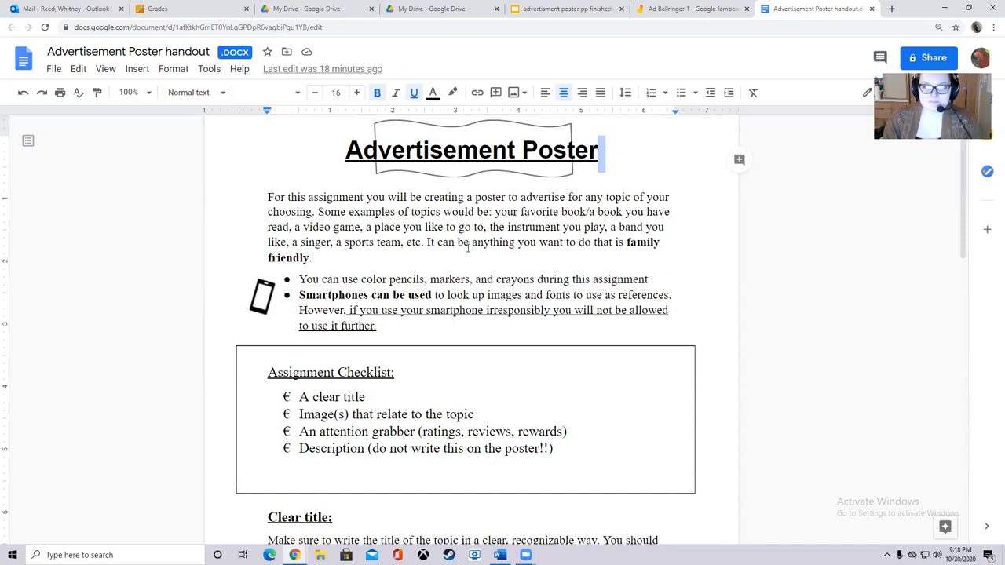
{"action": "mouse_move", "coordinate": [612, 221]}
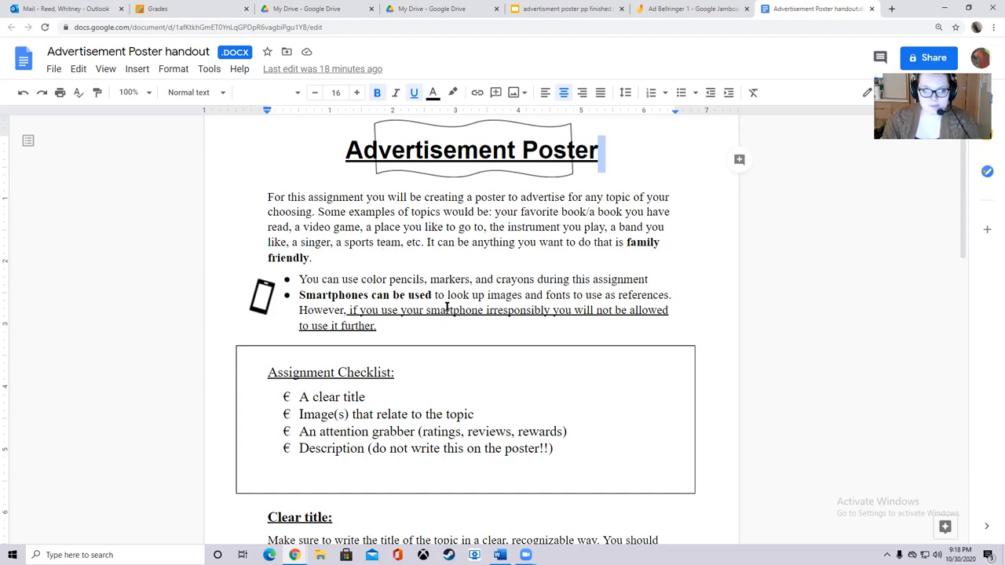
{"action": "scroll", "scroll_direction": "down", "scroll_amount": 3}
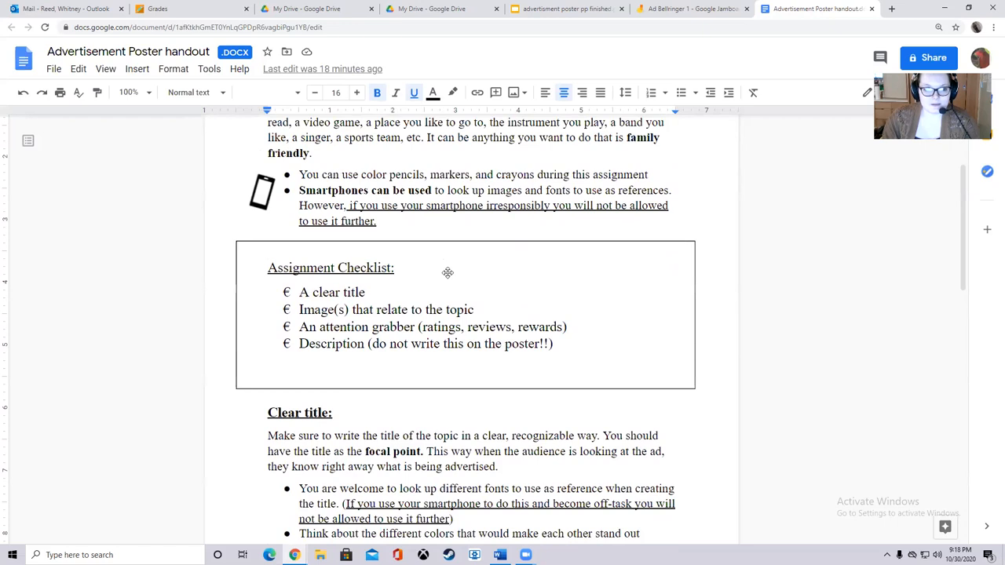
{"action": "scroll", "scroll_direction": "down", "scroll_amount": 3}
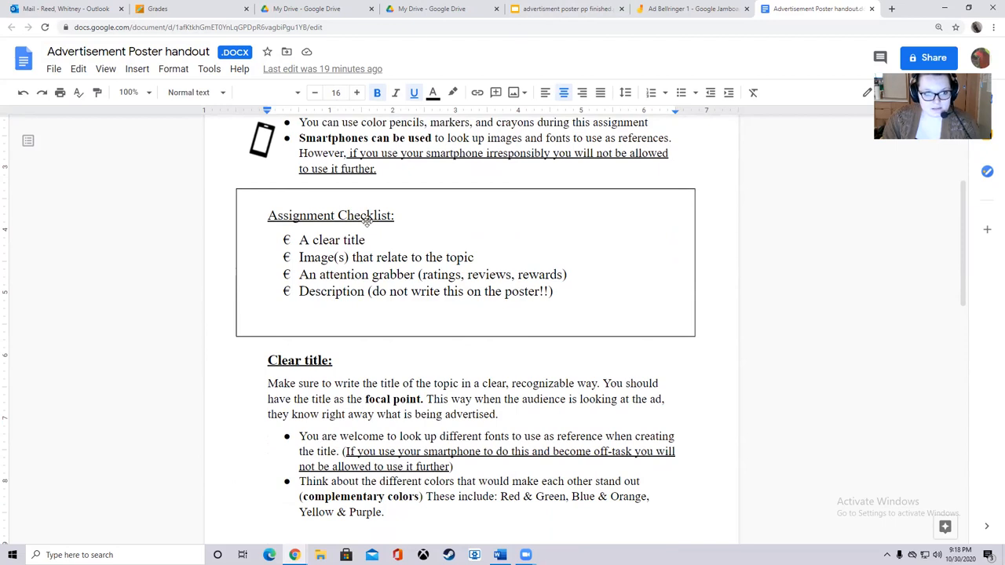
{"action": "scroll", "scroll_direction": "down", "scroll_amount": 3}
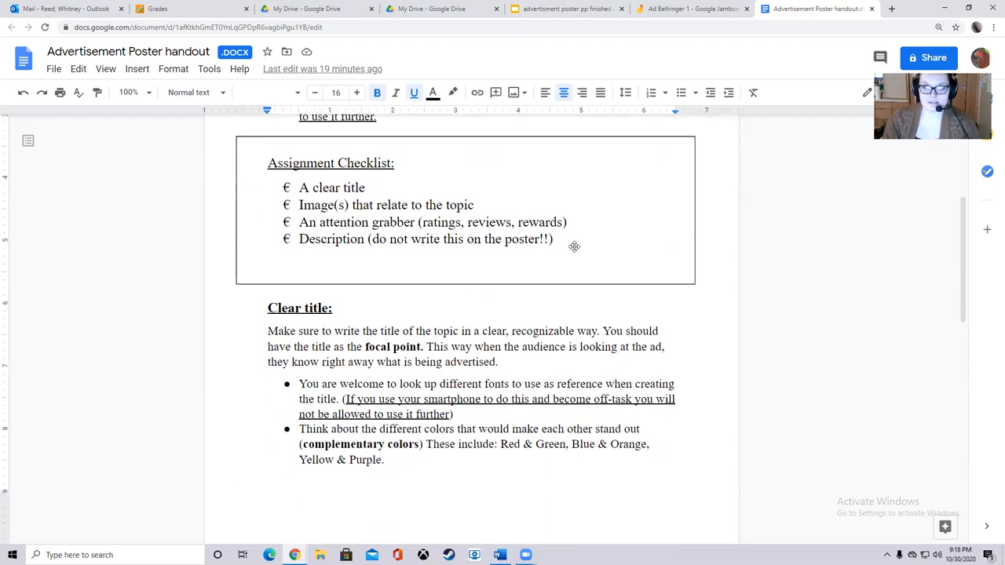
{"action": "mouse_move", "coordinate": [600, 275]}
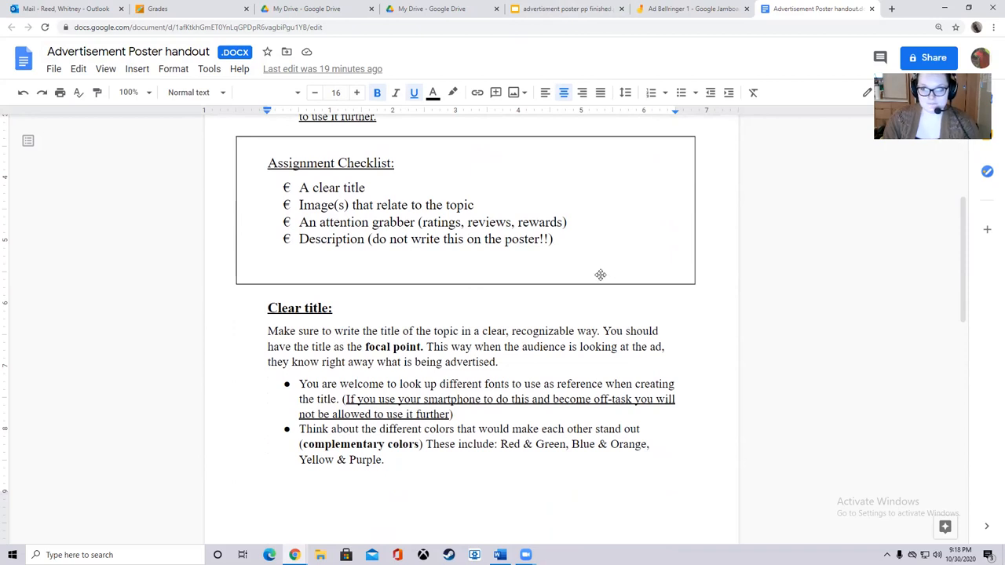
{"action": "mouse_move", "coordinate": [603, 270]}
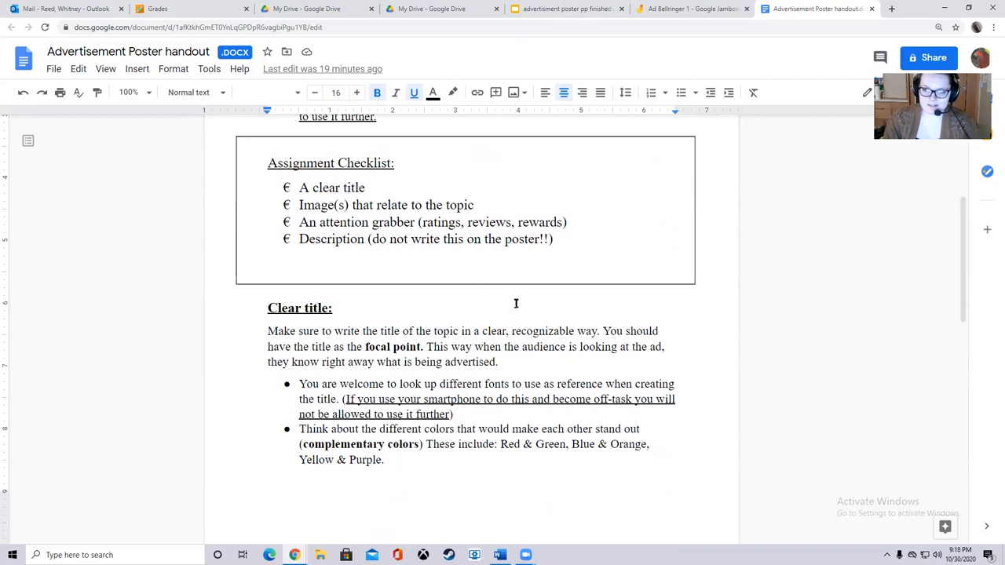
{"action": "mouse_move", "coordinate": [503, 302]}
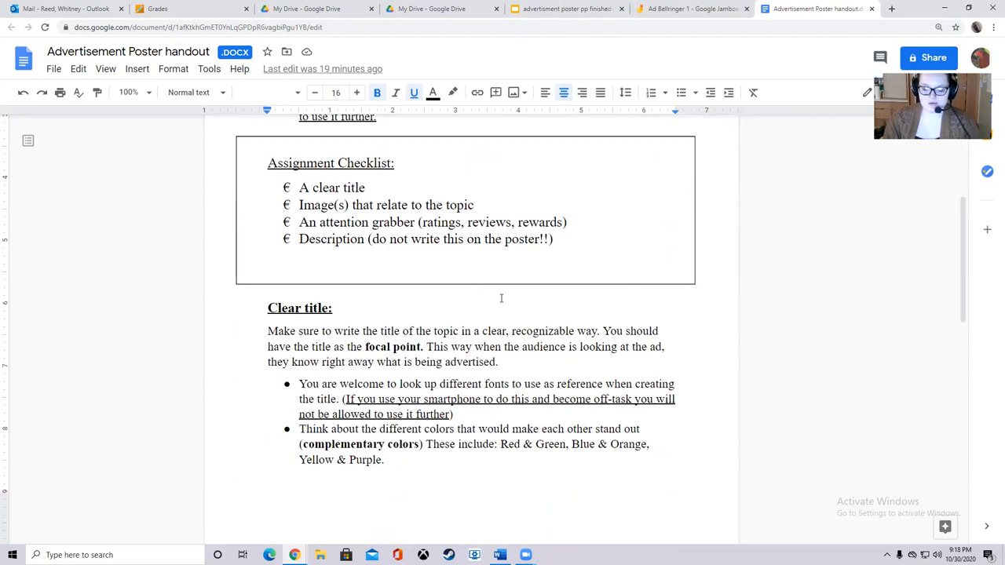
{"action": "mouse_move", "coordinate": [381, 198]}
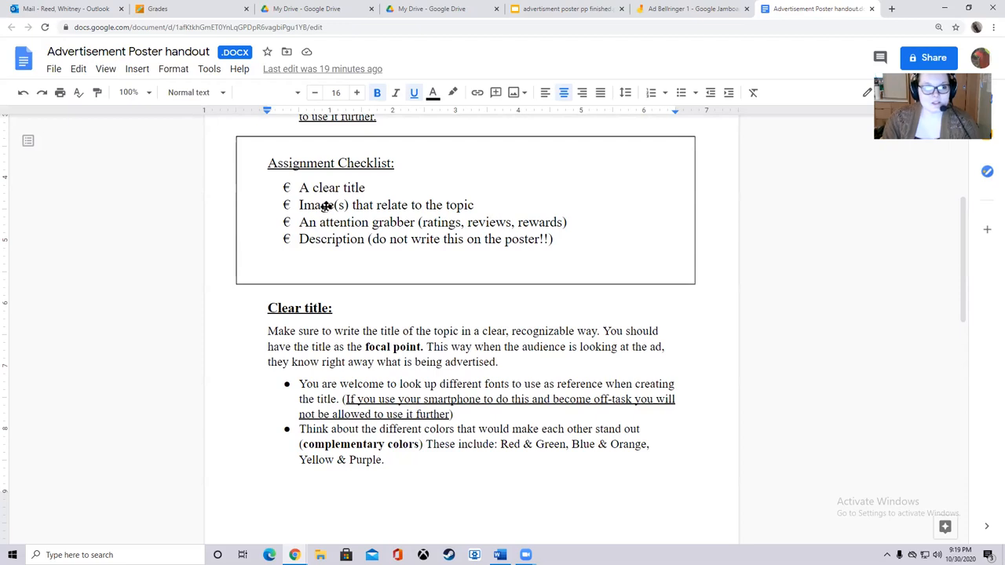
Scroll the handout past the checklist to the Clear title section.
{"action": "scroll", "scroll_direction": "down", "scroll_amount": 3}
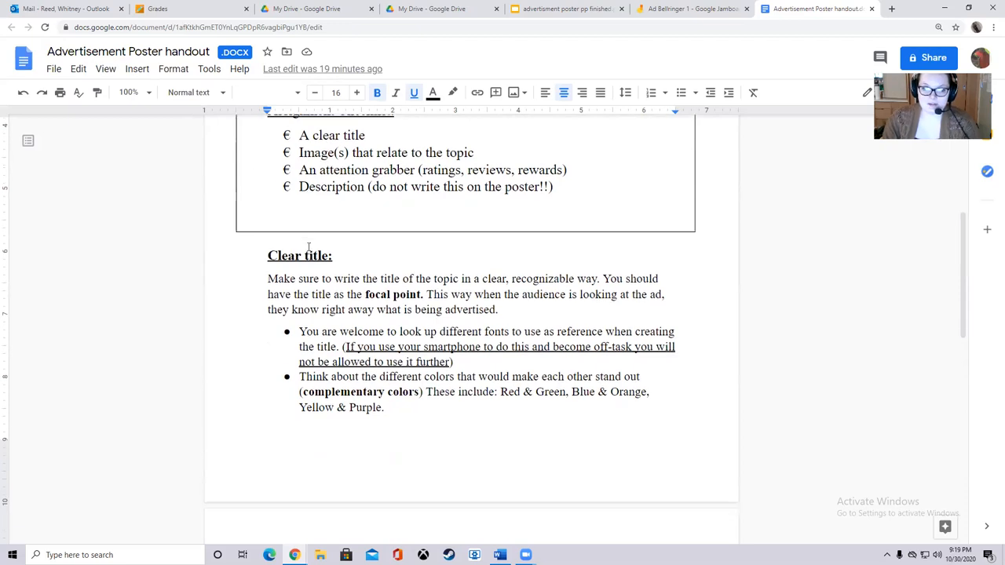
{"action": "scroll", "scroll_direction": "down", "scroll_amount": 3}
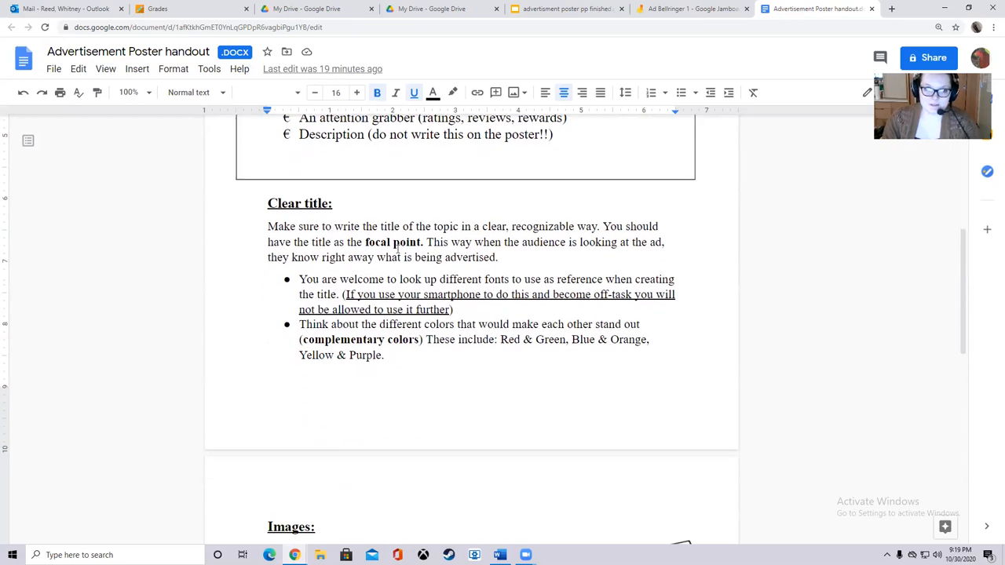
{"action": "scroll", "scroll_direction": "down", "scroll_amount": 3}
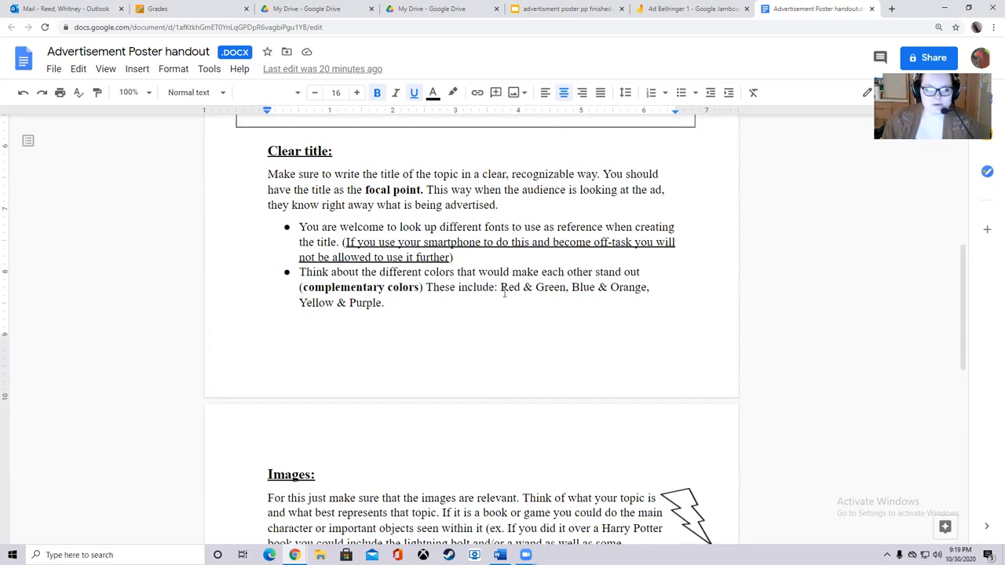
{"action": "mouse_move", "coordinate": [631, 148]}
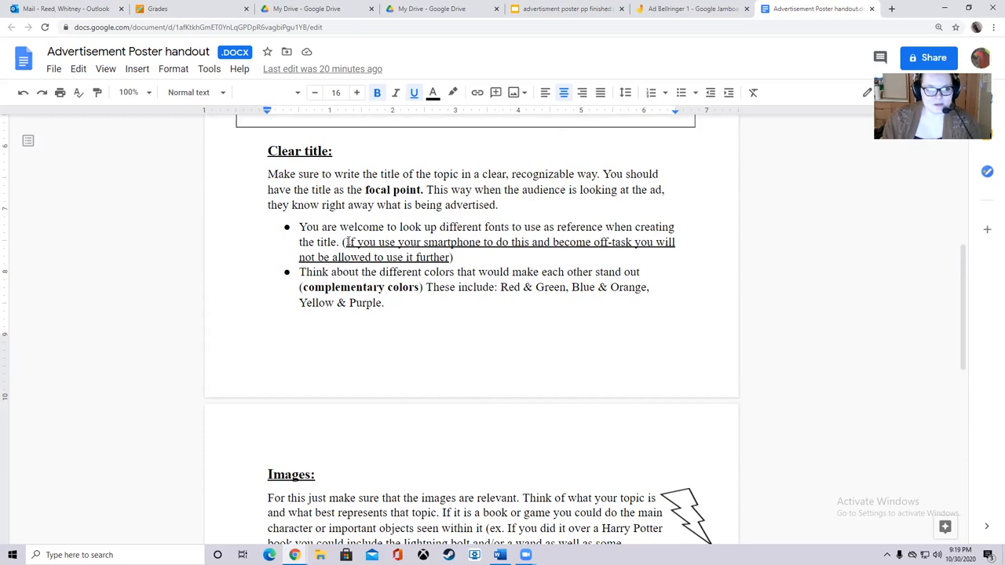
{"action": "scroll", "scroll_direction": "down", "scroll_amount": 3}
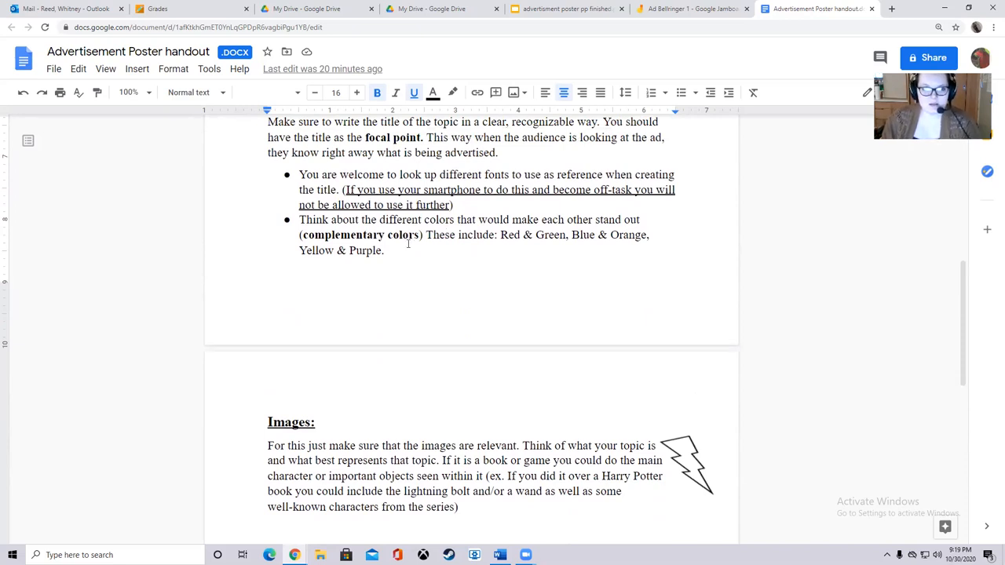
{"action": "mouse_move", "coordinate": [476, 281]}
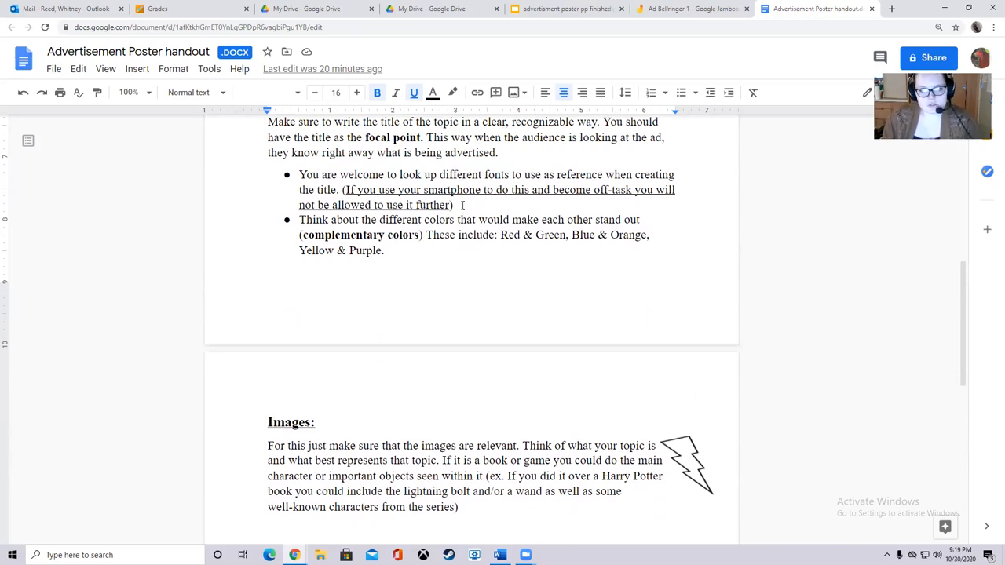
{"action": "scroll", "scroll_direction": "down", "scroll_amount": 3}
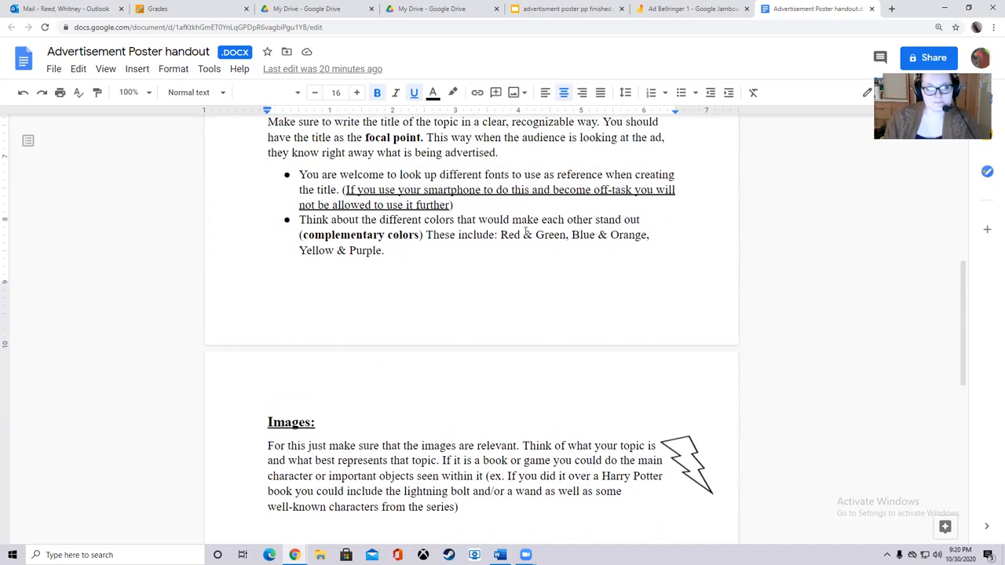
{"action": "mouse_move", "coordinate": [478, 298]}
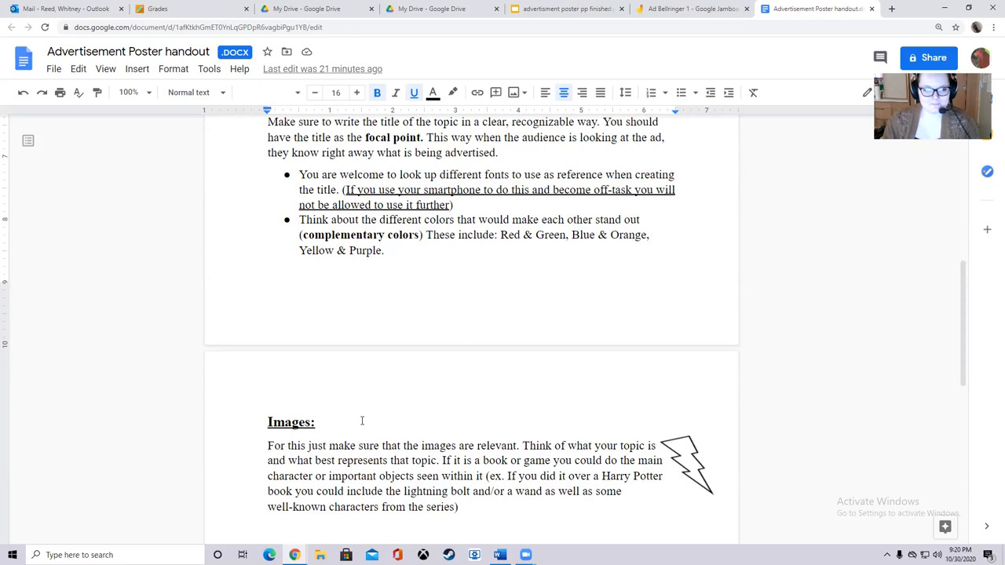
Scroll the handout to the Images paragraph and the An Attention Grabber section.
{"action": "scroll", "scroll_direction": "down", "scroll_amount": 3}
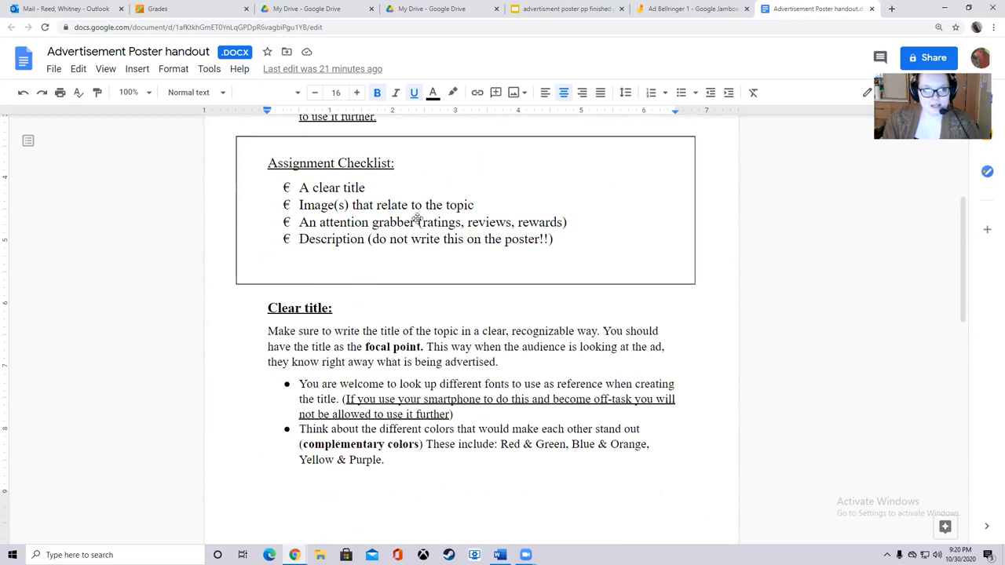
{"action": "scroll", "scroll_direction": "down", "scroll_amount": 3}
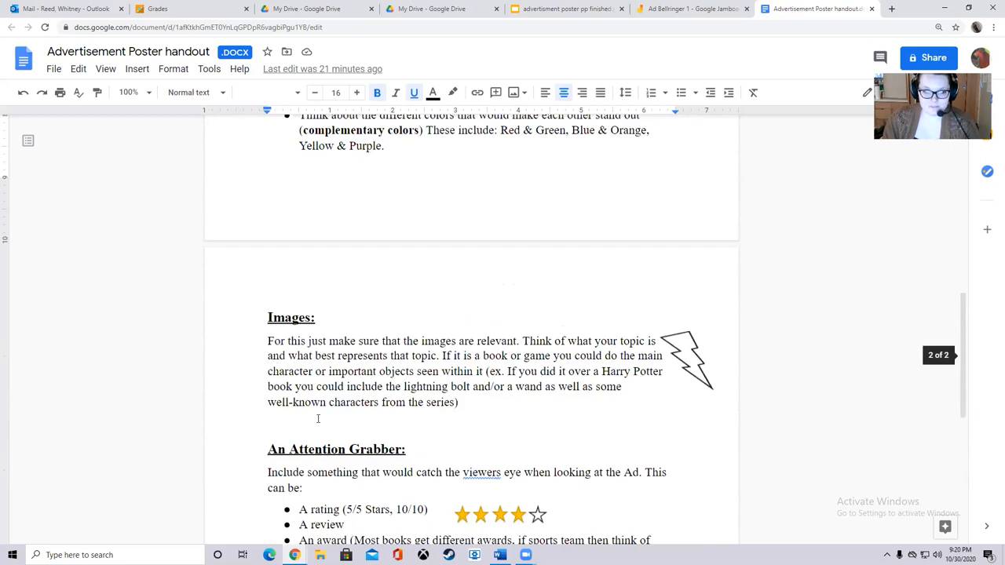
{"action": "scroll", "scroll_direction": "down", "scroll_amount": 3}
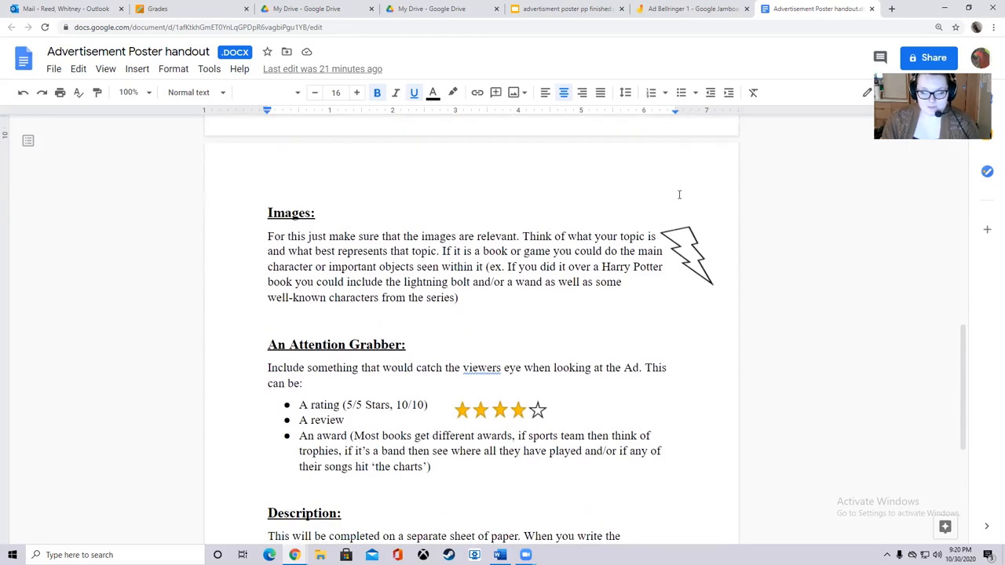
{"action": "mouse_move", "coordinate": [713, 276]}
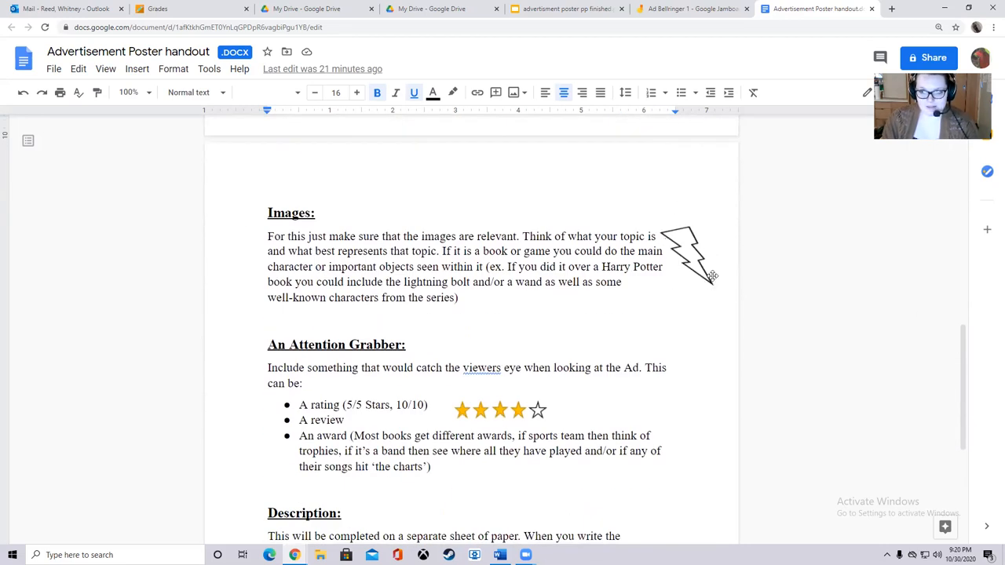
{"action": "mouse_move", "coordinate": [690, 271]}
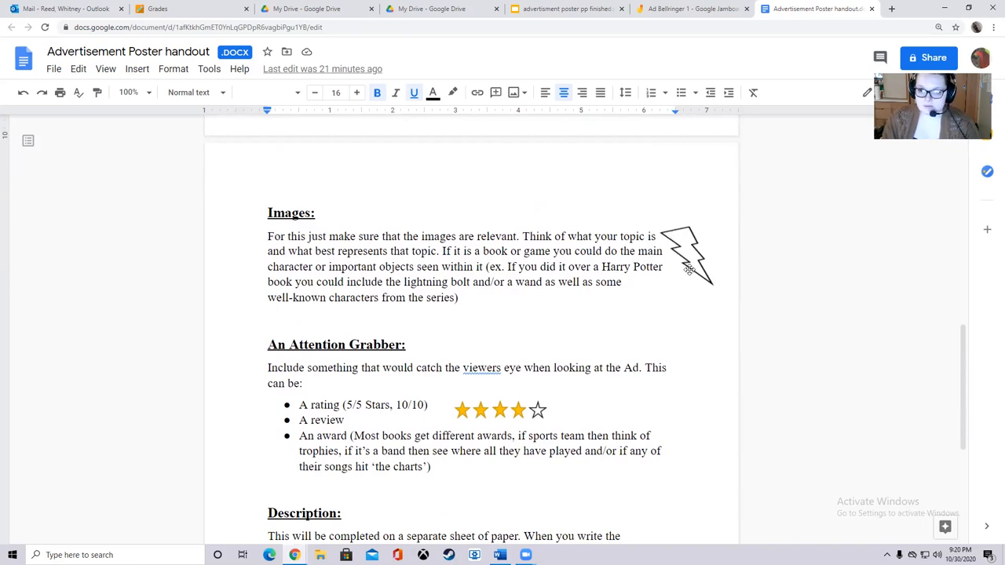
{"action": "mouse_move", "coordinate": [710, 294]}
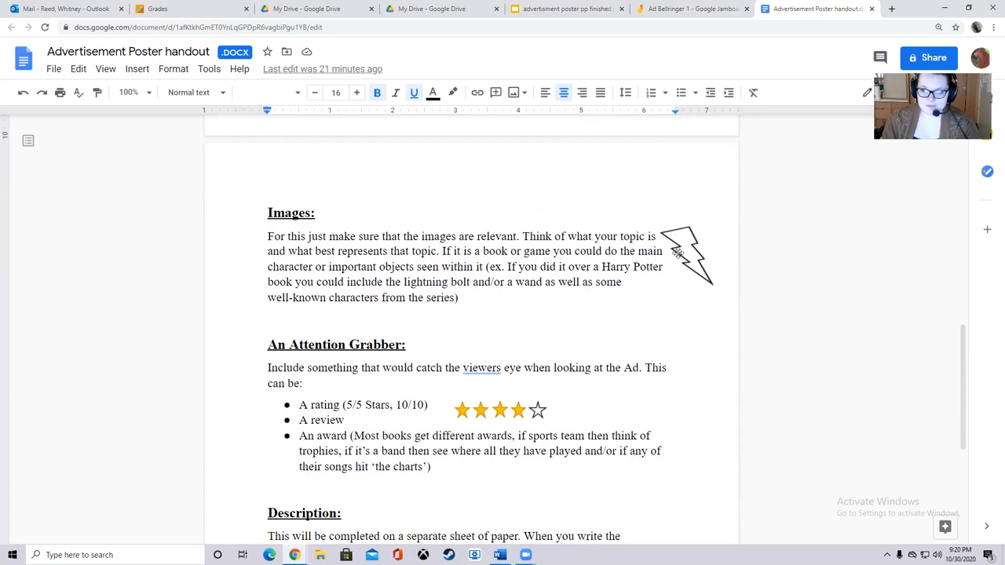
{"action": "mouse_move", "coordinate": [726, 290]}
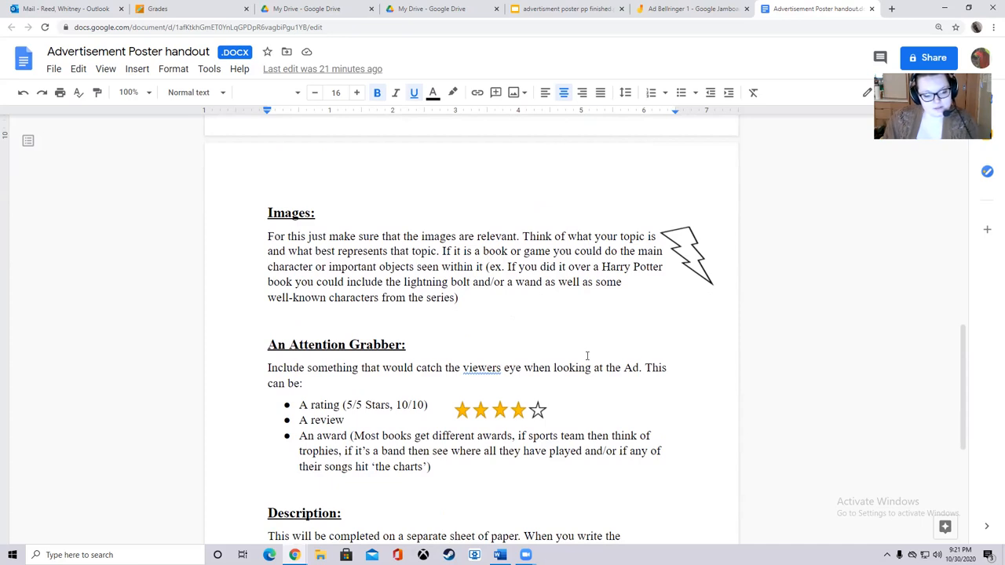
{"action": "mouse_move", "coordinate": [451, 321]}
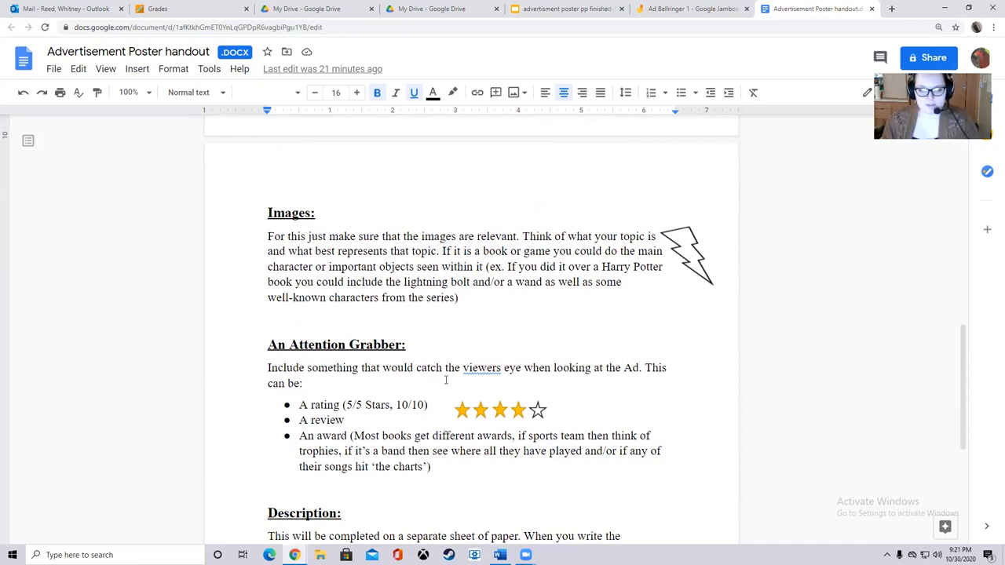
{"action": "mouse_move", "coordinate": [446, 320]}
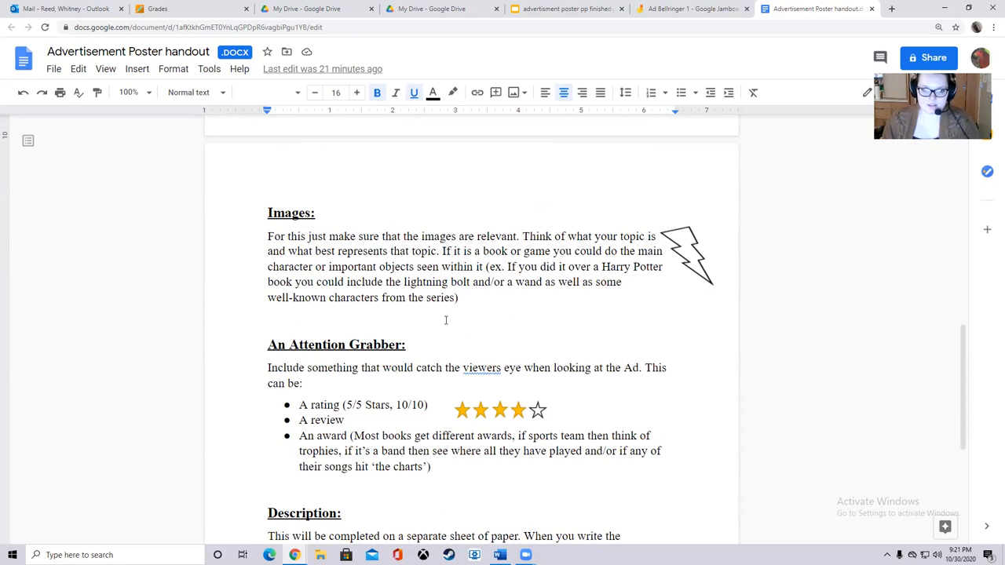
{"action": "mouse_move", "coordinate": [451, 346]}
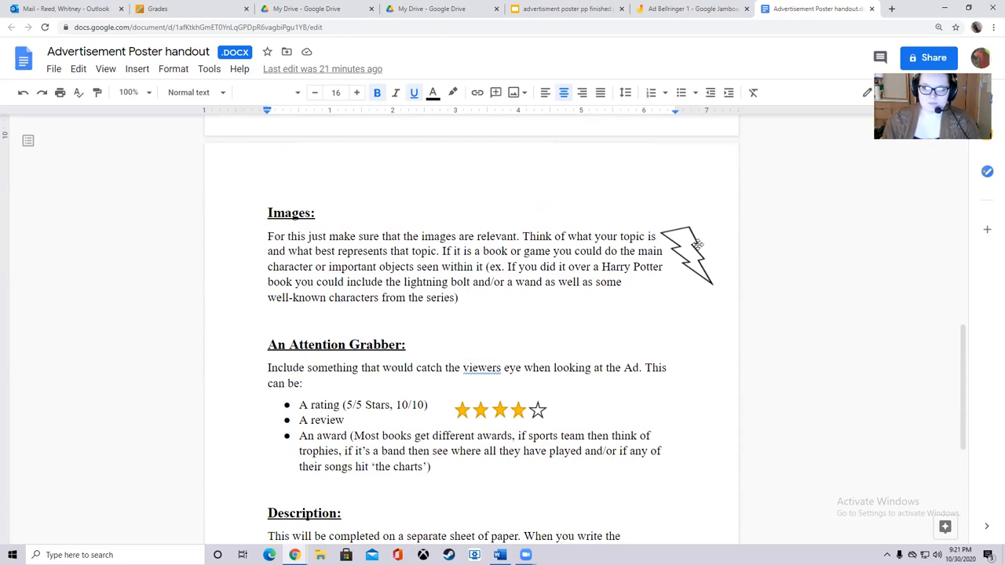
{"action": "mouse_move", "coordinate": [669, 249]}
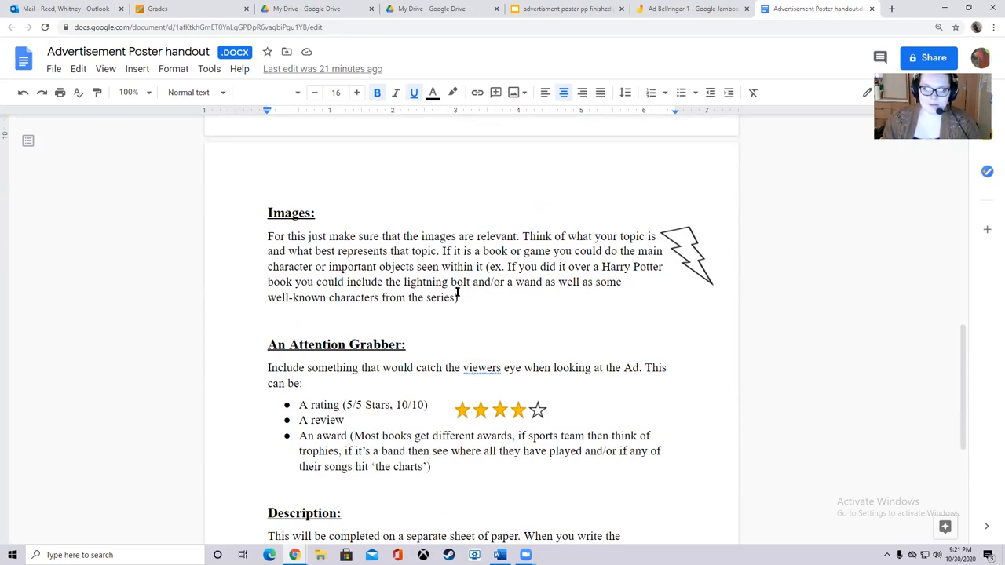
{"action": "scroll", "scroll_direction": "down", "scroll_amount": 3}
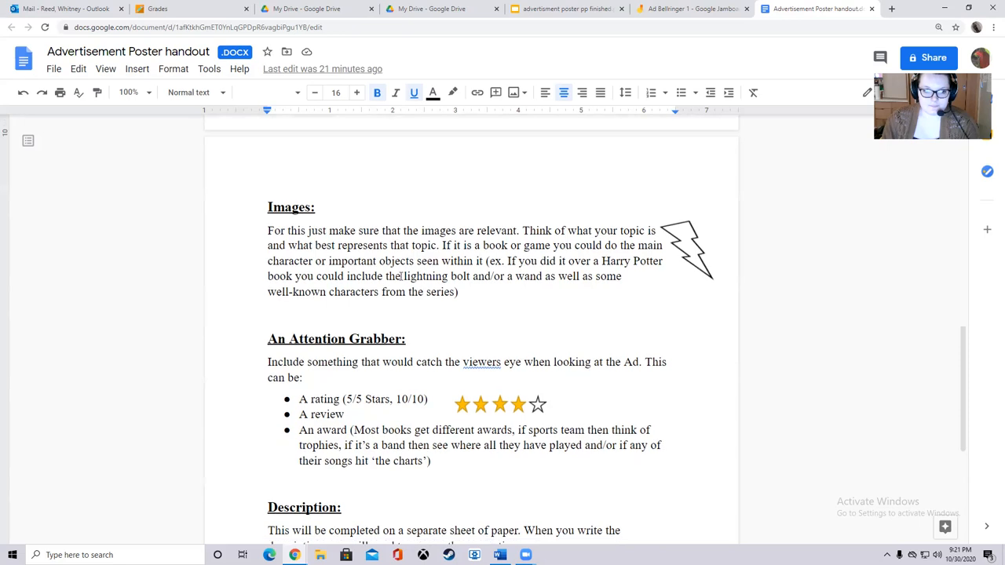
Scroll down to the Description section's three questions below Attention Grabber.
{"action": "scroll", "scroll_direction": "down", "scroll_amount": 3}
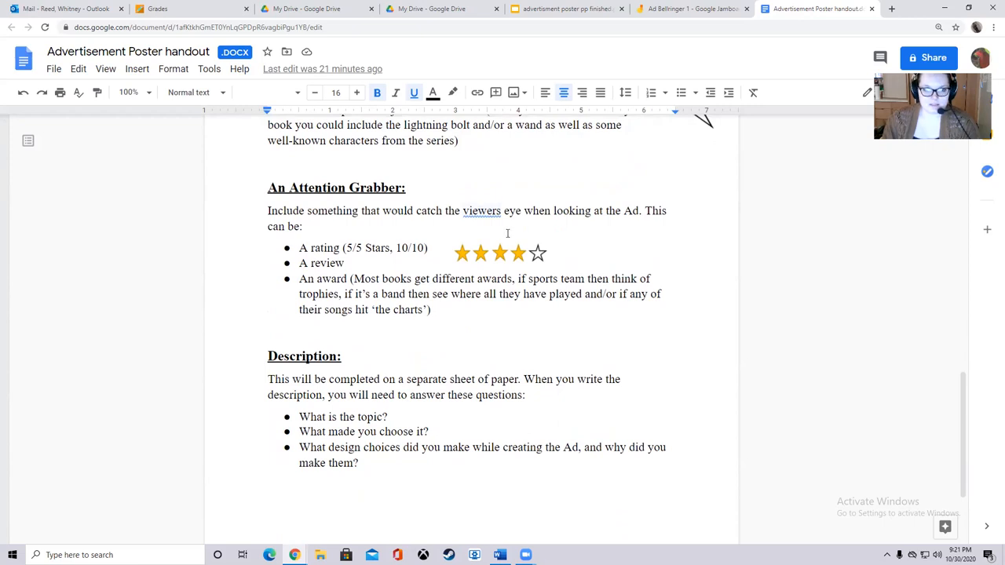
{"action": "mouse_move", "coordinate": [662, 242]}
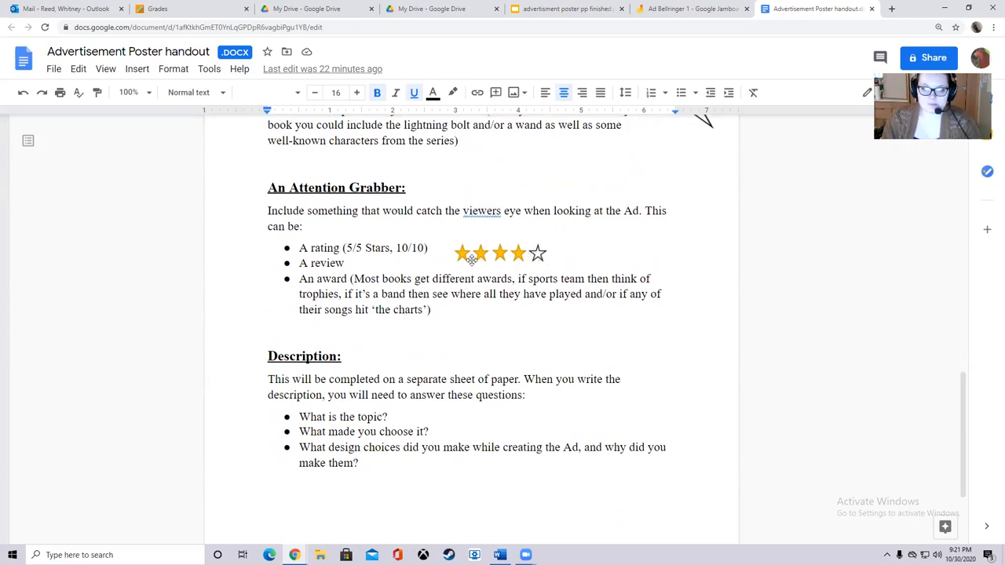
{"action": "scroll", "scroll_direction": "down", "scroll_amount": 3}
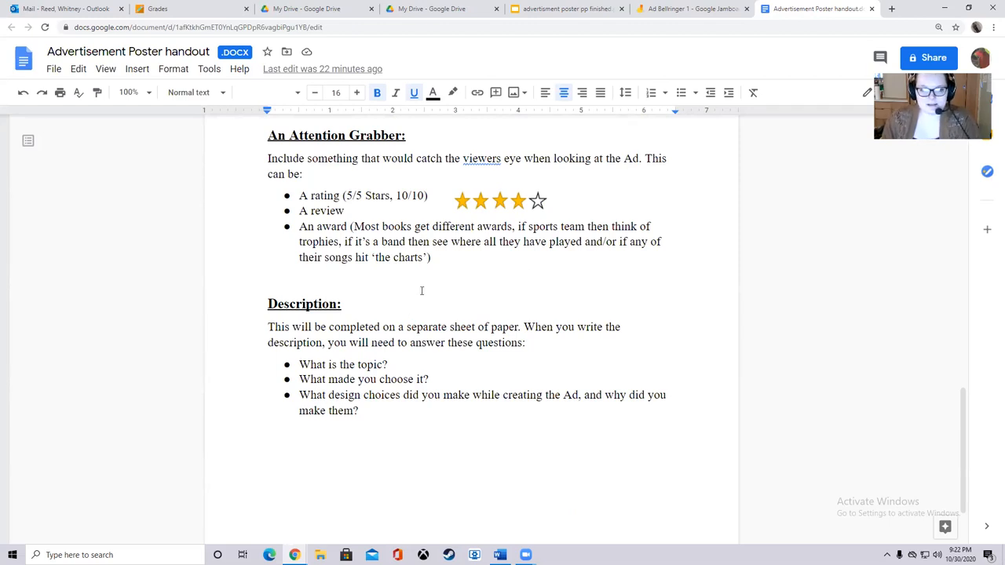
{"action": "scroll", "scroll_direction": "down", "scroll_amount": 3}
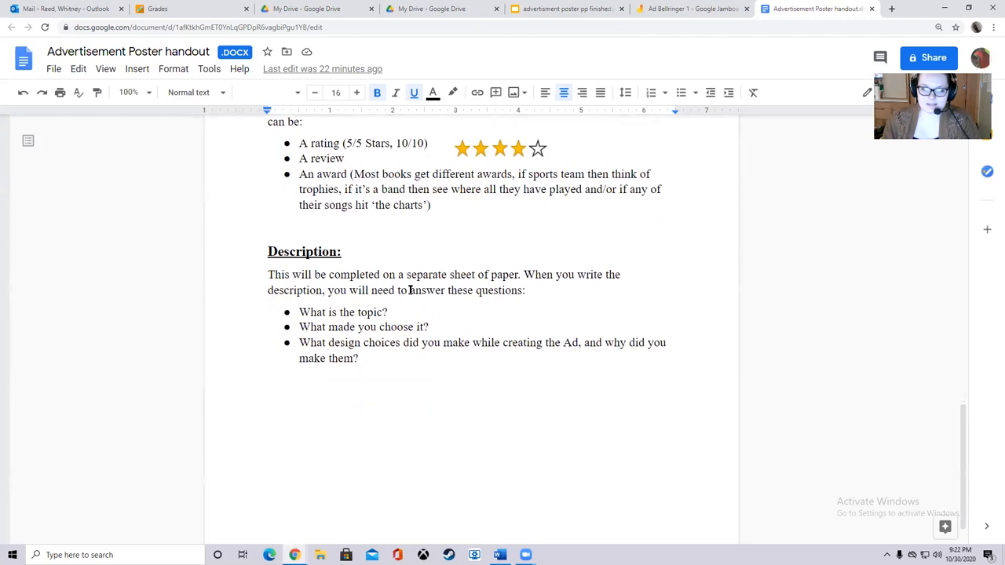
{"action": "scroll", "scroll_direction": "up", "scroll_amount": 3}
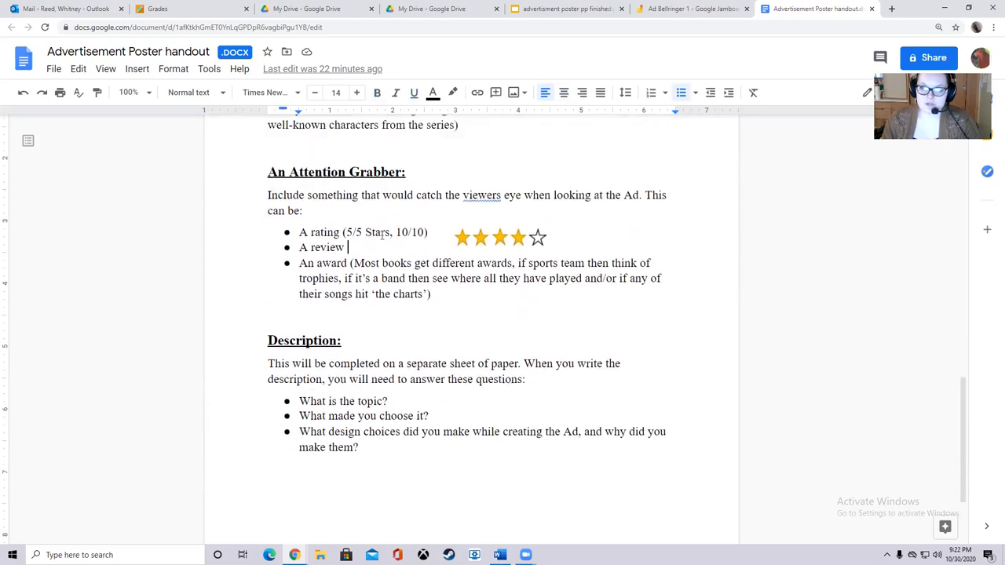
{"action": "scroll", "scroll_direction": "down", "scroll_amount": 3}
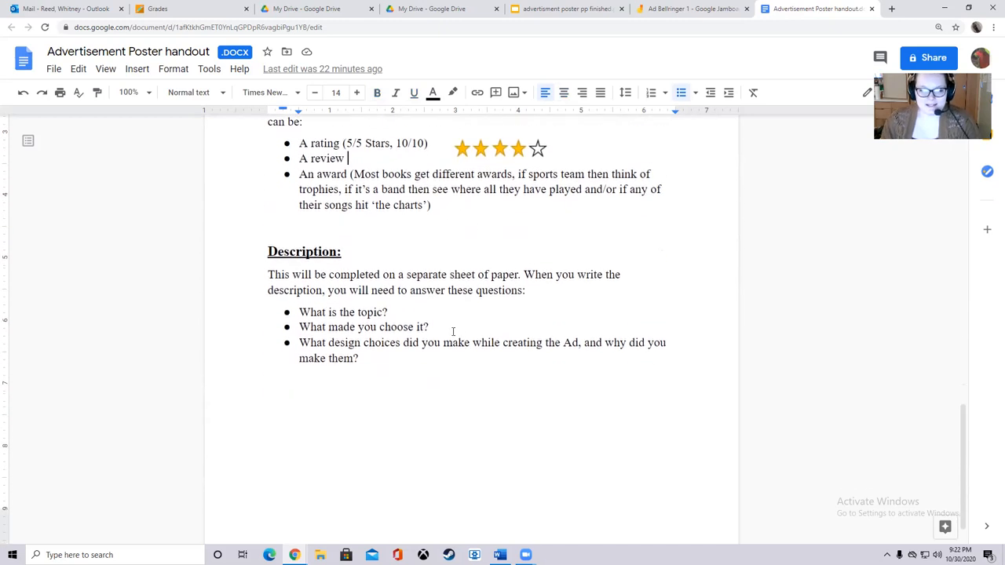
{"action": "scroll", "scroll_direction": "down", "scroll_amount": 3}
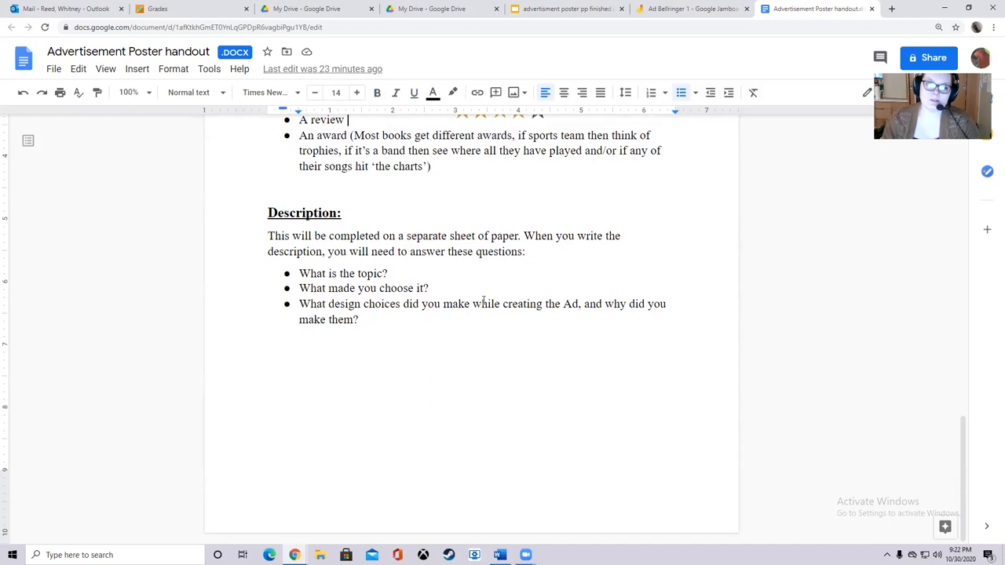
{"action": "mouse_move", "coordinate": [505, 355]}
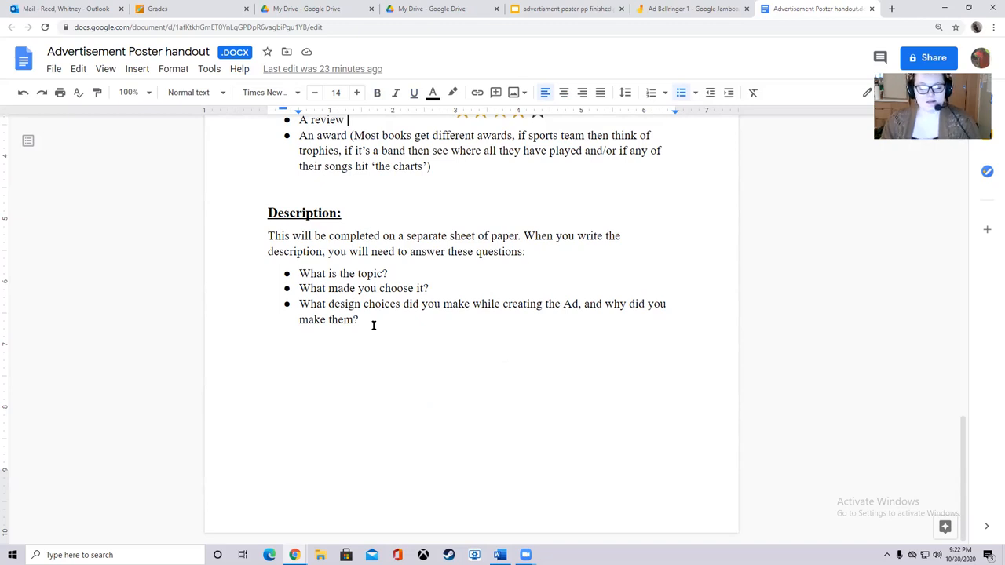
{"action": "mouse_move", "coordinate": [423, 311]}
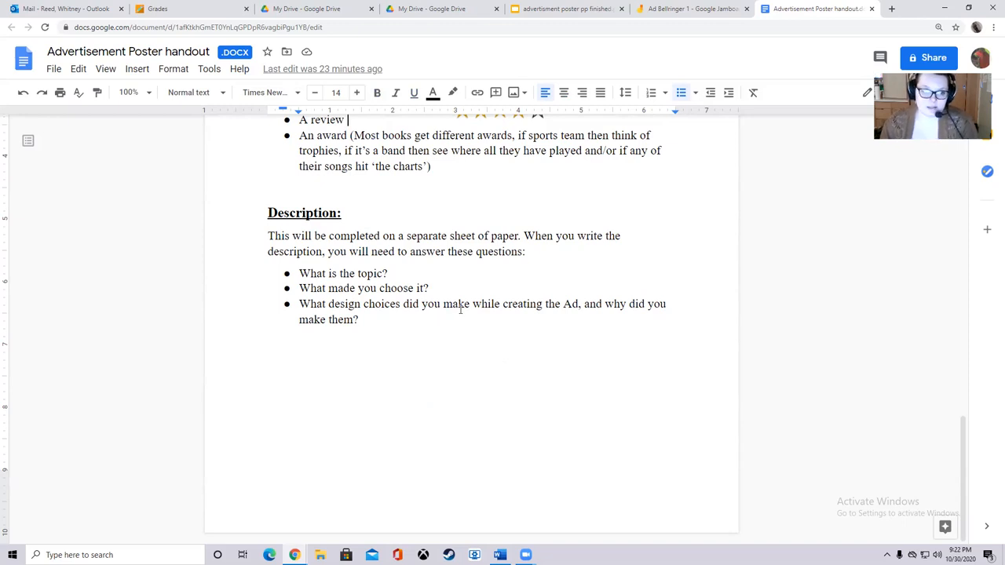
{"action": "mouse_move", "coordinate": [437, 289]}
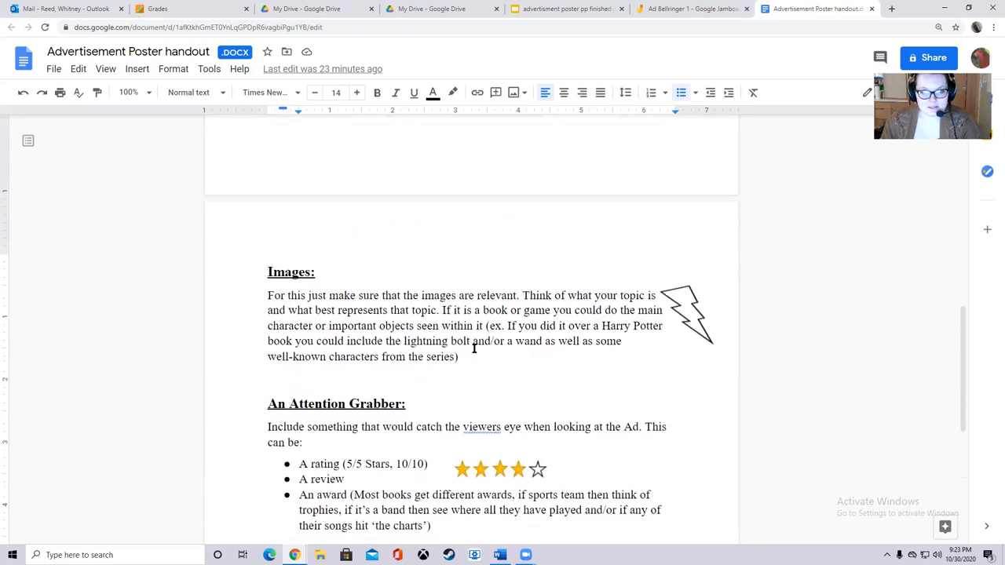
{"action": "scroll", "scroll_direction": "down", "scroll_amount": 3}
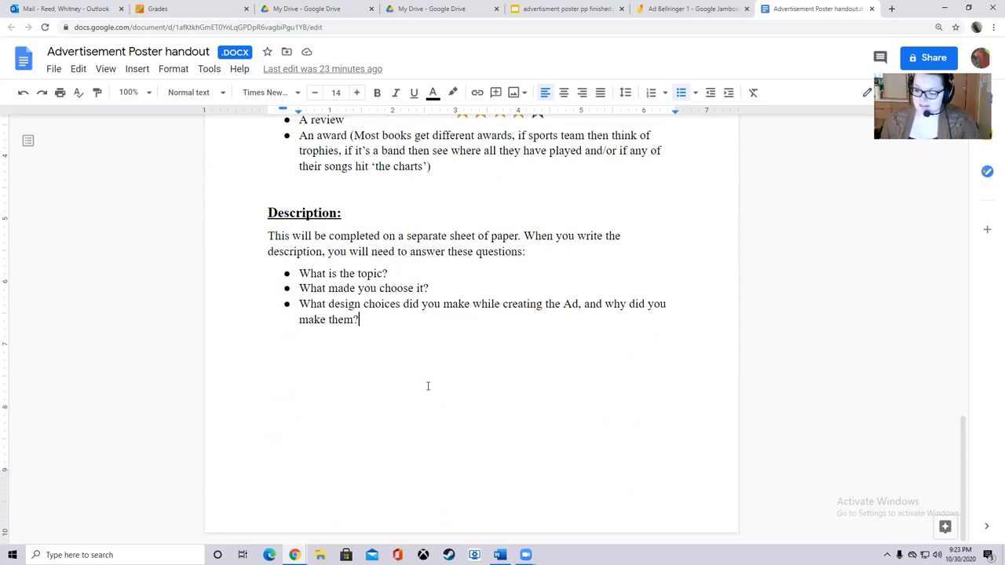
{"action": "mouse_move", "coordinate": [452, 358]}
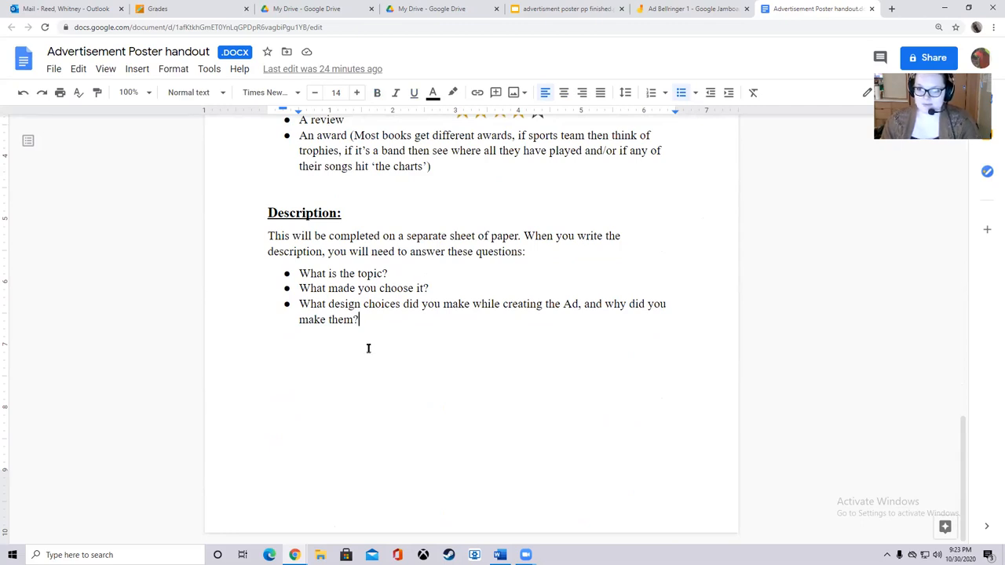
{"action": "mouse_move", "coordinate": [402, 342]}
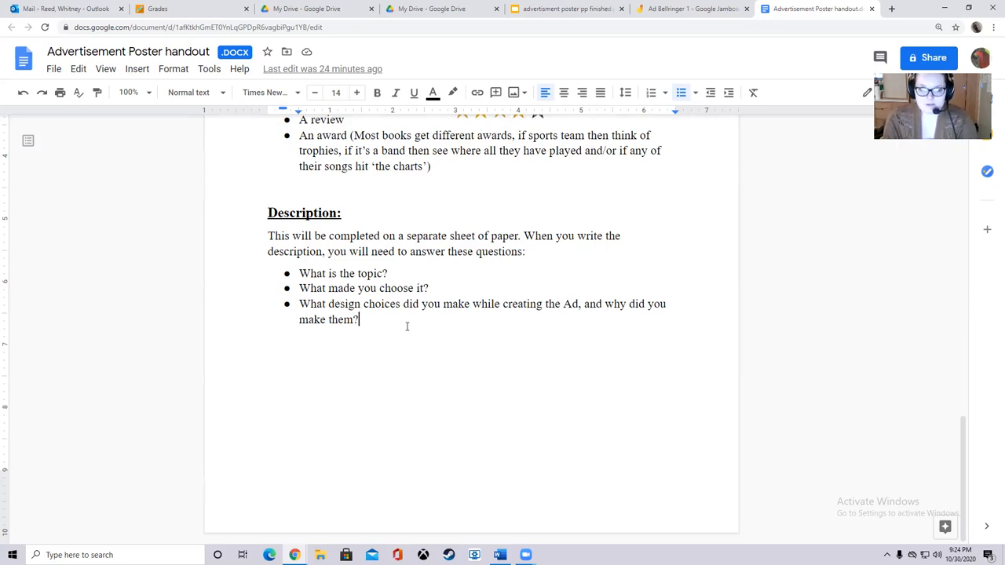
{"action": "mouse_move", "coordinate": [455, 358]}
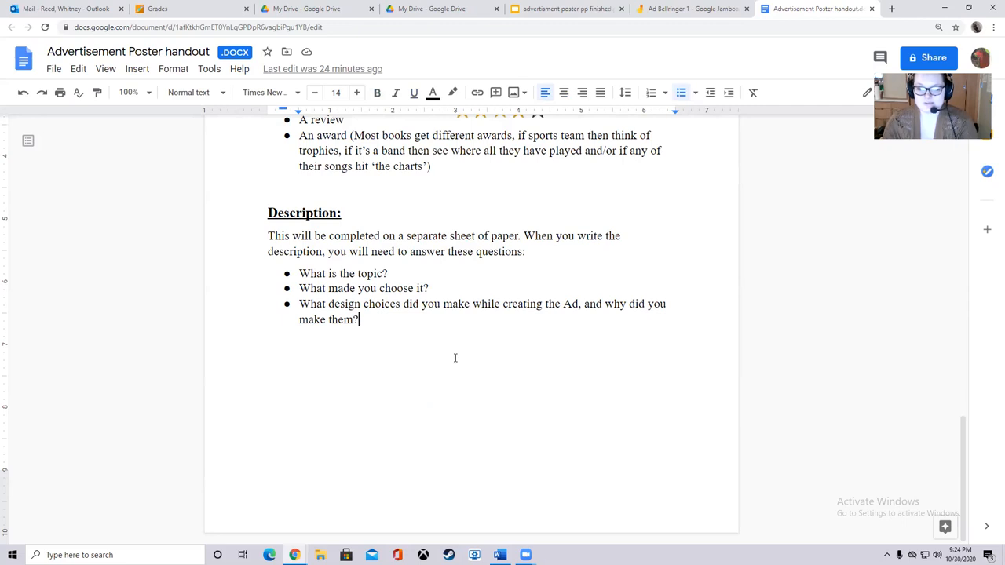
{"action": "mouse_move", "coordinate": [443, 353]}
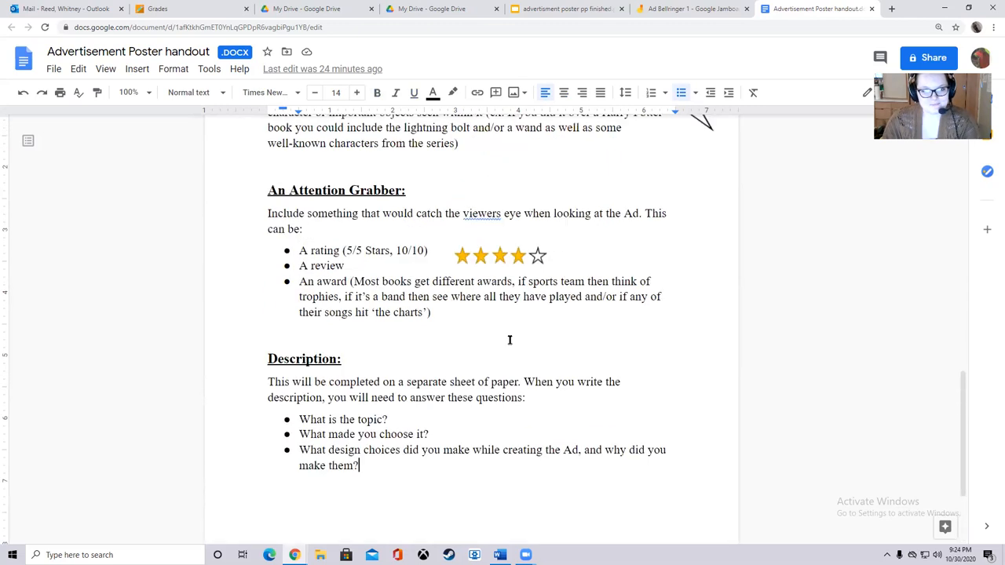
{"action": "scroll", "scroll_direction": "down", "scroll_amount": 3}
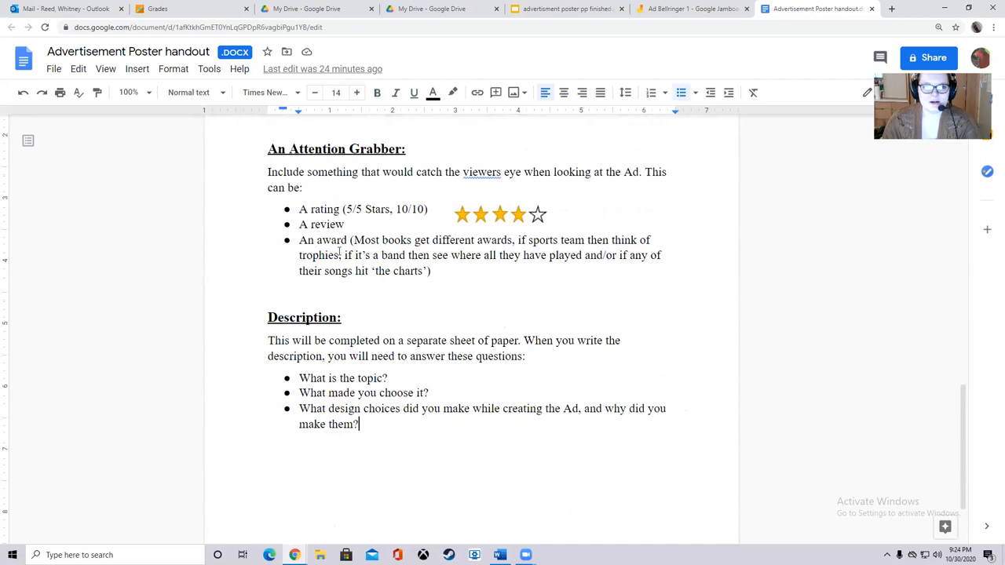
{"action": "scroll", "scroll_direction": "down", "scroll_amount": 3}
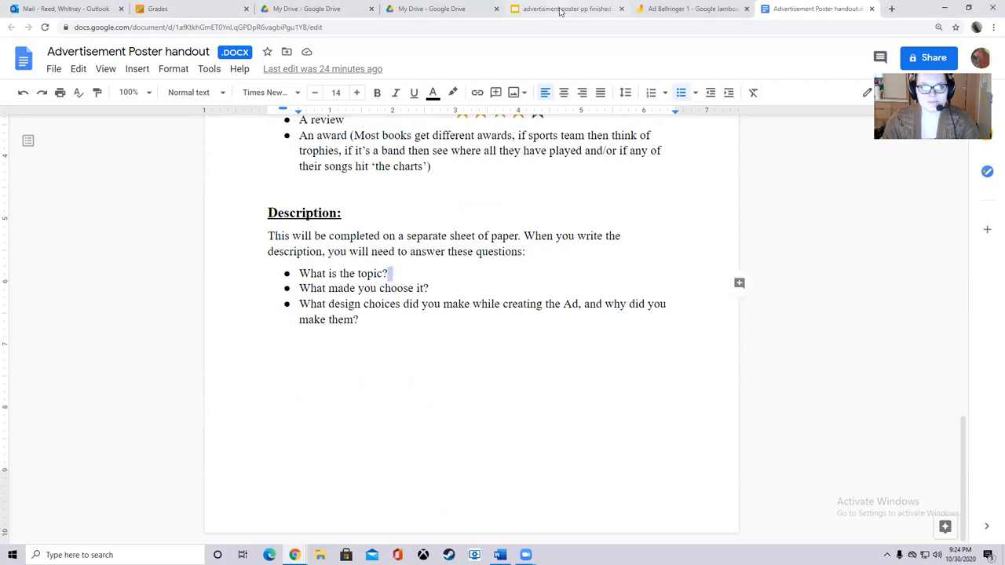
{"action": "left_click", "coordinate": [565, 10]}
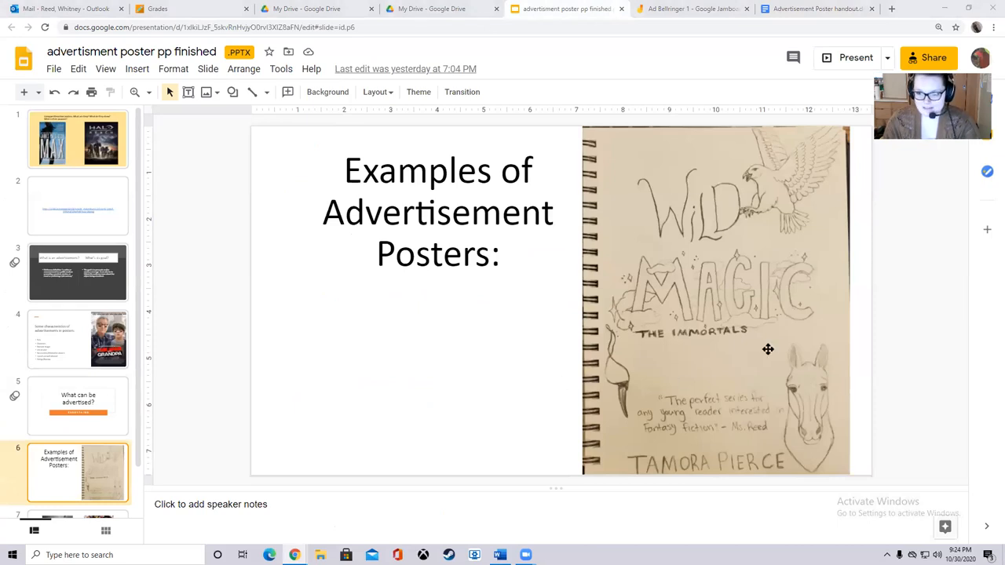
{"action": "mouse_move", "coordinate": [874, 519]}
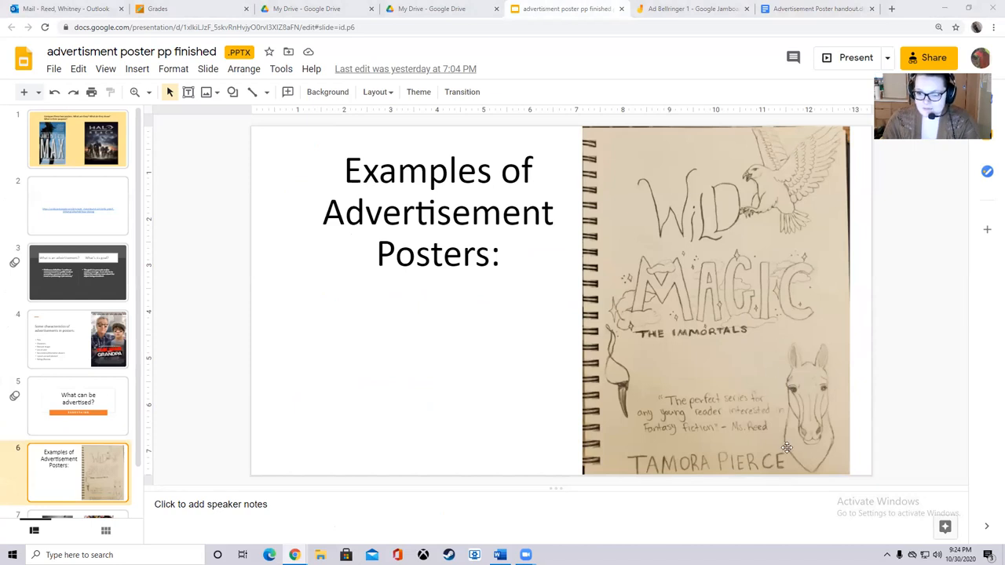
{"action": "mouse_move", "coordinate": [656, 208]}
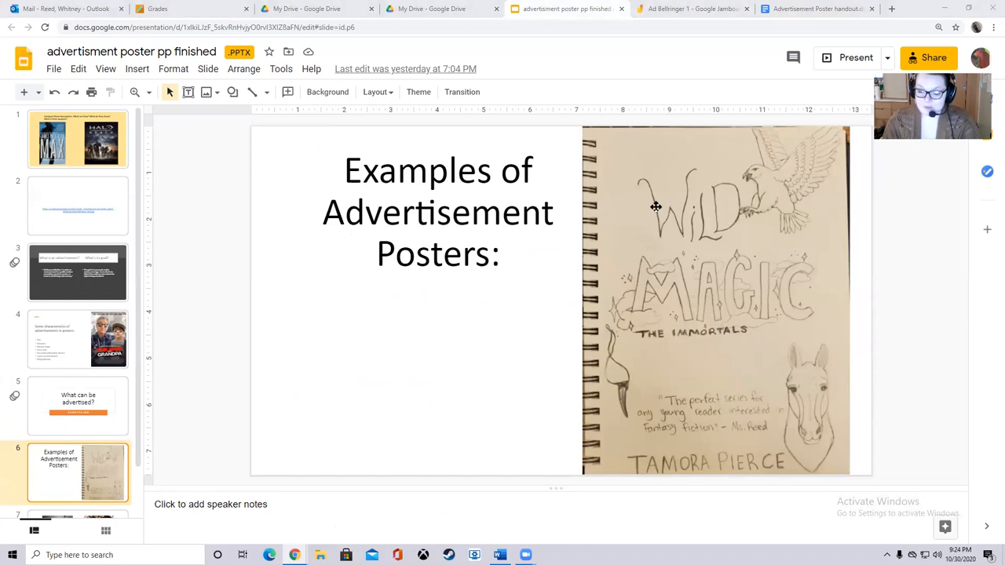
{"action": "mouse_move", "coordinate": [702, 368]}
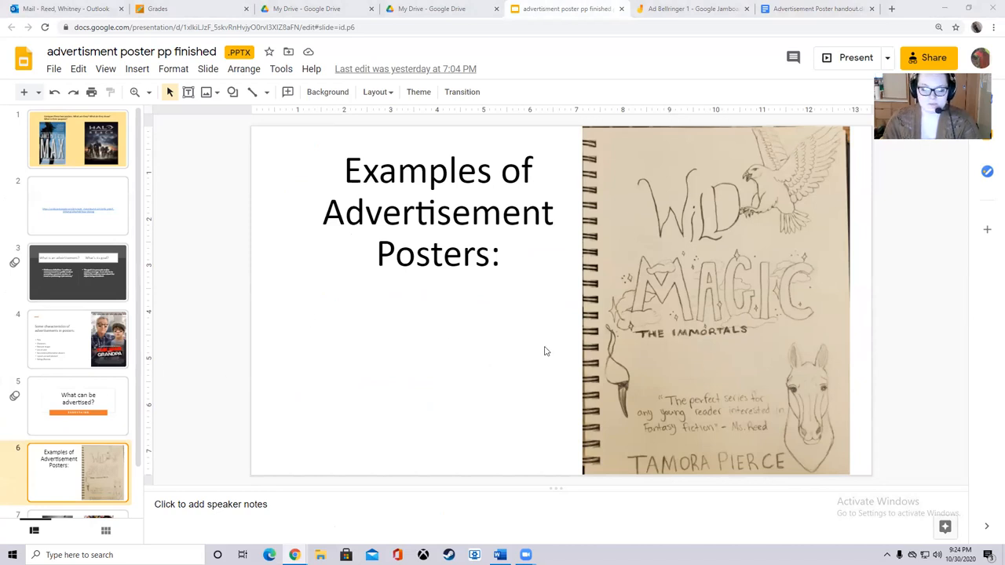
{"action": "mouse_move", "coordinate": [685, 343]}
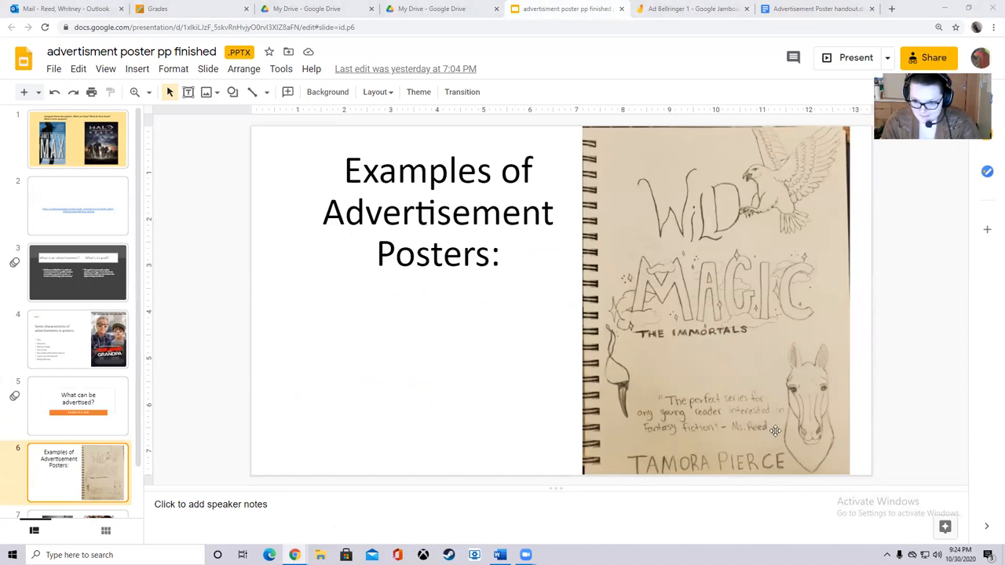
{"action": "mouse_move", "coordinate": [667, 418]}
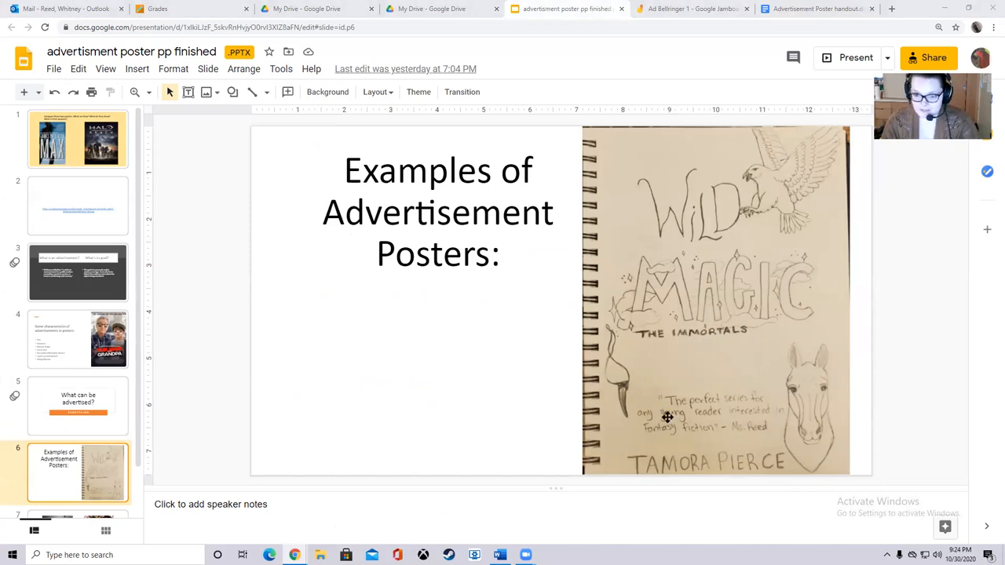
{"action": "mouse_move", "coordinate": [613, 468]}
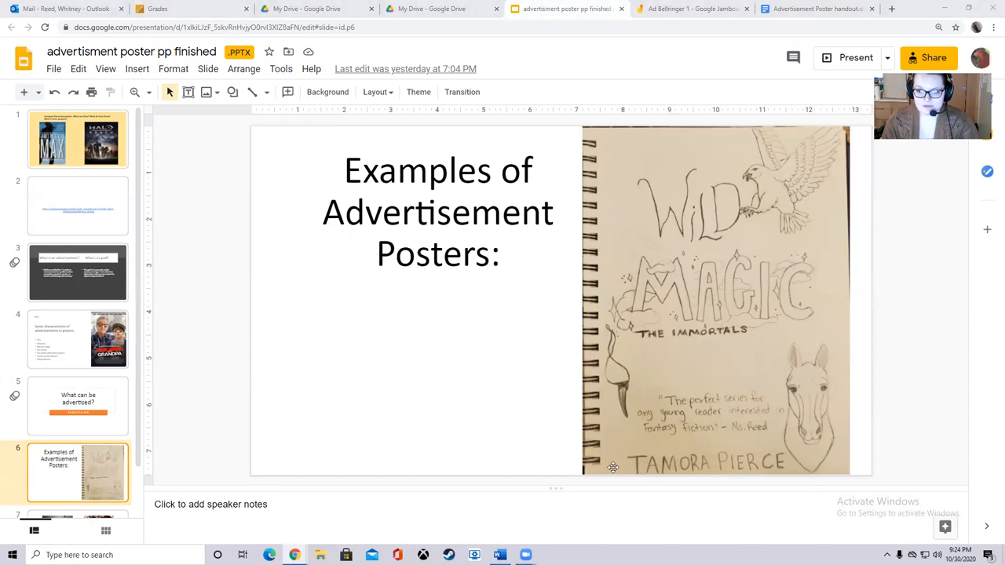
{"action": "mouse_move", "coordinate": [761, 443]}
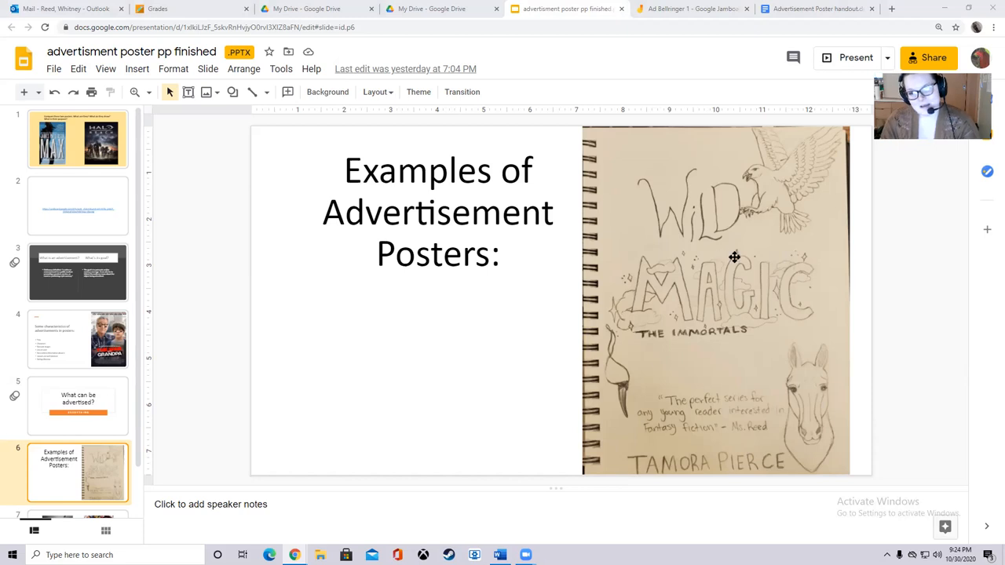
{"action": "mouse_move", "coordinate": [610, 251]}
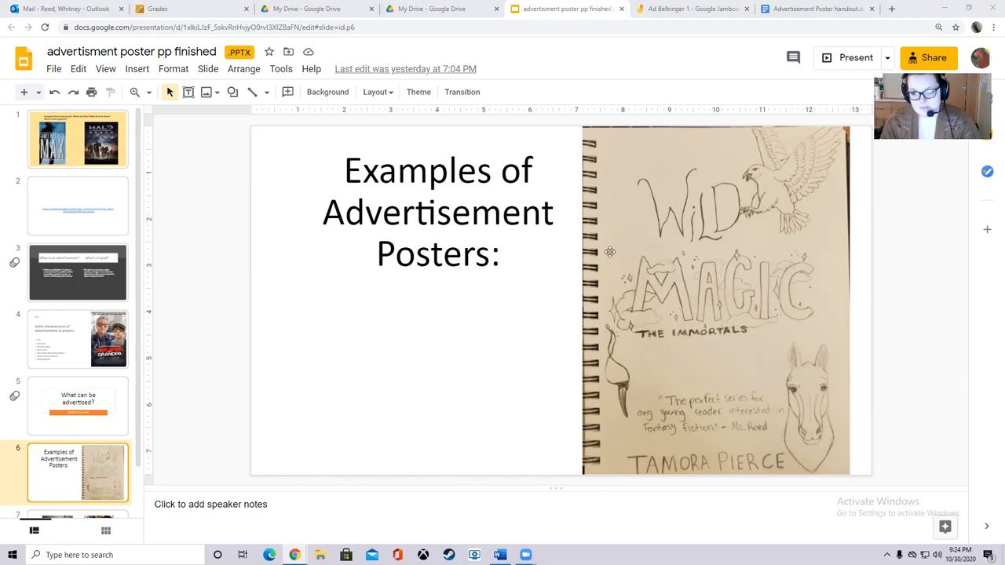
{"action": "mouse_move", "coordinate": [638, 361]}
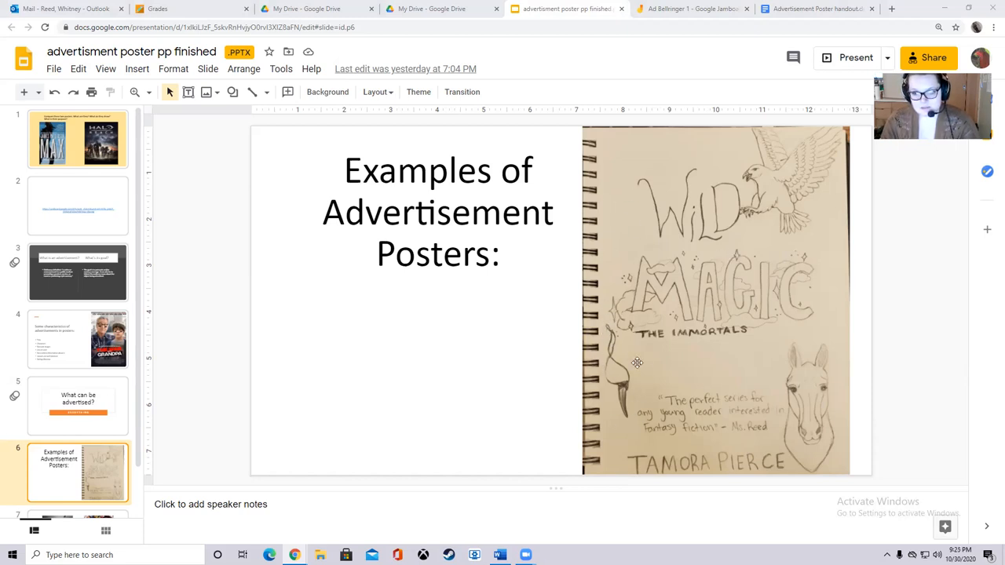
{"action": "mouse_move", "coordinate": [808, 433]}
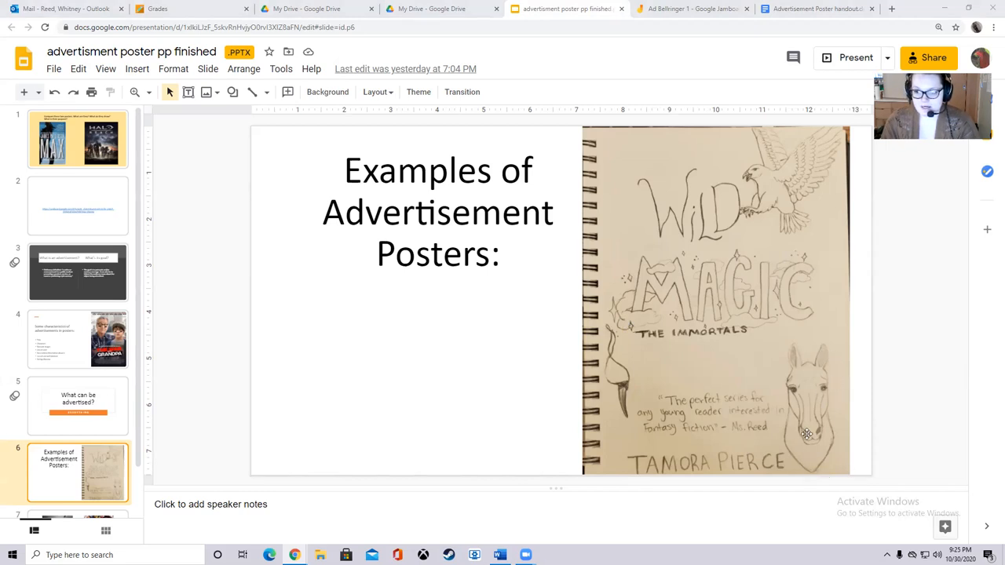
{"action": "mouse_move", "coordinate": [842, 399]}
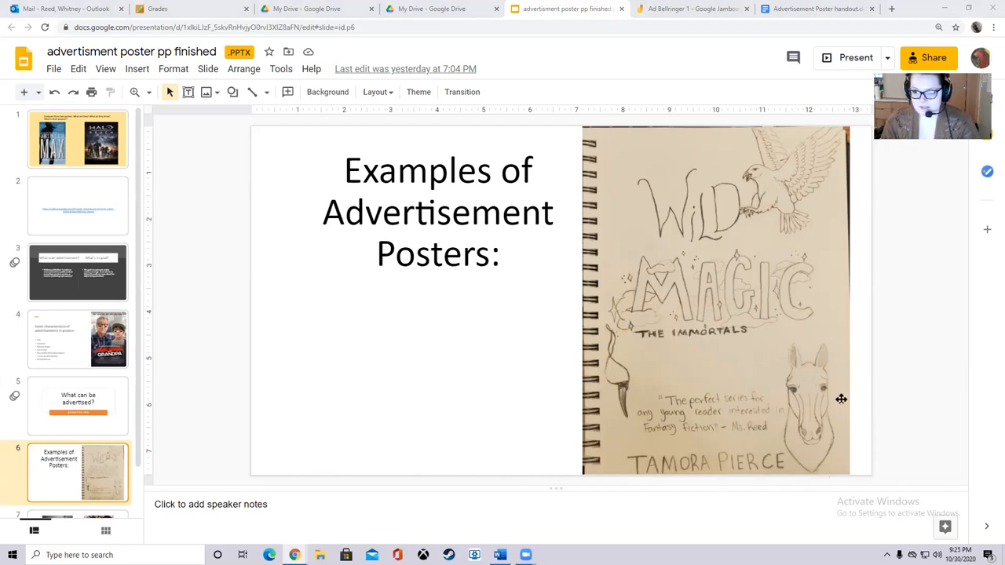
{"action": "mouse_move", "coordinate": [733, 207]}
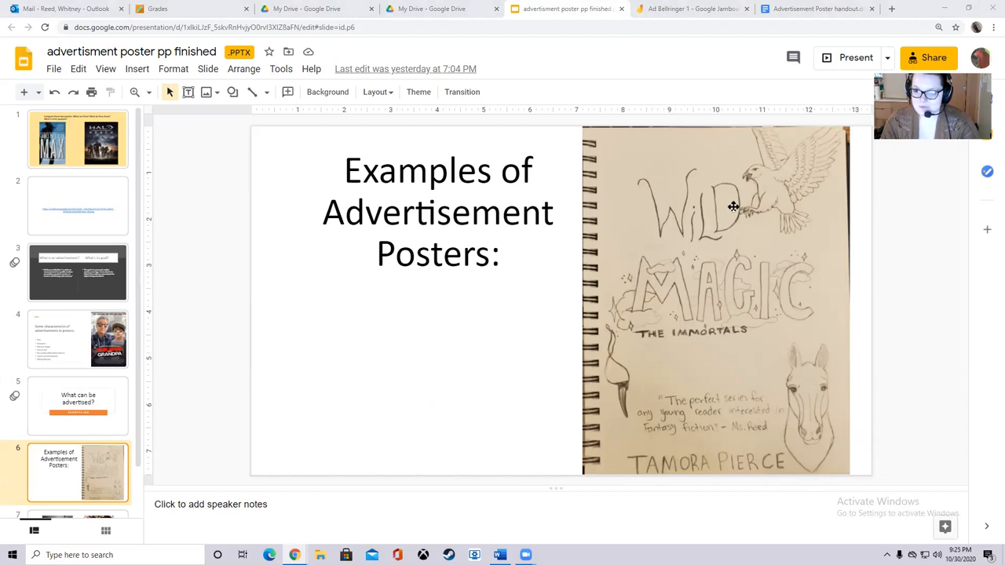
{"action": "mouse_move", "coordinate": [813, 472]}
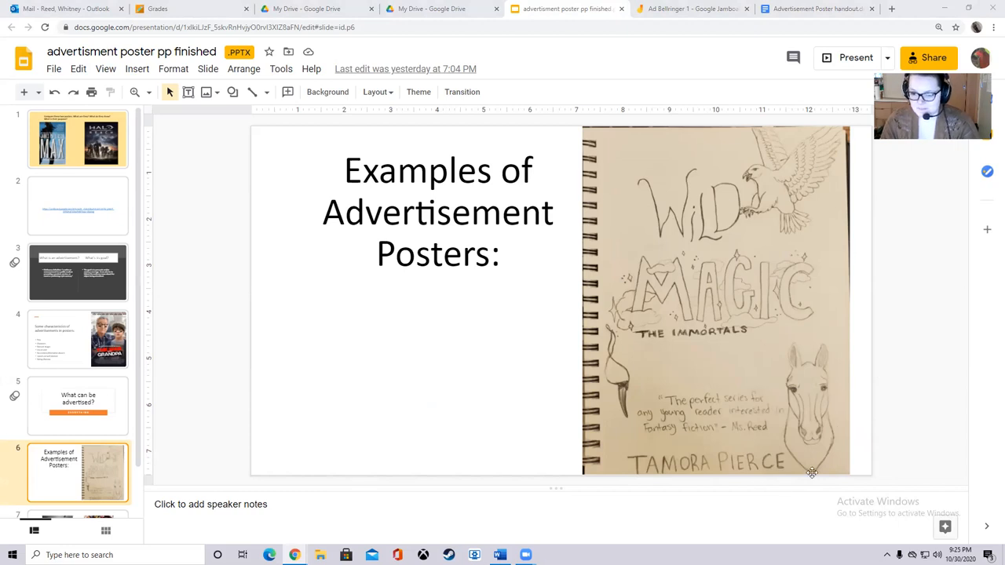
{"action": "mouse_move", "coordinate": [583, 258]}
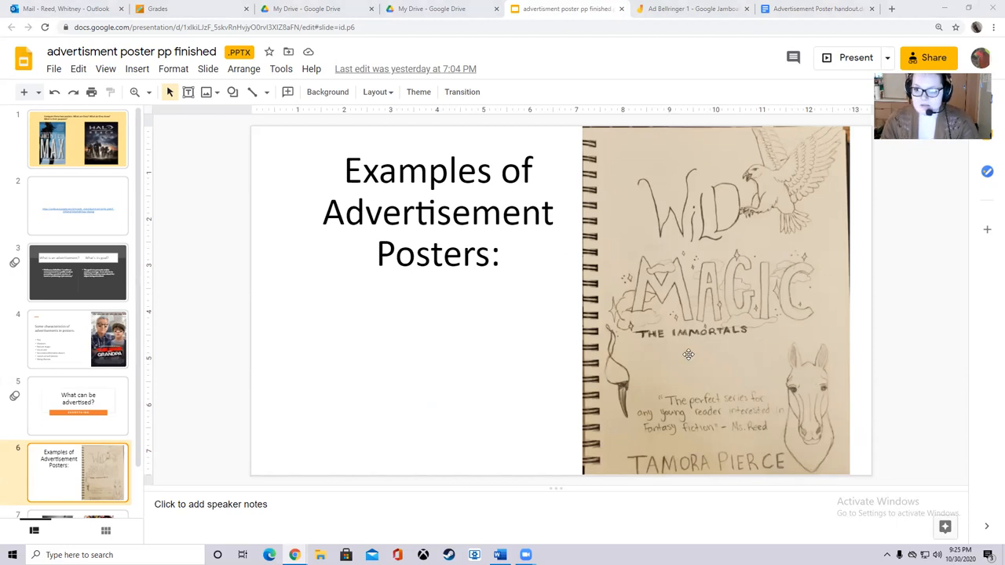
{"action": "mouse_move", "coordinate": [675, 341]}
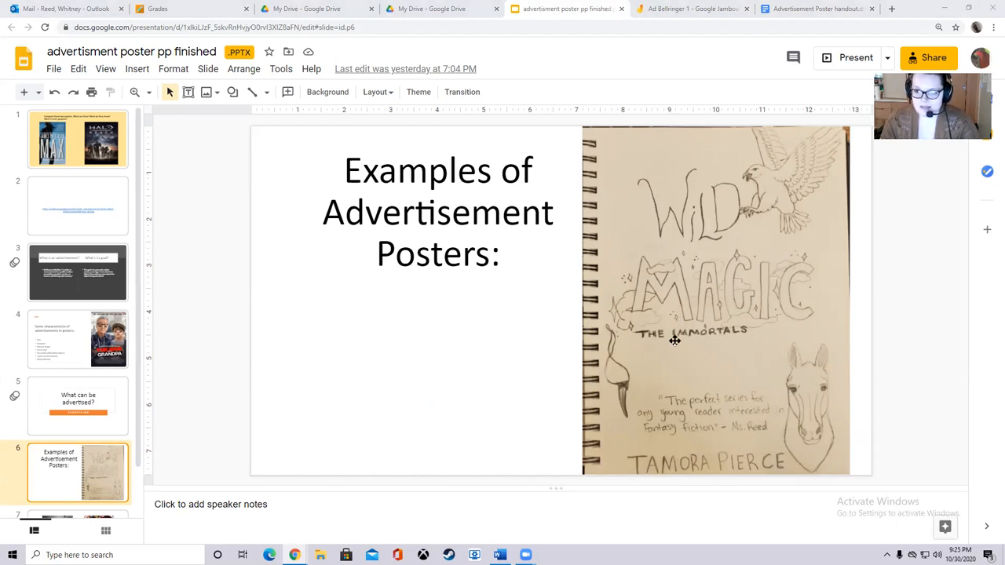
{"action": "mouse_move", "coordinate": [744, 286]}
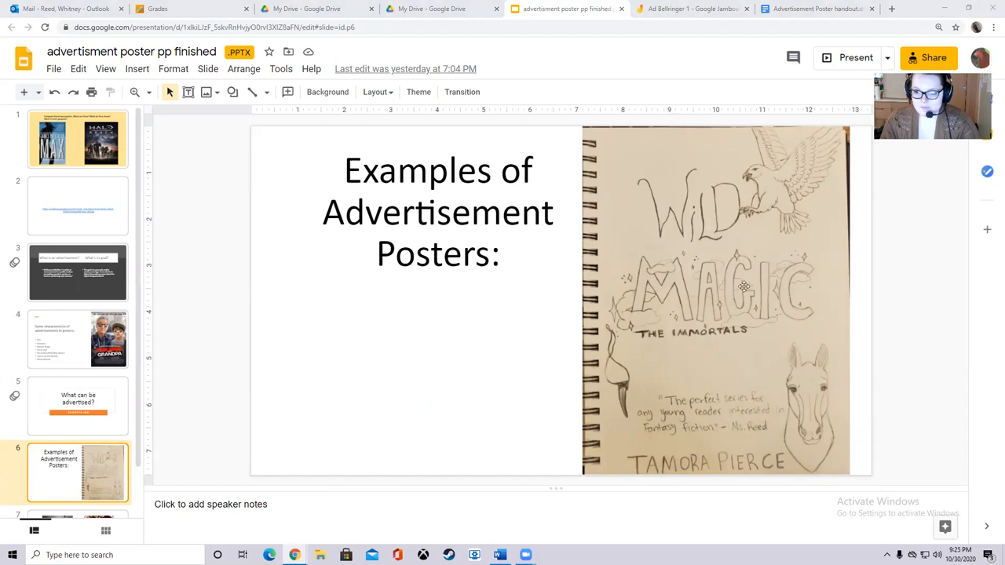
{"action": "mouse_move", "coordinate": [691, 382]}
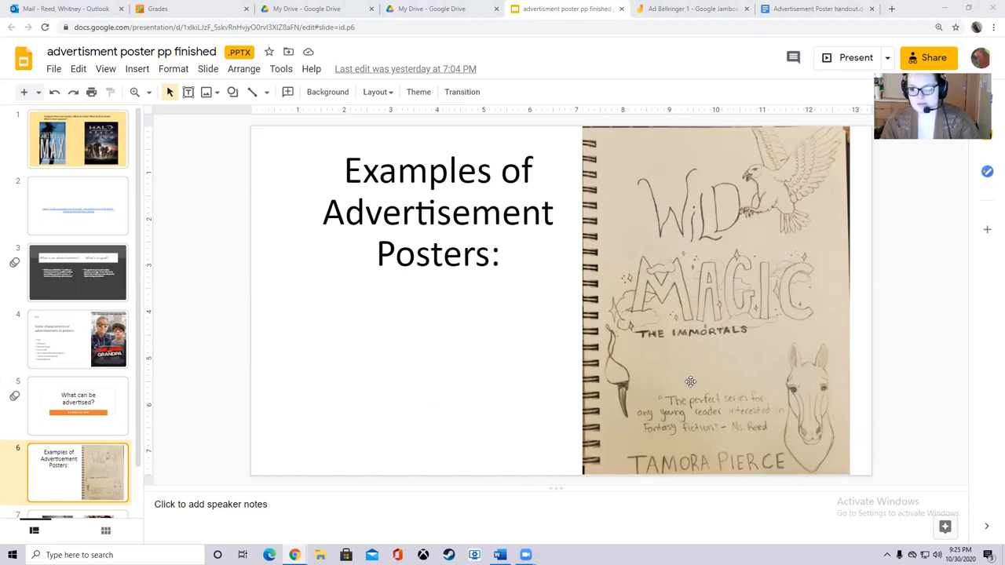
{"action": "mouse_move", "coordinate": [752, 440]}
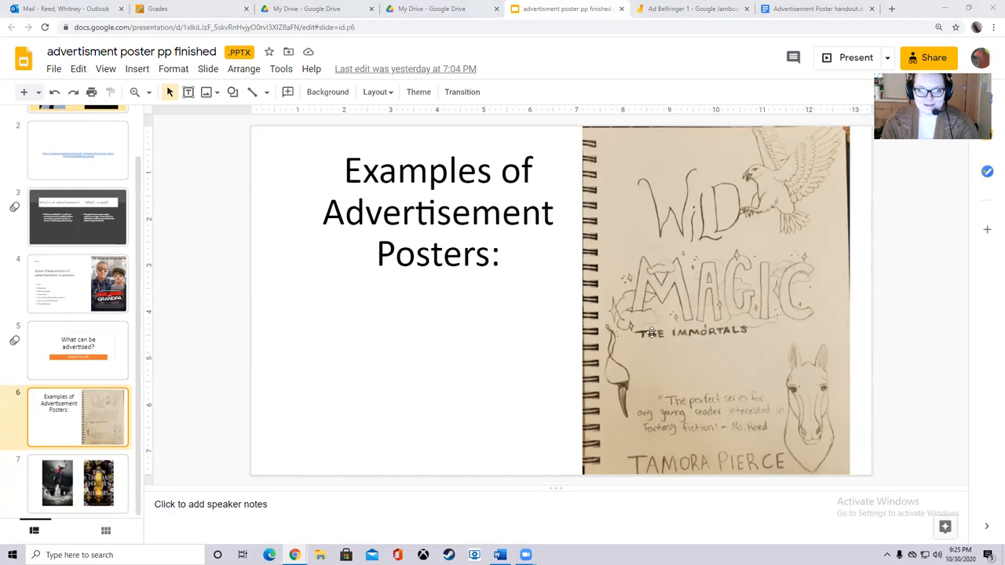
{"action": "mouse_move", "coordinate": [770, 173]}
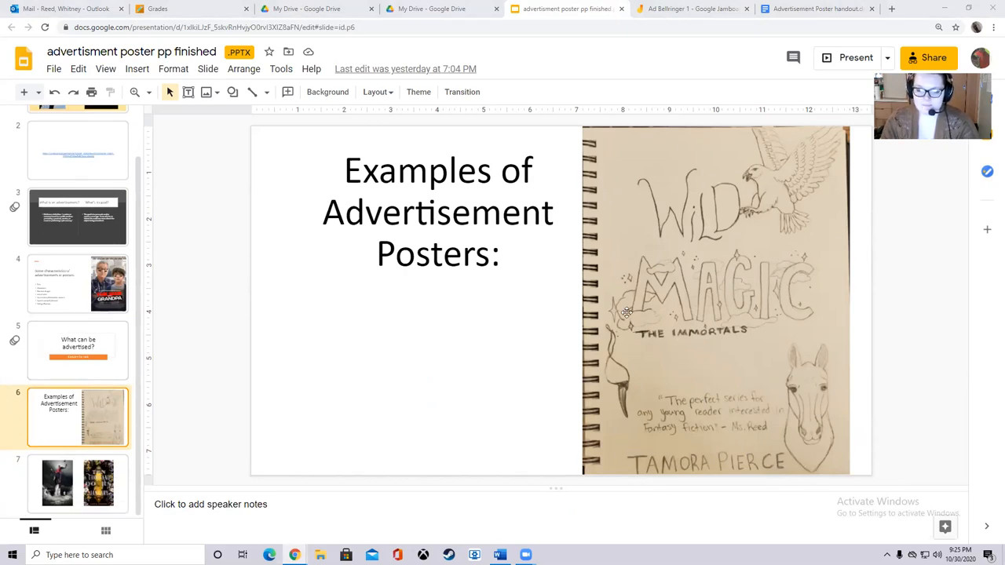
{"action": "mouse_move", "coordinate": [380, 355]}
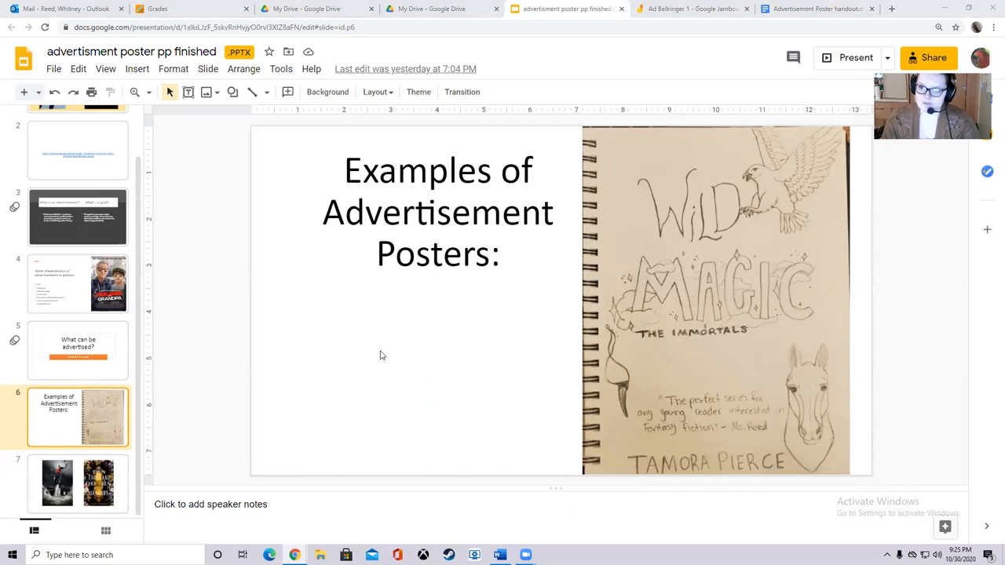
{"action": "mouse_move", "coordinate": [343, 339]}
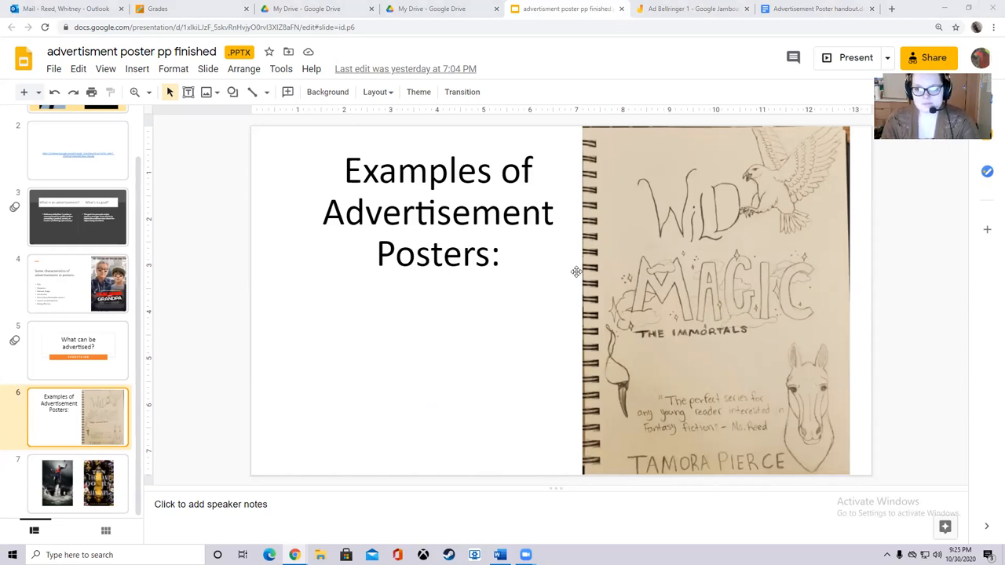
{"action": "mouse_move", "coordinate": [600, 281]}
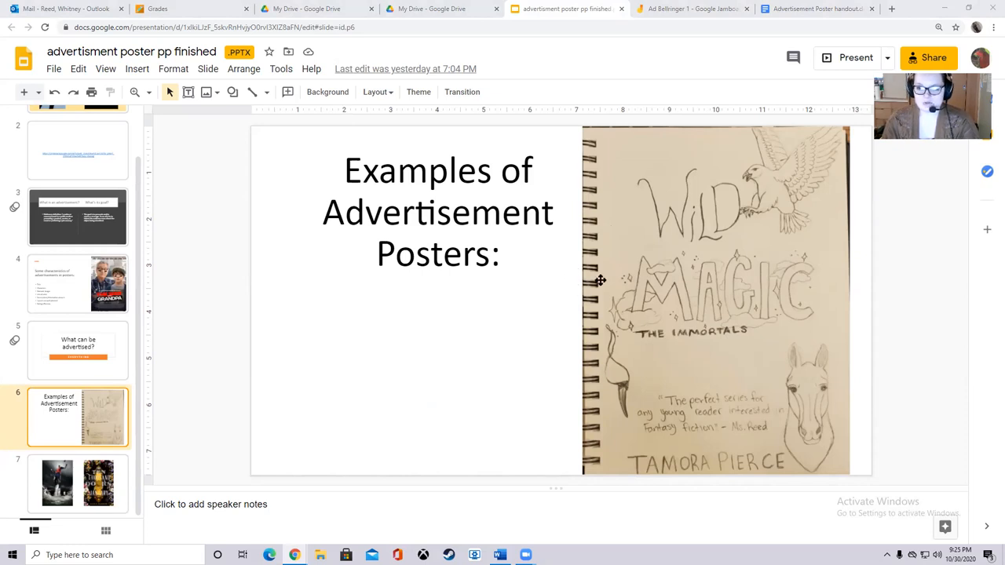
{"action": "mouse_move", "coordinate": [635, 252]}
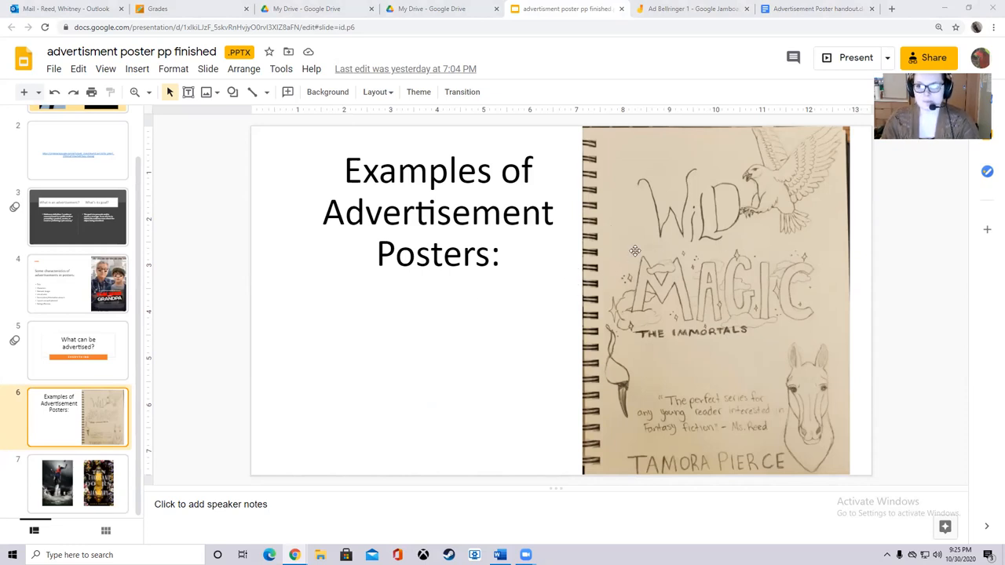
{"action": "mouse_move", "coordinate": [677, 253]}
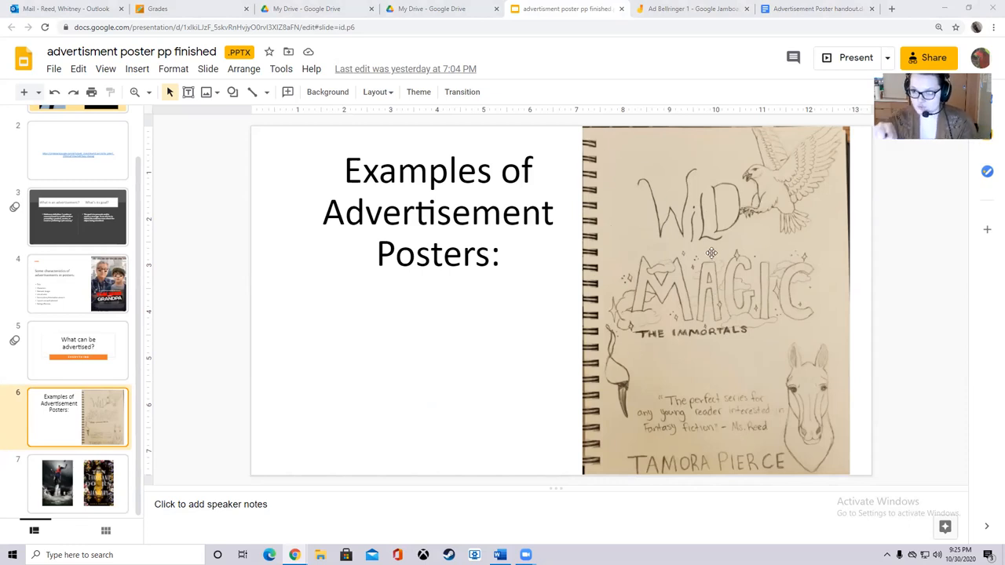
{"action": "mouse_move", "coordinate": [728, 399]}
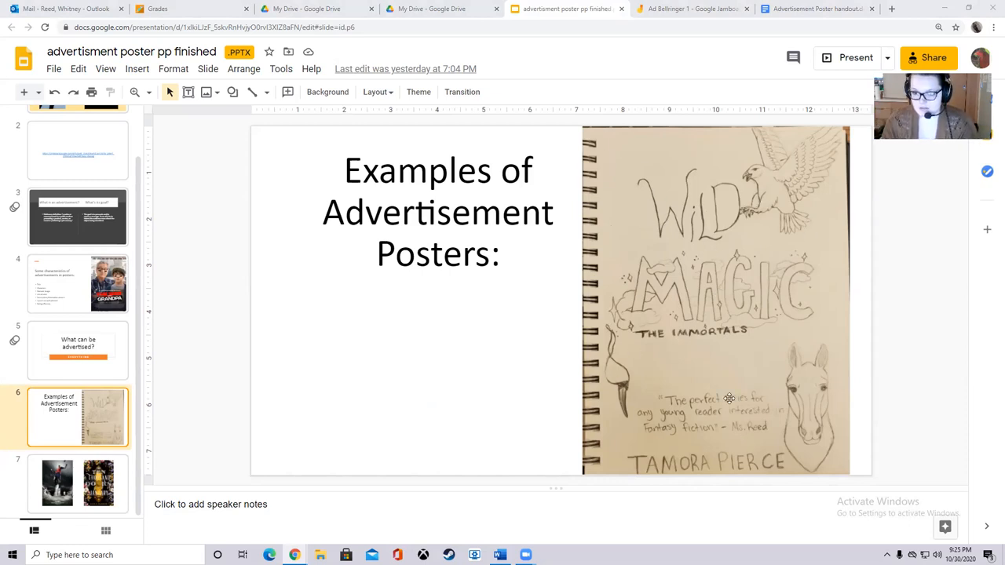
{"action": "mouse_move", "coordinate": [820, 421]}
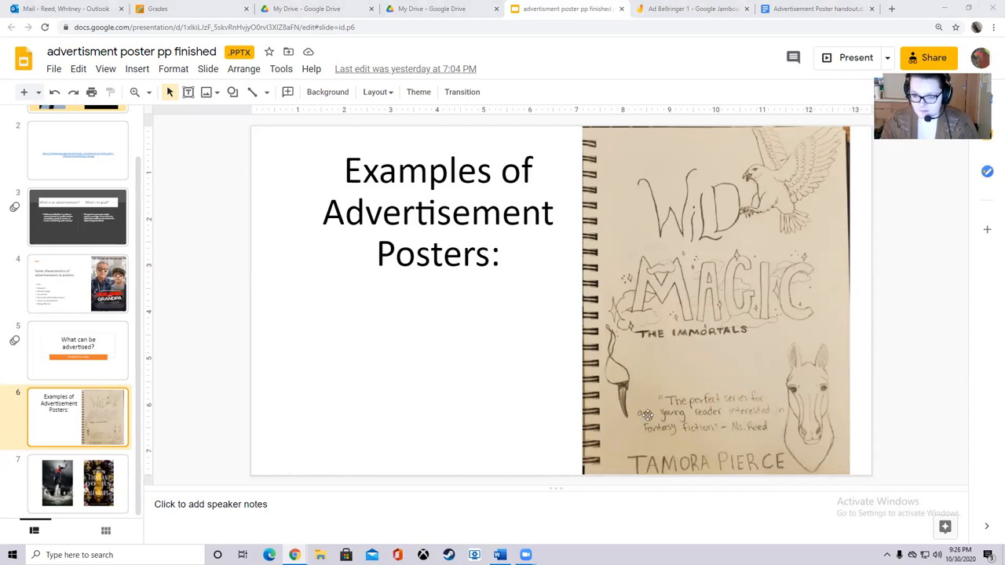
{"action": "mouse_move", "coordinate": [698, 344]}
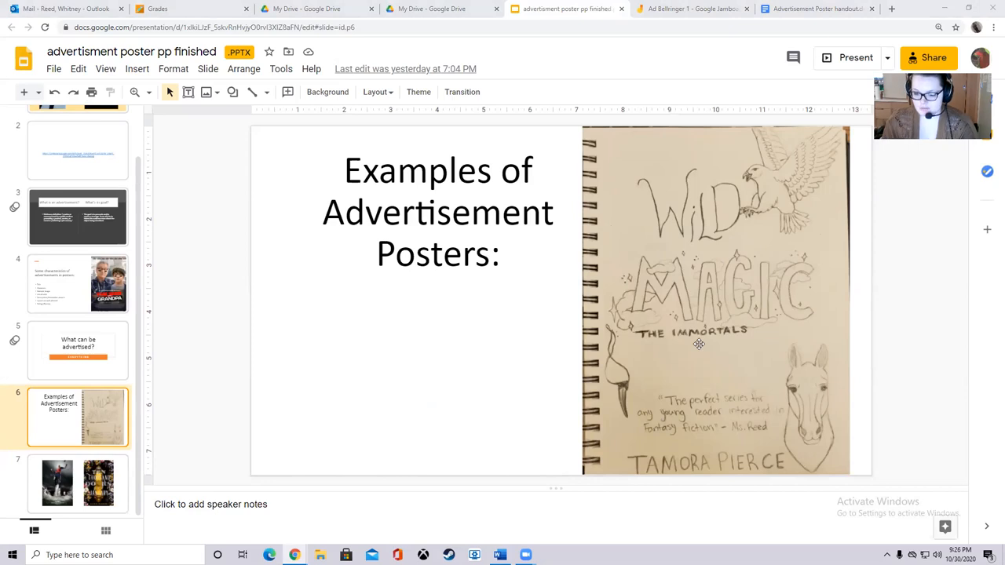
{"action": "mouse_move", "coordinate": [506, 358]}
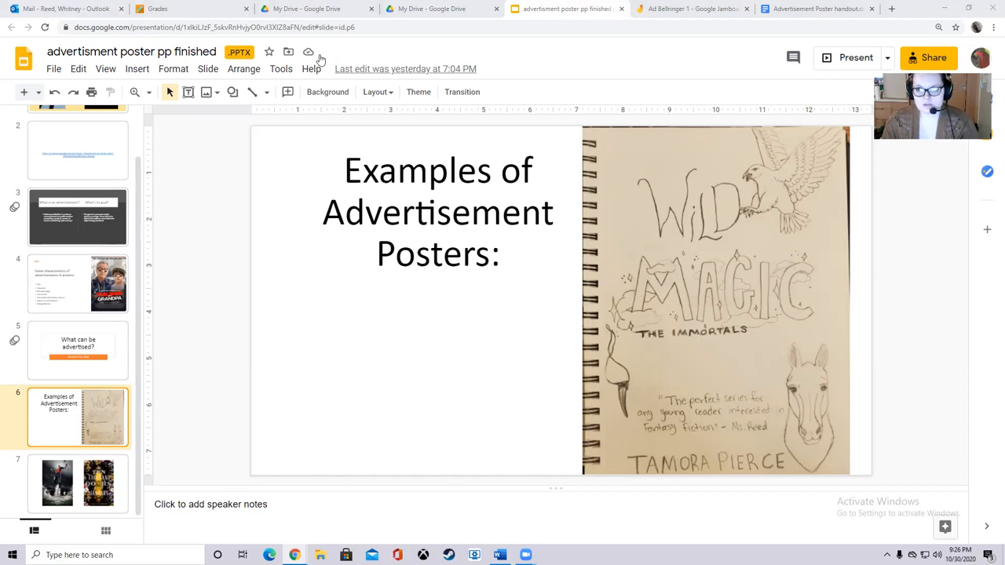
Switch to the Advertisement Poster handout tab showing the Description questions.
{"action": "left_click", "coordinate": [817, 10]}
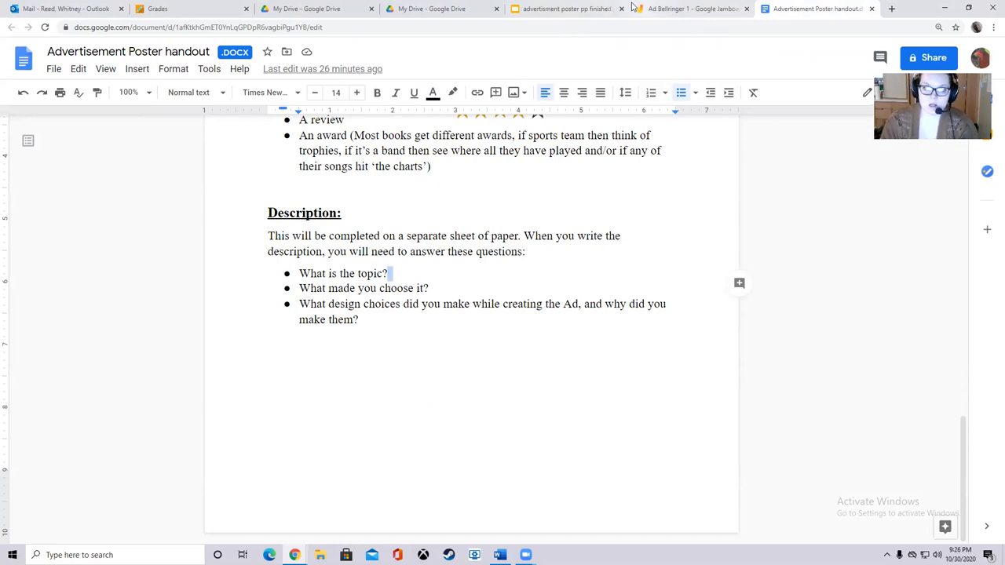
{"action": "mouse_move", "coordinate": [564, 9]}
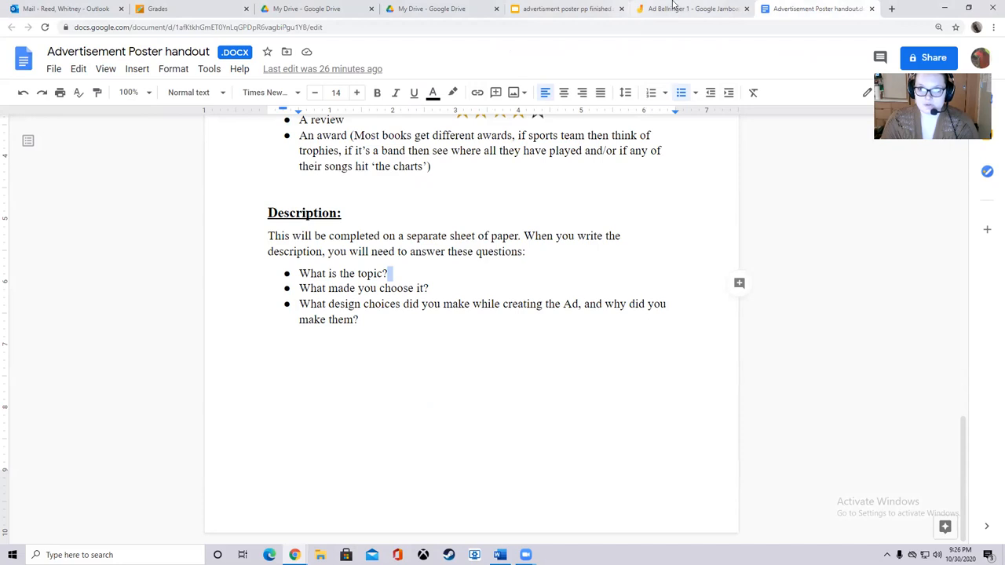
Return to the Google Slides tab with the Wild Magic example poster slide.
{"action": "left_click", "coordinate": [566, 9]}
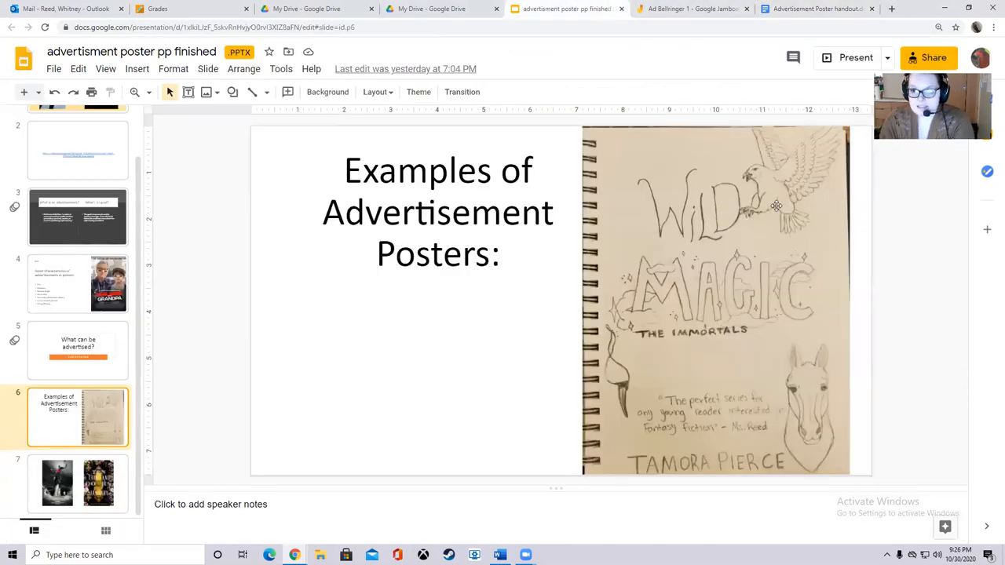
{"action": "mouse_move", "coordinate": [754, 214]}
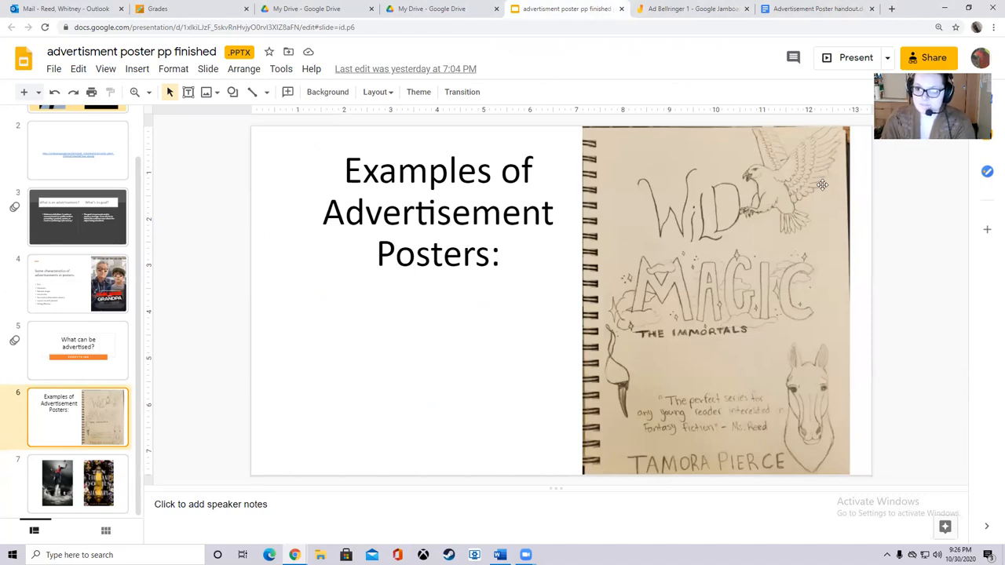
{"action": "mouse_move", "coordinate": [745, 226]}
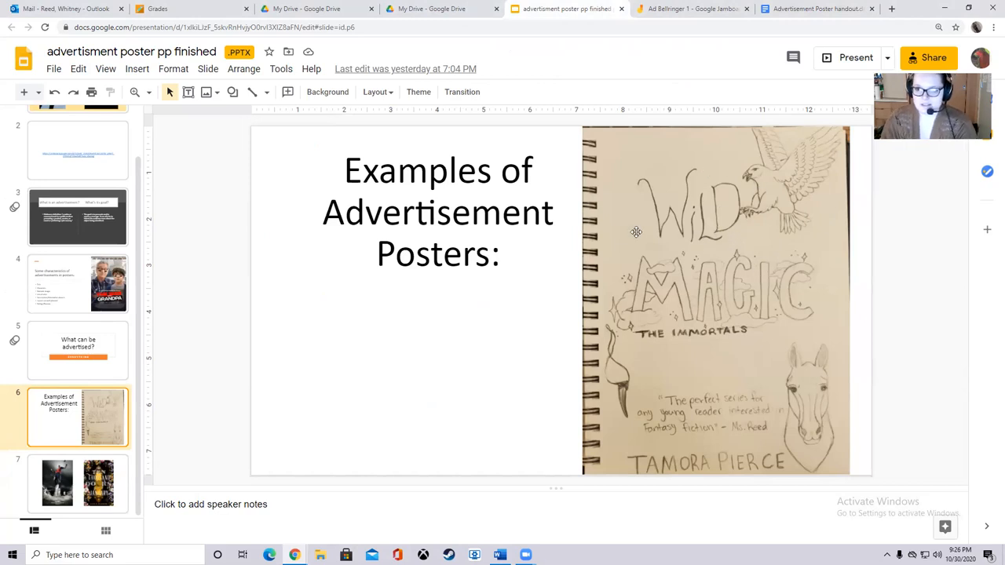
{"action": "mouse_move", "coordinate": [758, 282]}
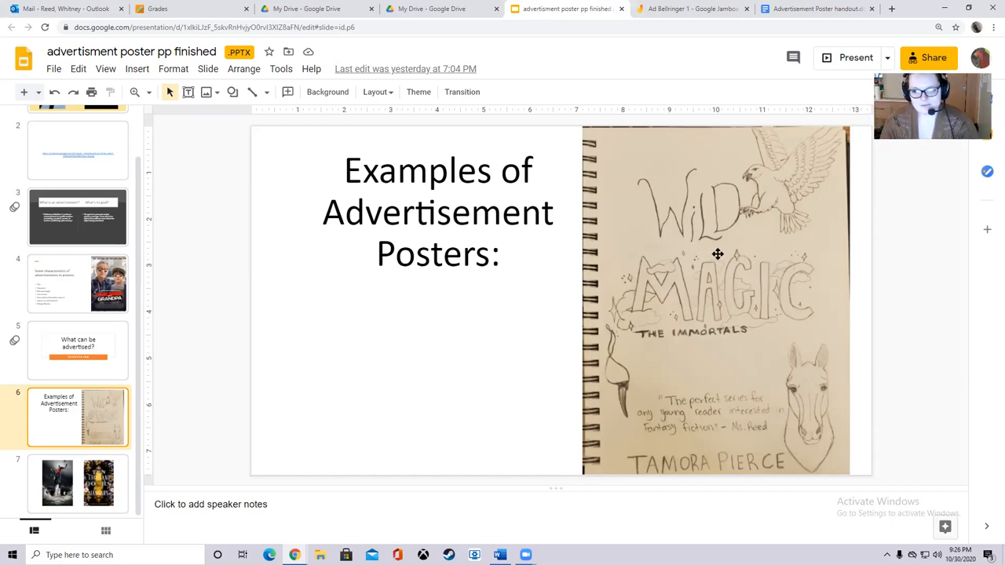
{"action": "mouse_move", "coordinate": [793, 234]}
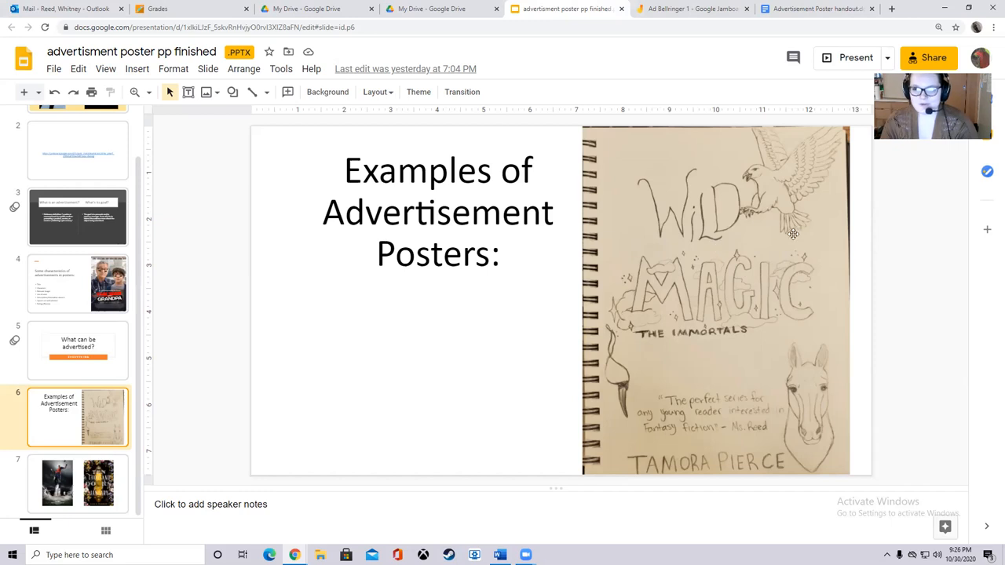
{"action": "mouse_move", "coordinate": [688, 347]}
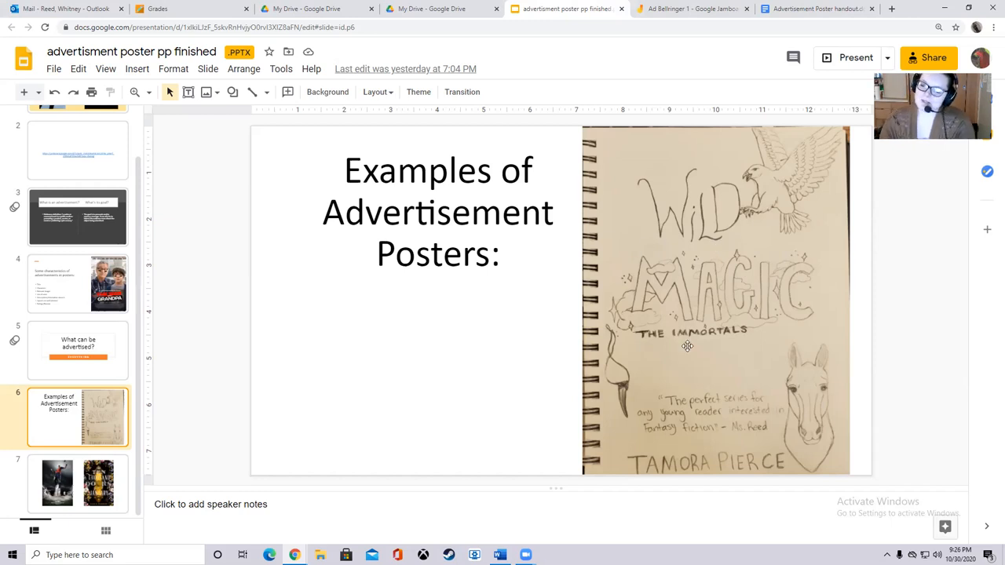
{"action": "mouse_move", "coordinate": [729, 207]}
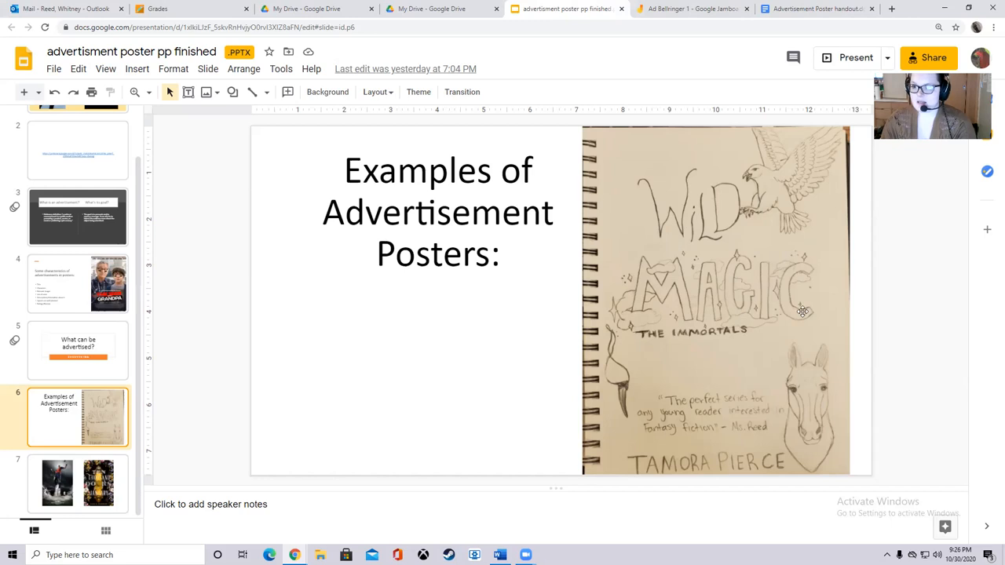
{"action": "mouse_move", "coordinate": [688, 264]}
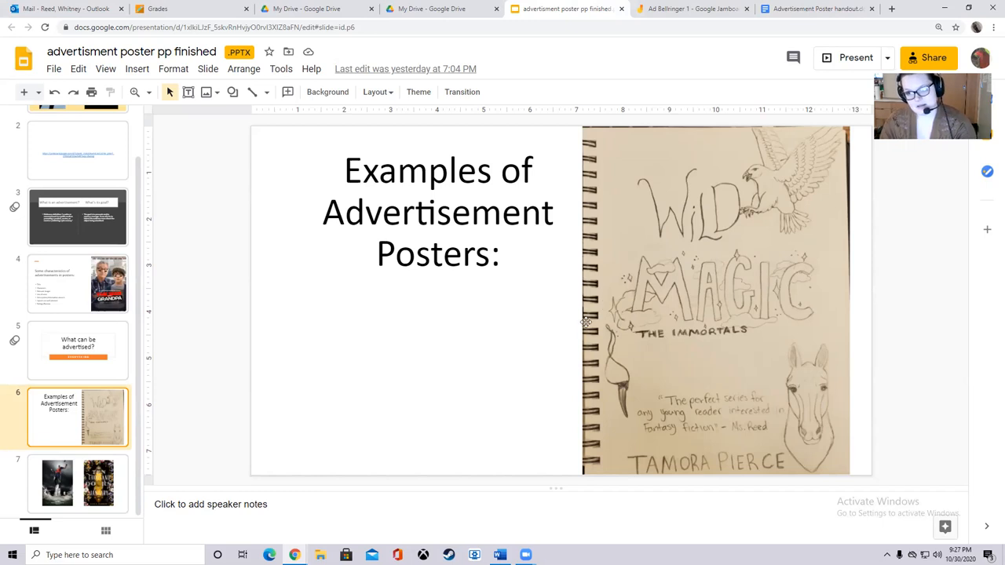
{"action": "mouse_move", "coordinate": [688, 251]}
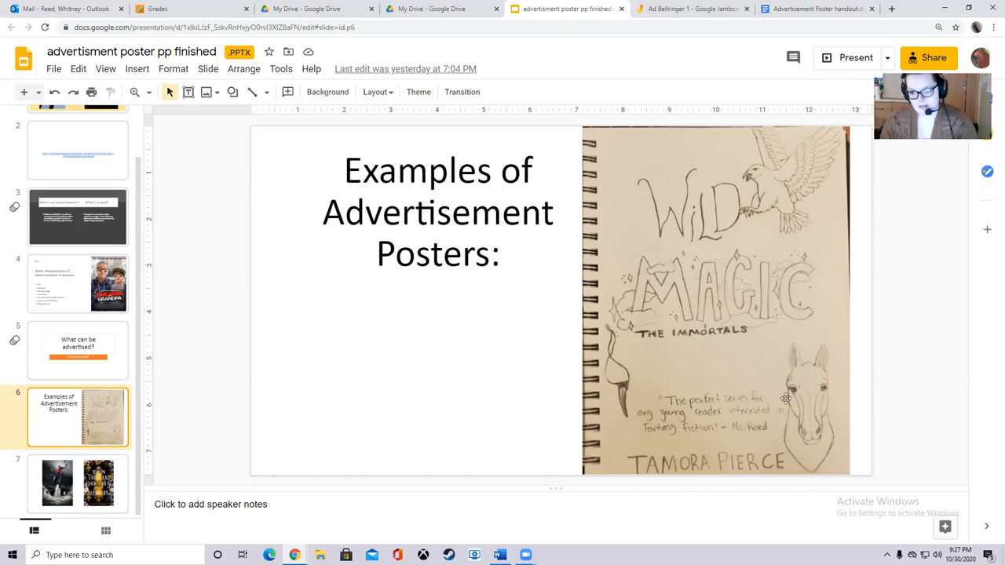
{"action": "mouse_move", "coordinate": [550, 472]}
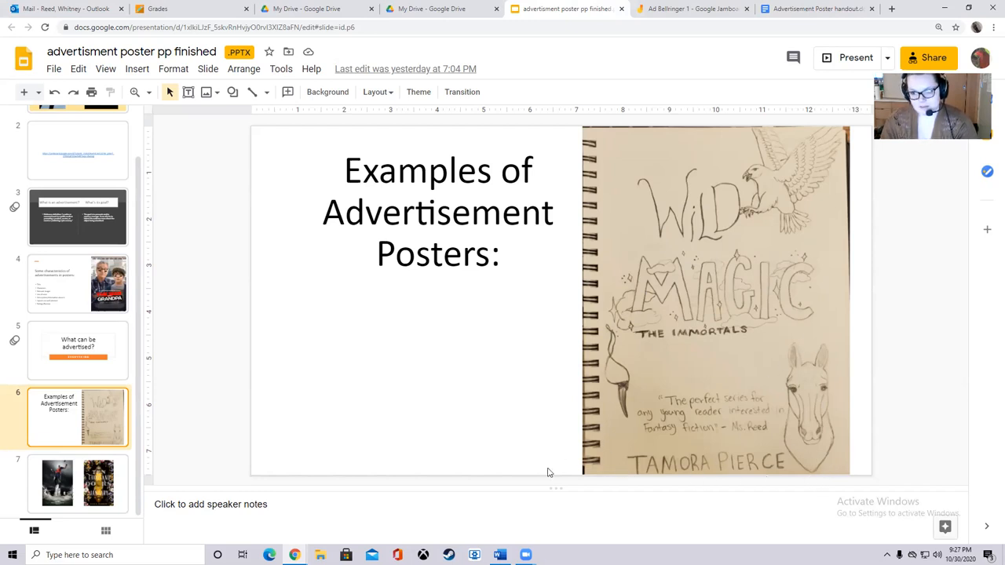
{"action": "mouse_move", "coordinate": [557, 399]}
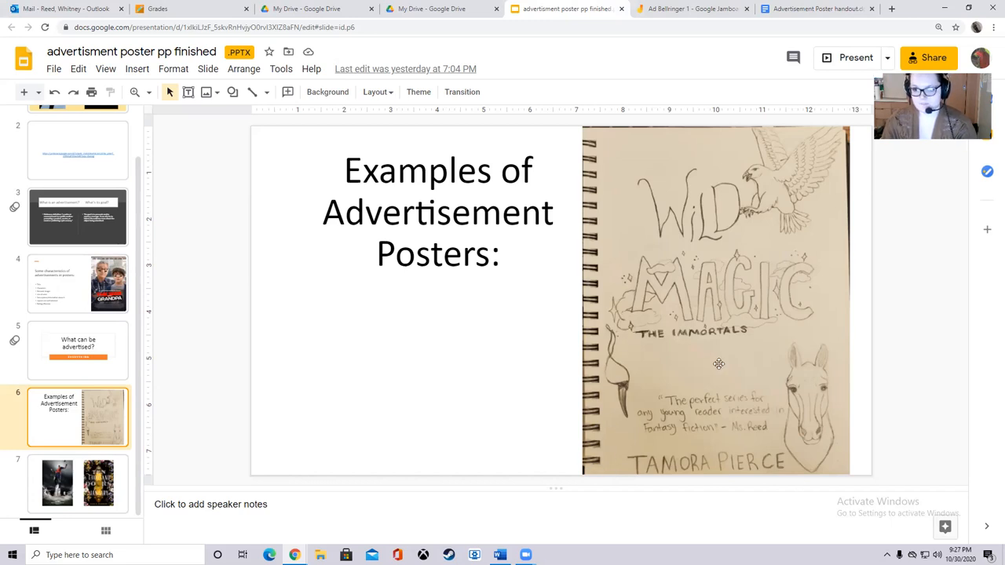
{"action": "mouse_move", "coordinate": [625, 419]}
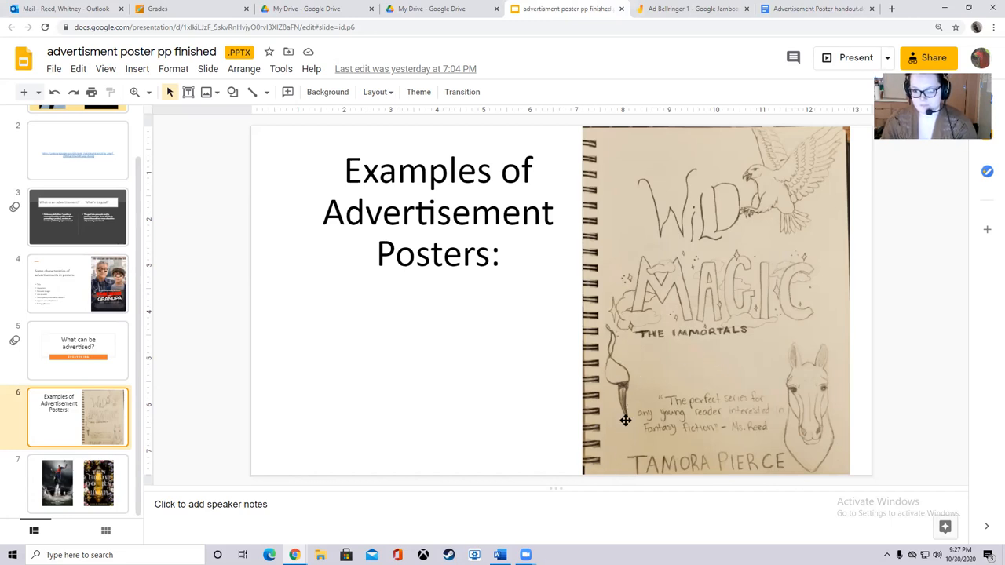
{"action": "mouse_move", "coordinate": [617, 401]}
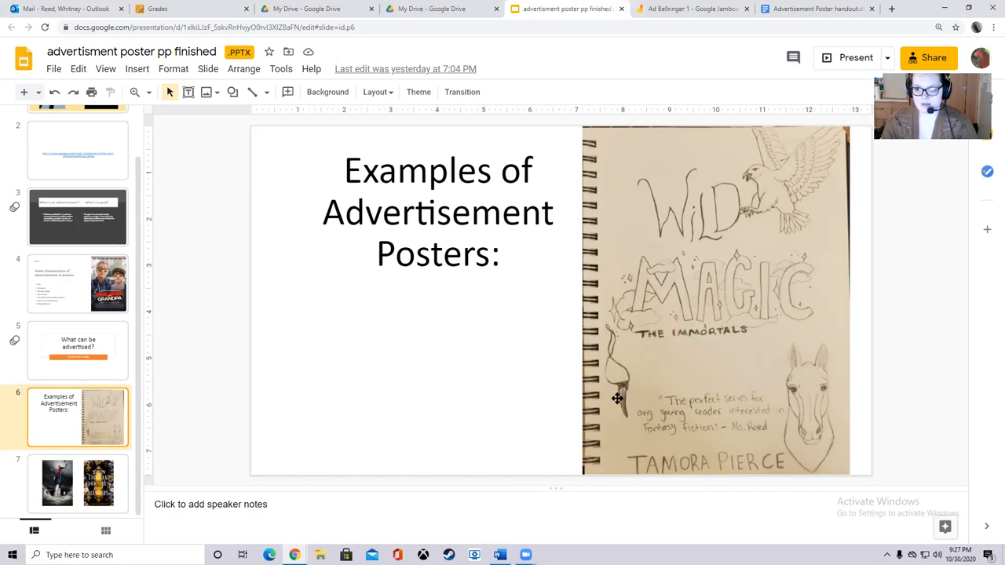
{"action": "mouse_move", "coordinate": [637, 405]}
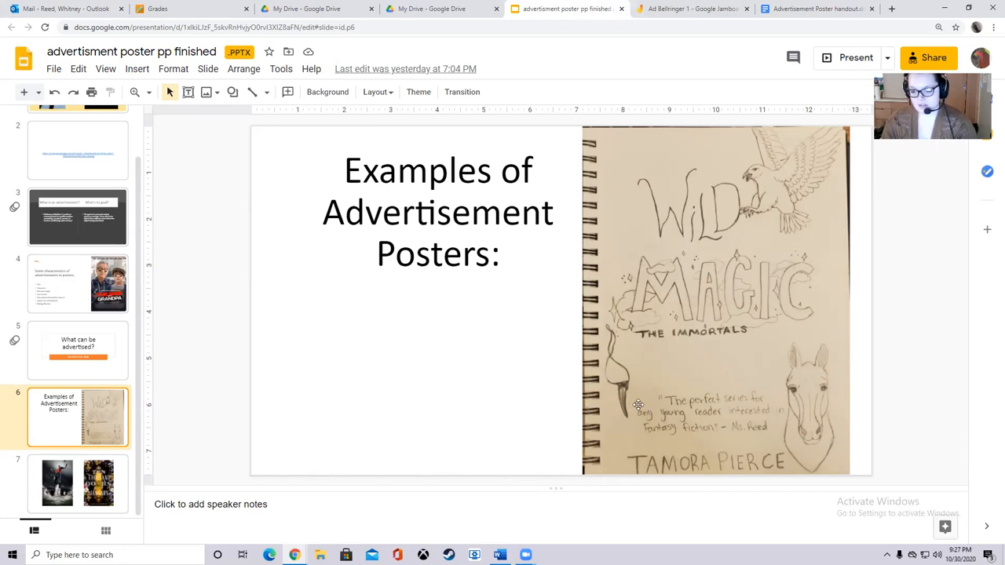
{"action": "mouse_move", "coordinate": [628, 417]}
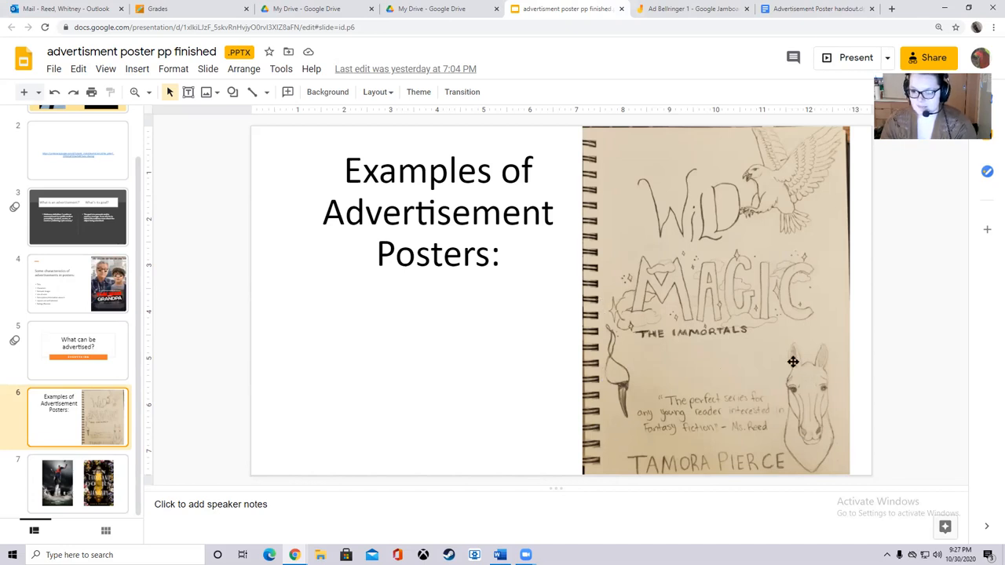
{"action": "mouse_move", "coordinate": [789, 368]}
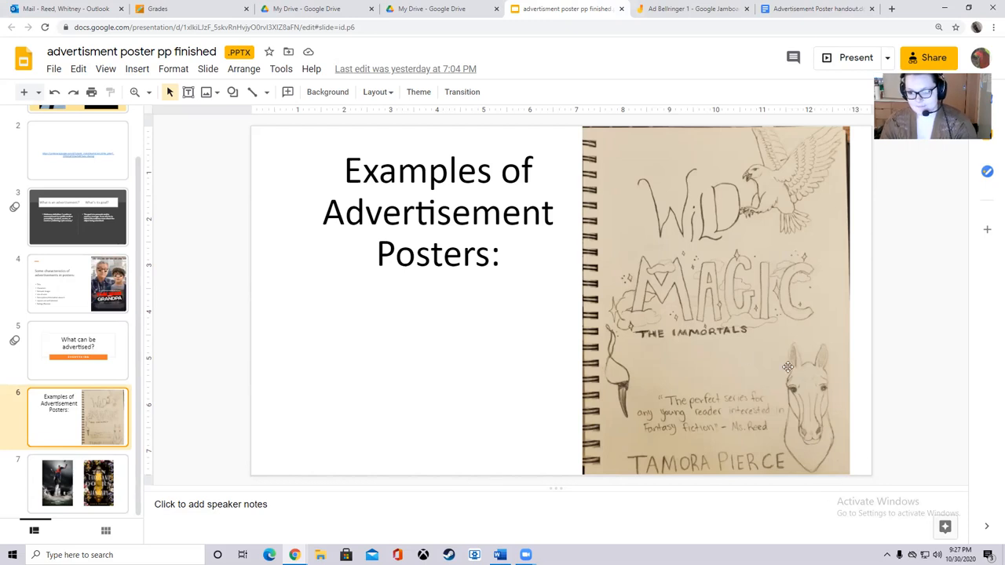
{"action": "mouse_move", "coordinate": [644, 361]}
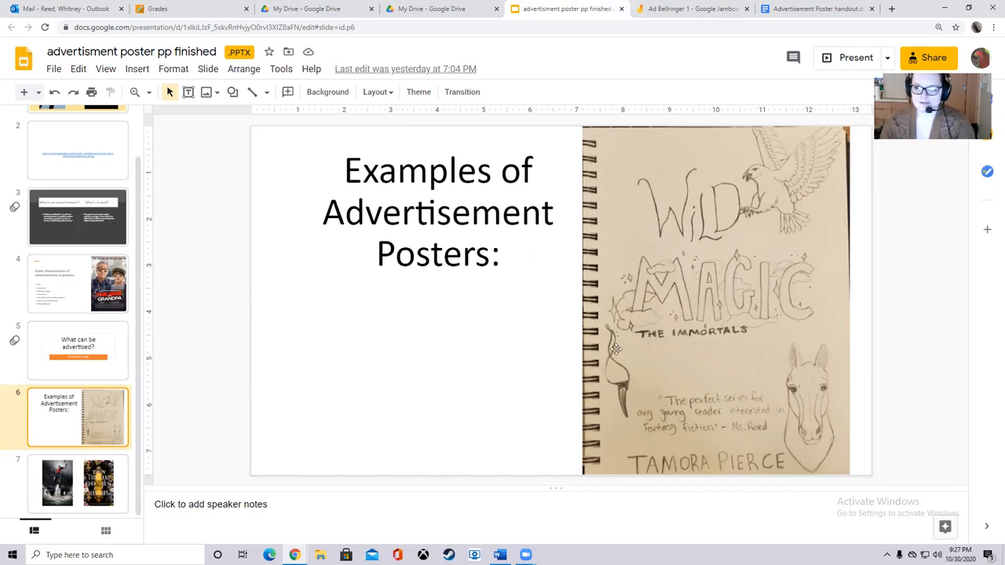
{"action": "mouse_move", "coordinate": [506, 381]}
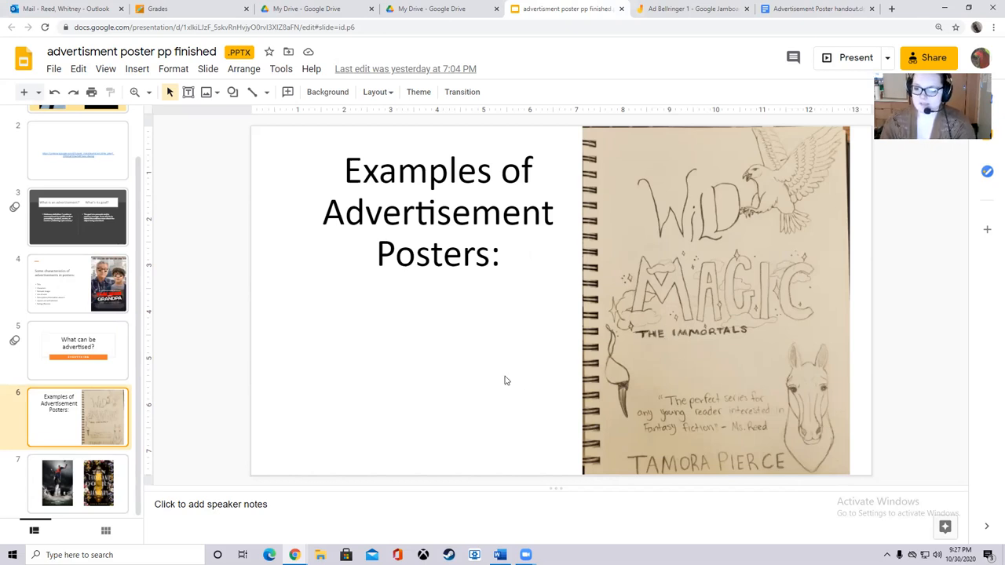
{"action": "mouse_move", "coordinate": [417, 415]}
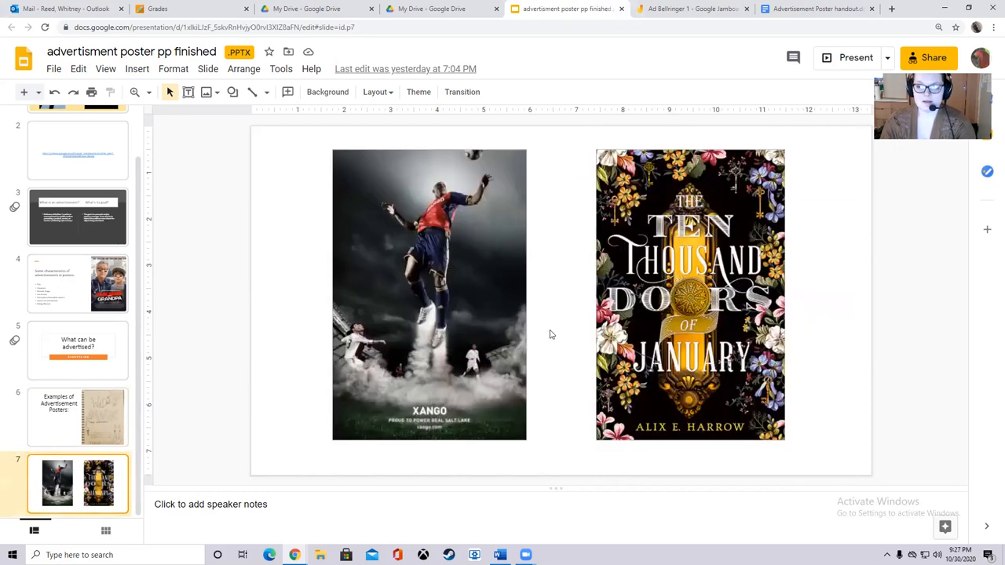
Select the Xango and Ten Thousand Doors two-poster slide and present it full screen.
{"action": "left_click", "coordinate": [79, 418]}
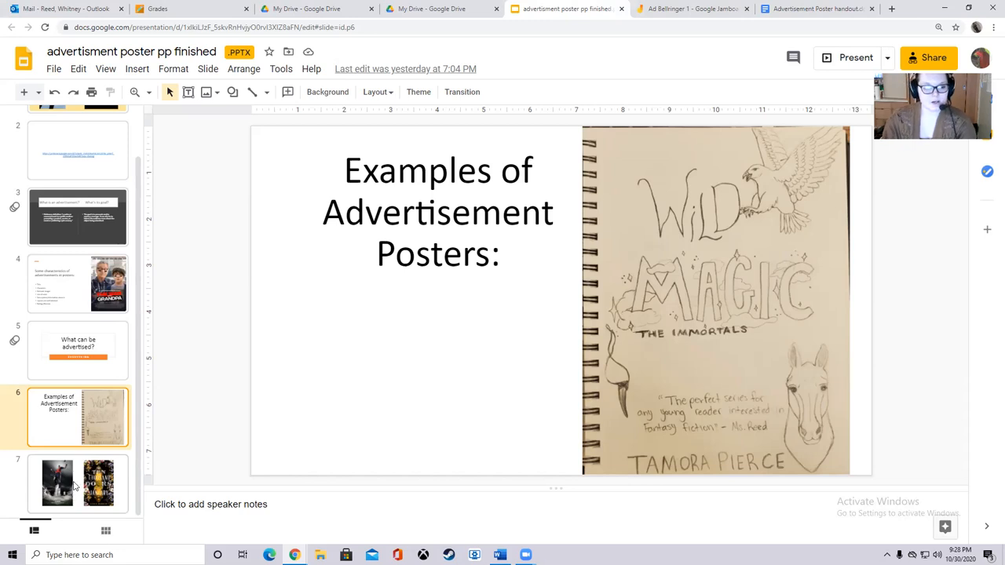
{"action": "left_click", "coordinate": [79, 484]}
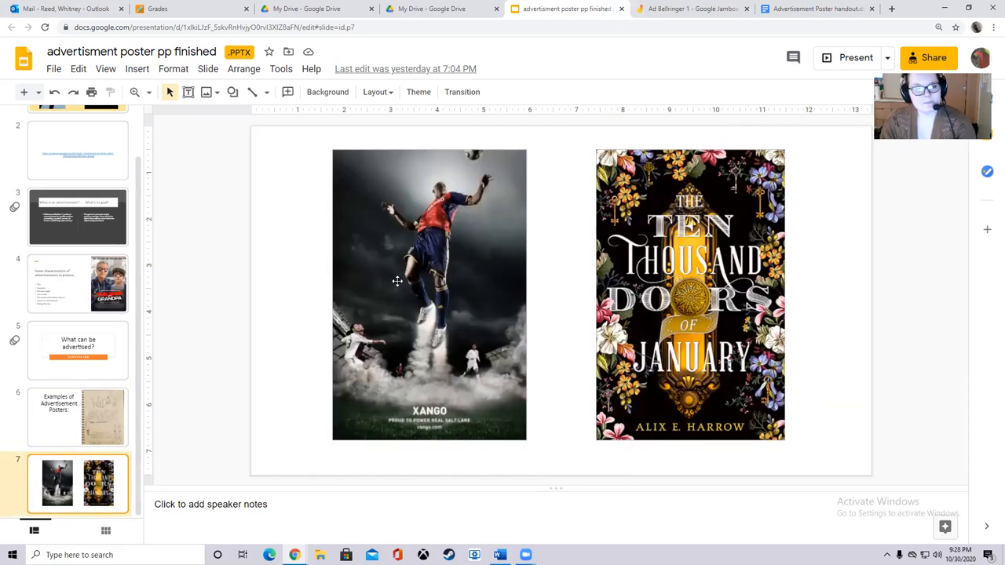
{"action": "mouse_move", "coordinate": [839, 176]}
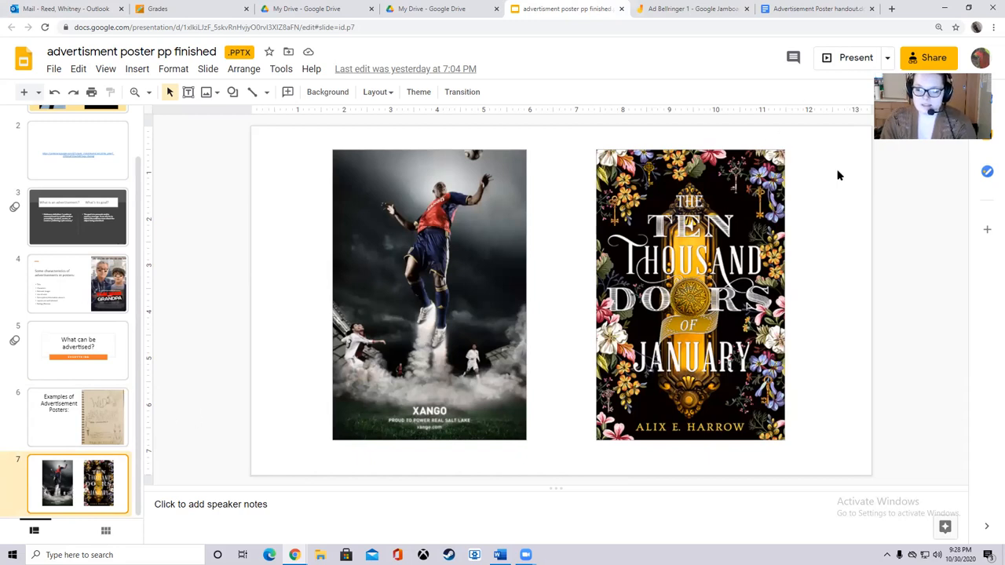
{"action": "left_click", "coordinate": [857, 57]}
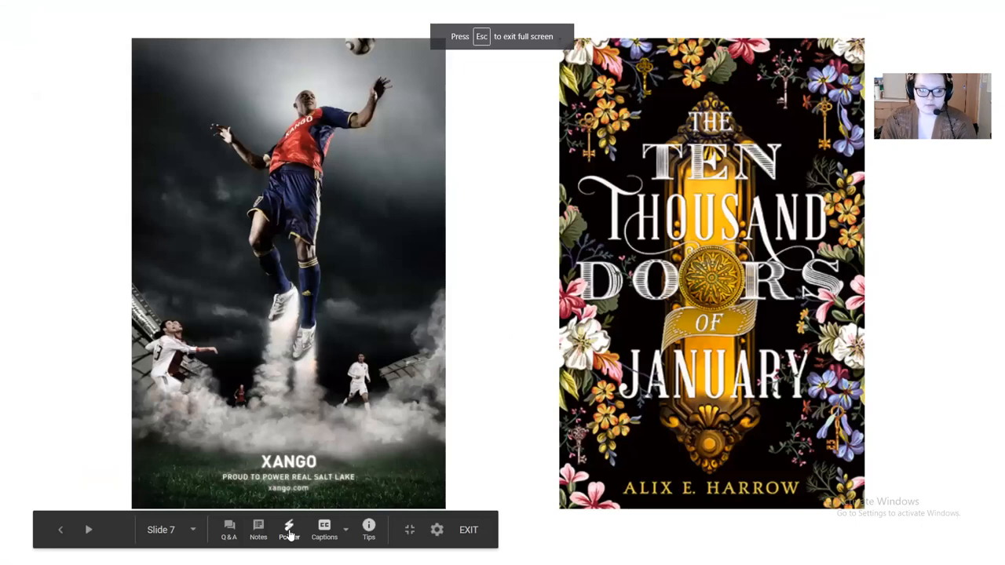
Highlight the slide with the laser pointer, then go back to slide 6.
{"action": "left_click", "coordinate": [289, 531]}
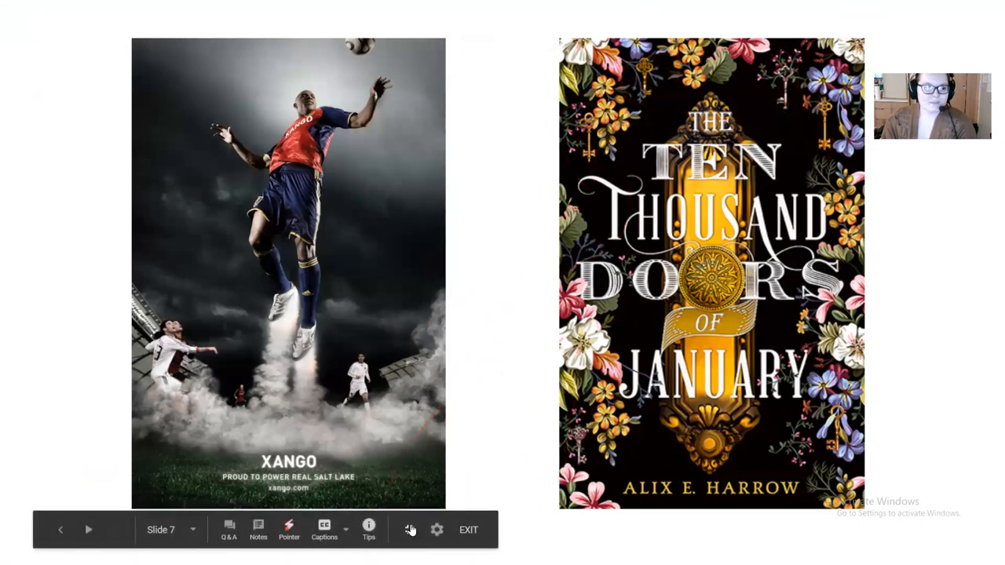
{"action": "left_click", "coordinate": [410, 529]}
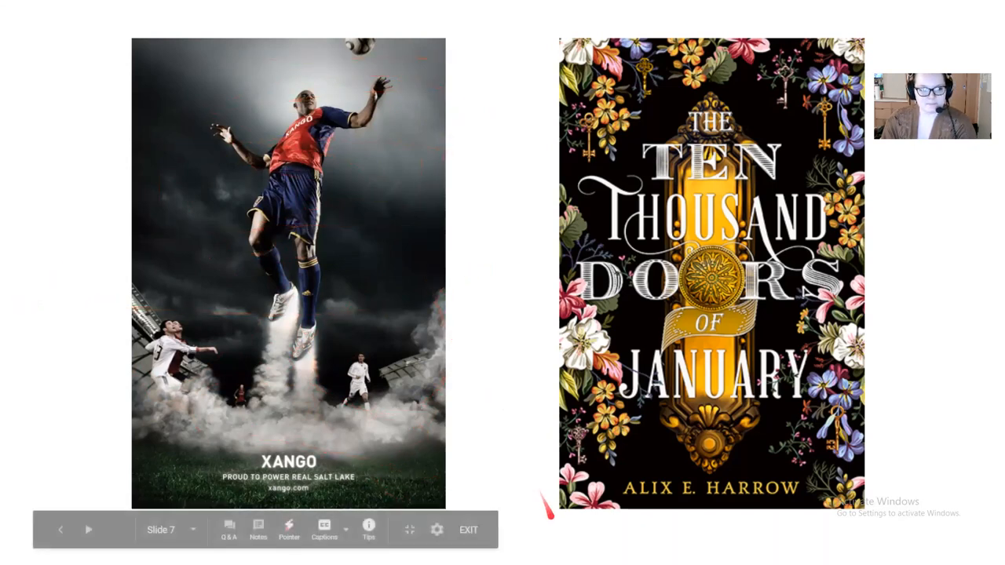
{"action": "mouse_move", "coordinate": [534, 399]}
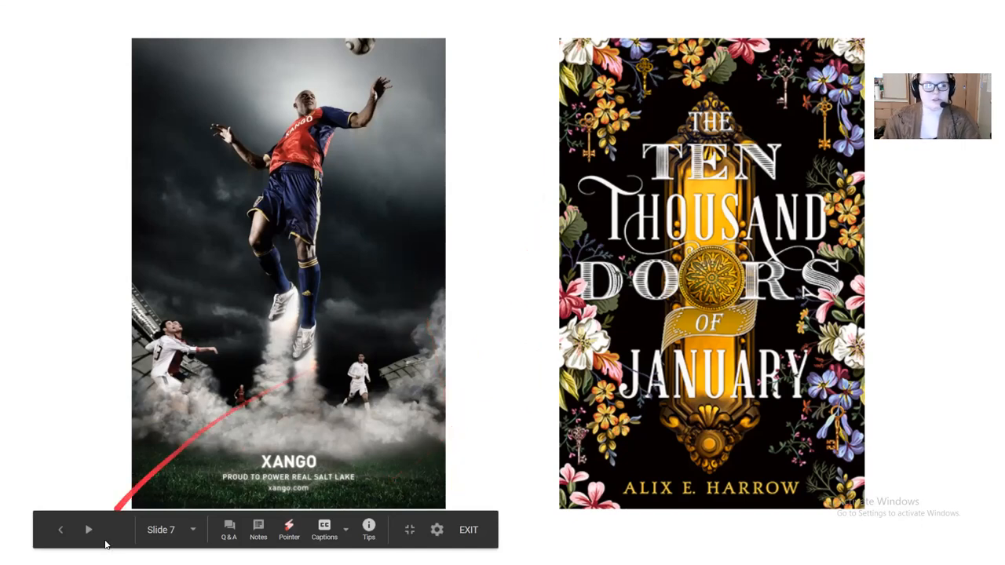
{"action": "left_click", "coordinate": [88, 529]}
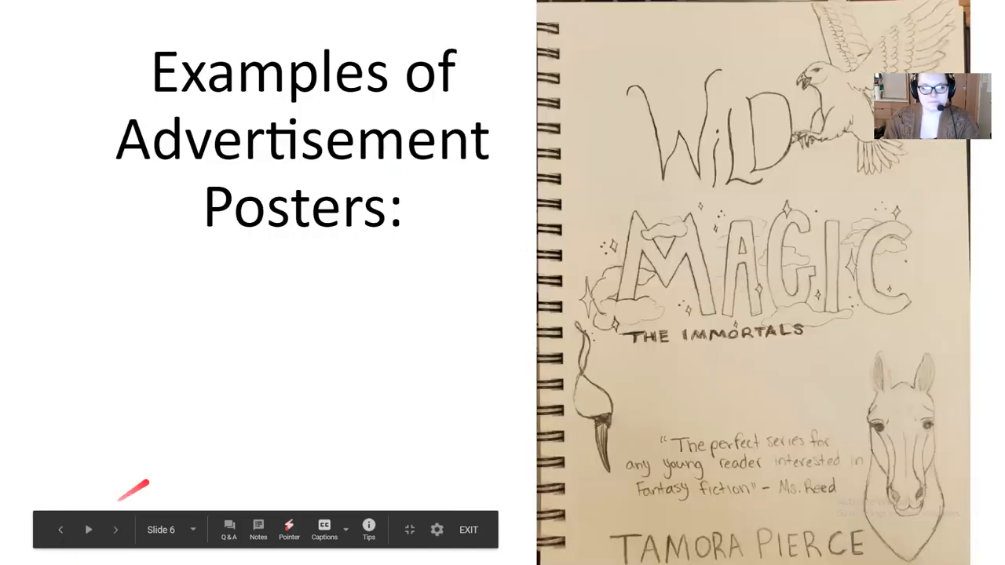
Leave the slideshow and start presenting again on the Wild Magic examples slide.
{"action": "left_click", "coordinate": [468, 530]}
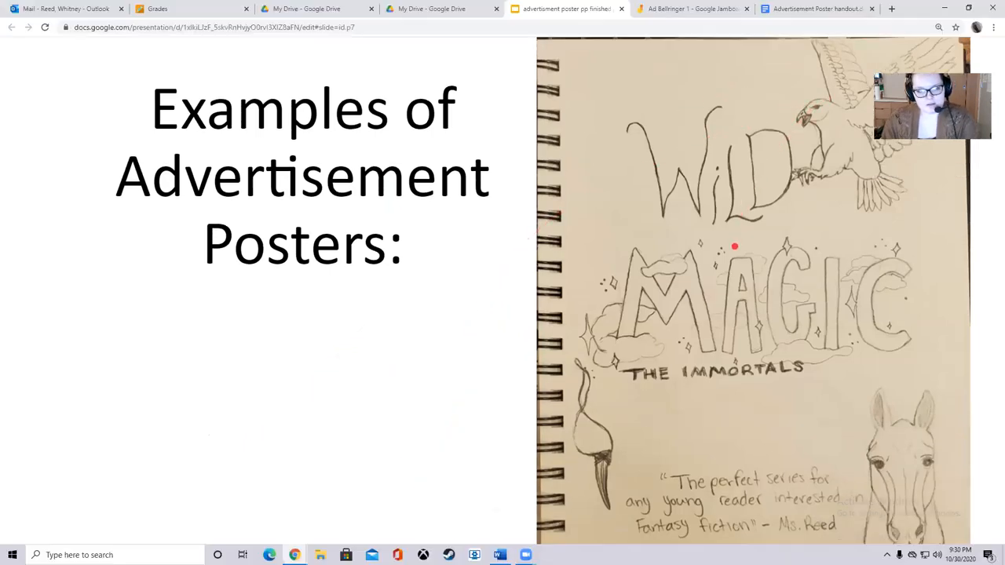
{"action": "key", "text": "Escape"}
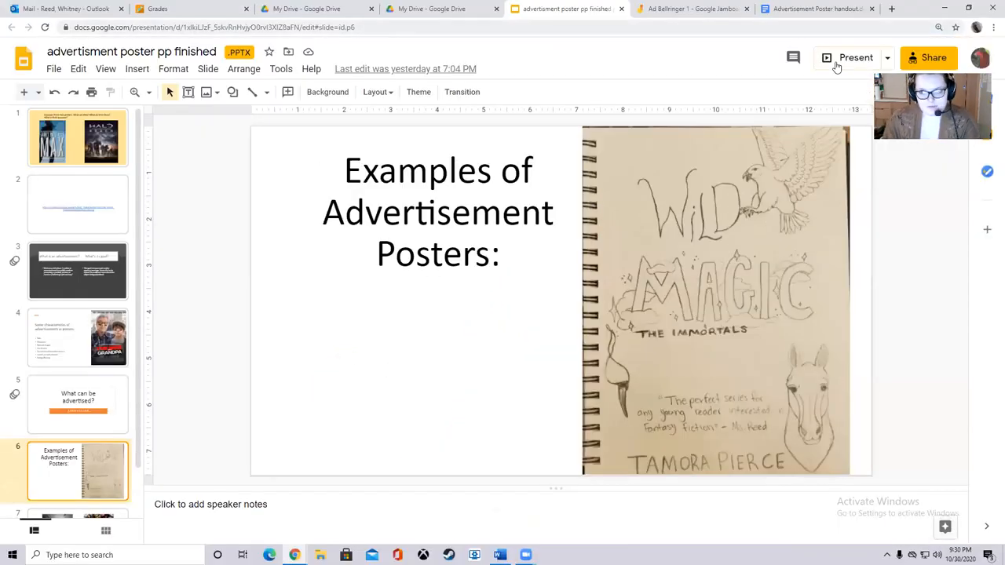
{"action": "left_click", "coordinate": [855, 57]}
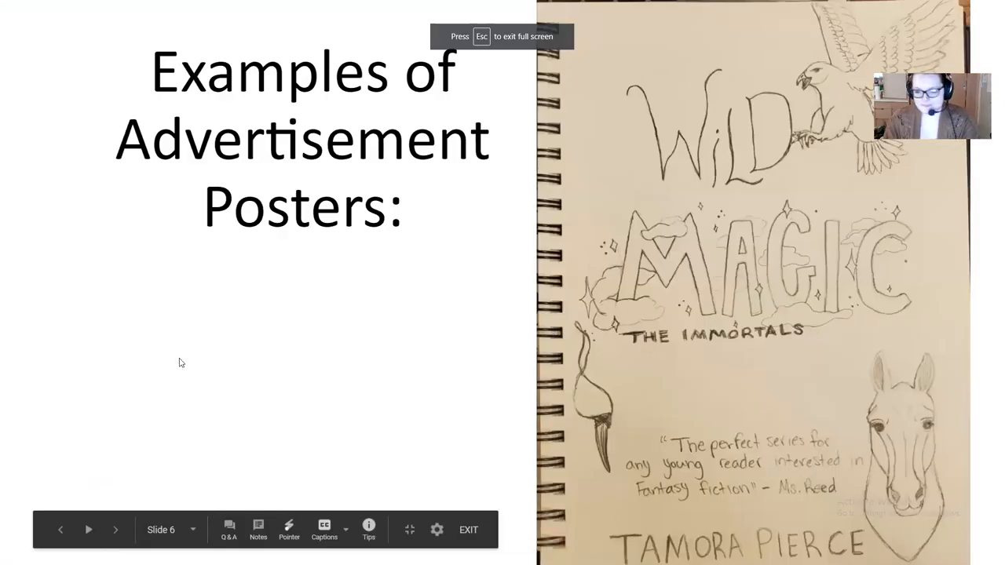
{"action": "mouse_move", "coordinate": [144, 311]}
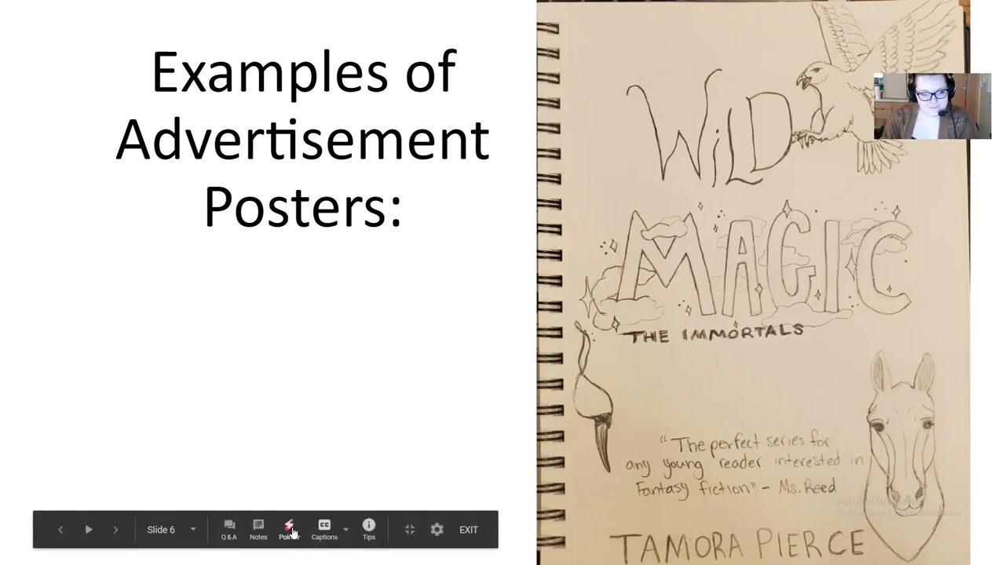
{"action": "mouse_move", "coordinate": [289, 529]}
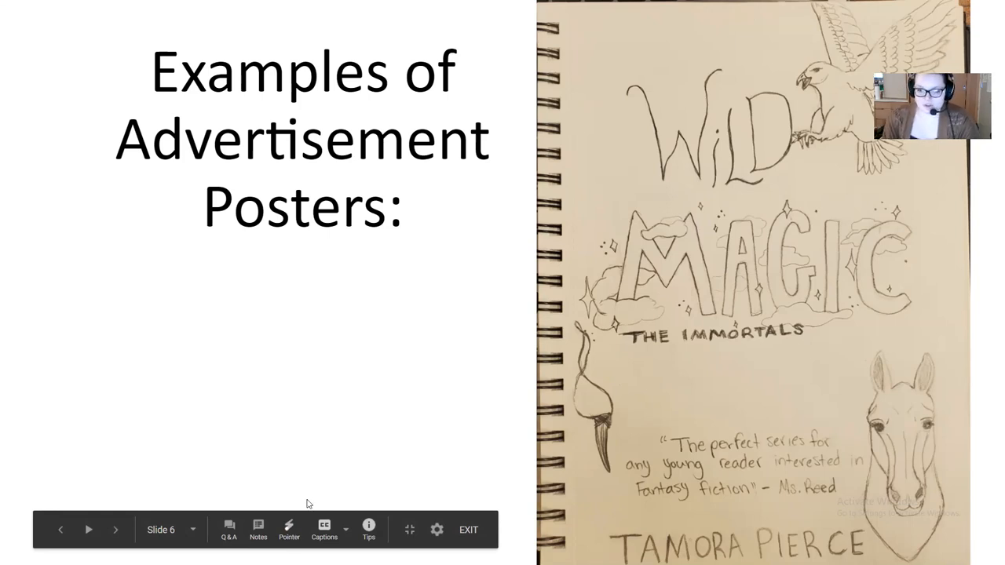
{"action": "mouse_move", "coordinate": [289, 529]}
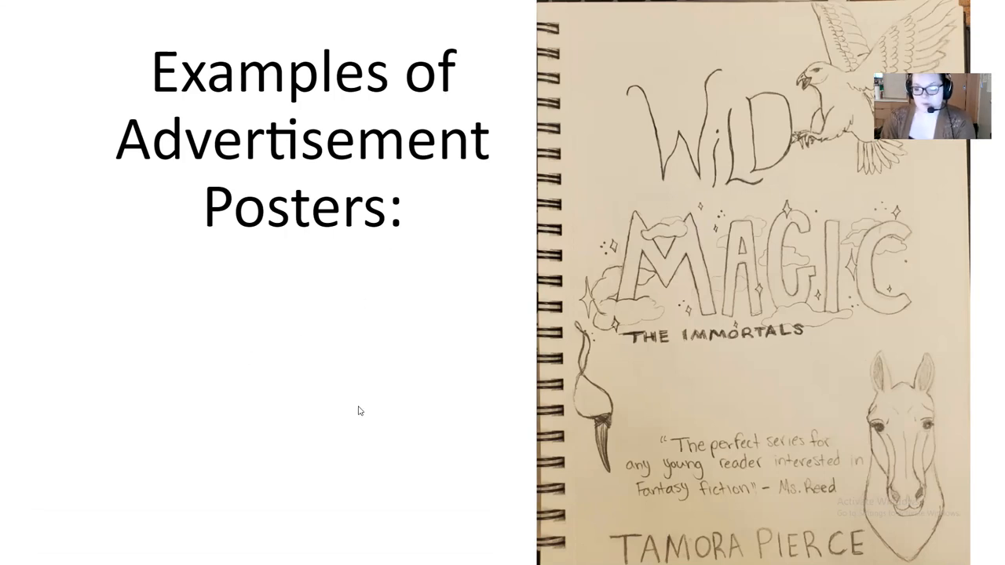
{"action": "mouse_move", "coordinate": [422, 264]}
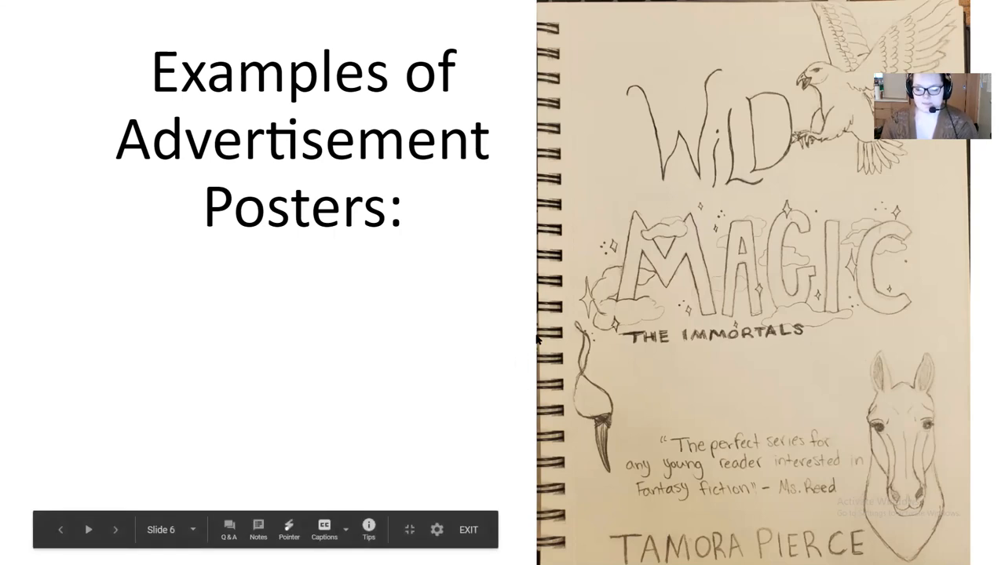
{"action": "mouse_move", "coordinate": [462, 295]}
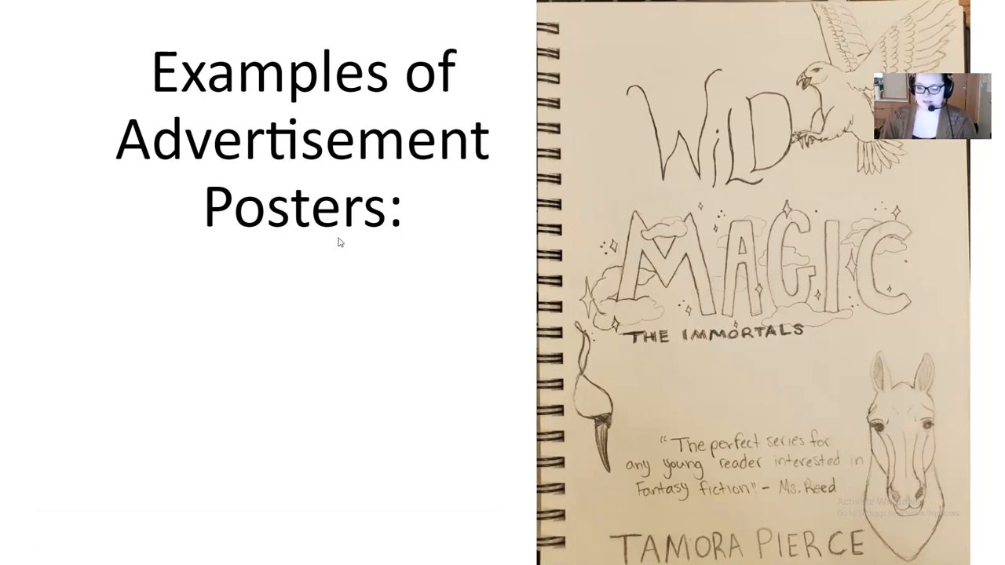
{"action": "mouse_move", "coordinate": [154, 172]}
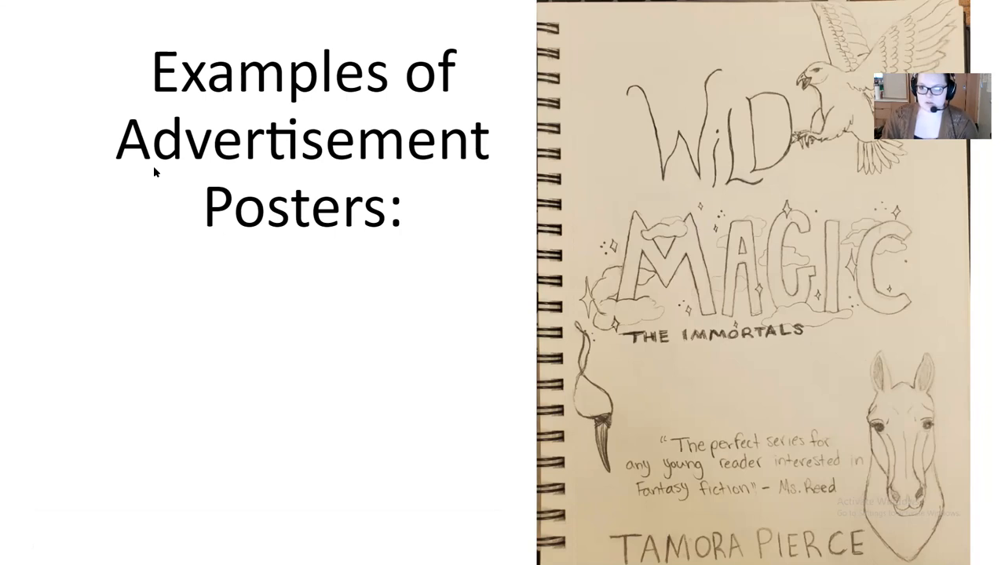